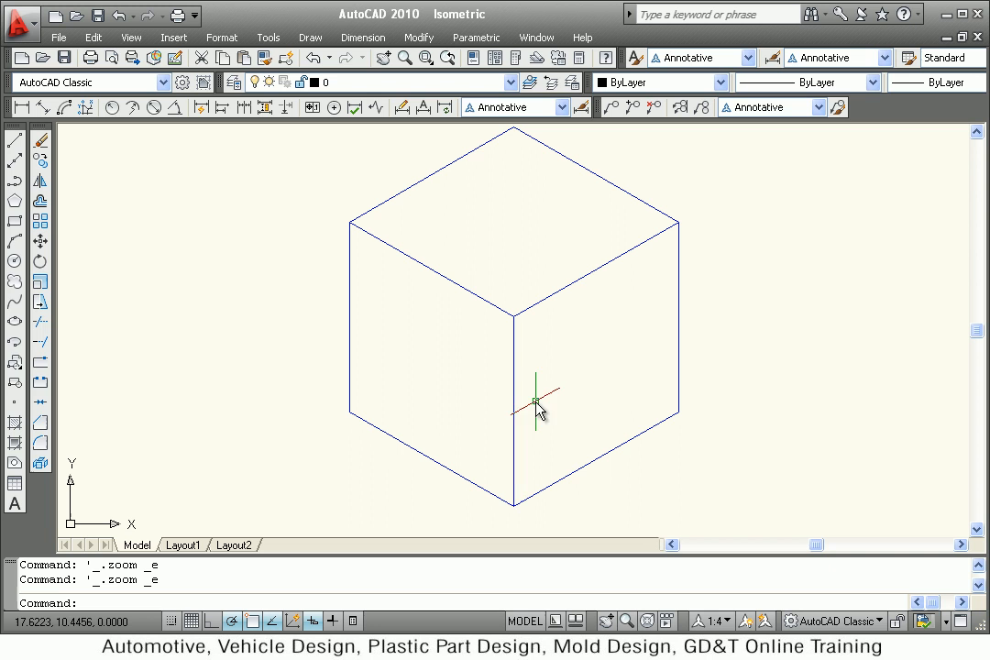
mouse_move(495, 408)
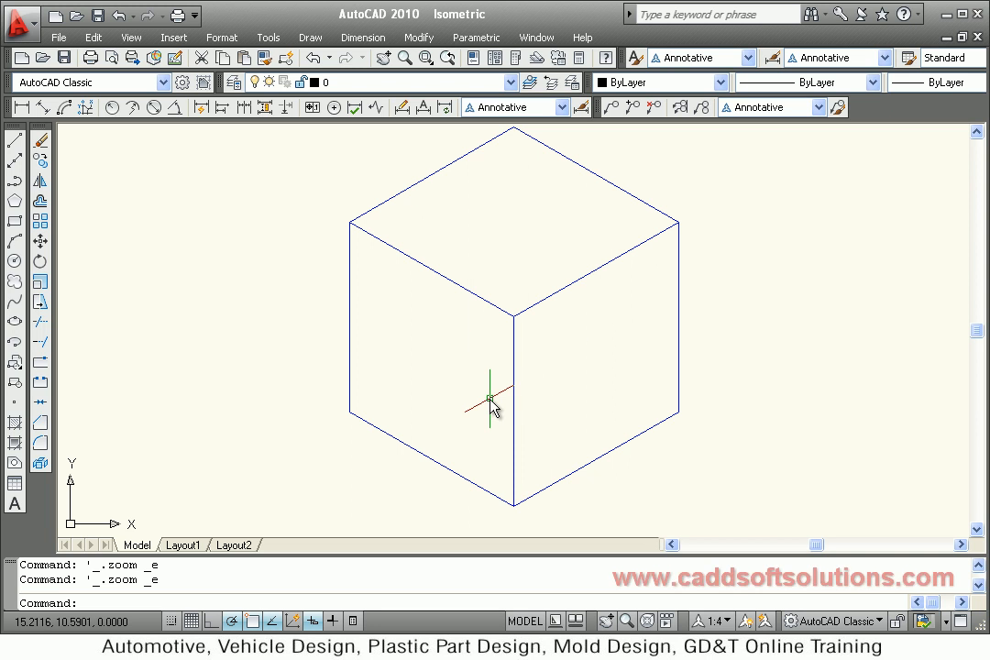
mouse_move(486, 444)
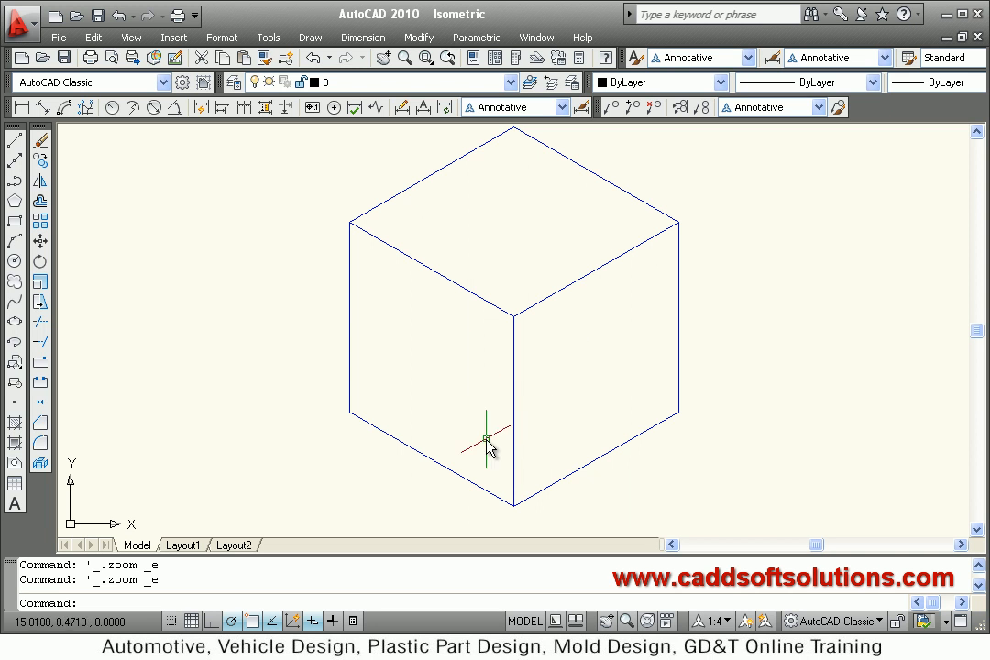
mouse_move(546, 380)
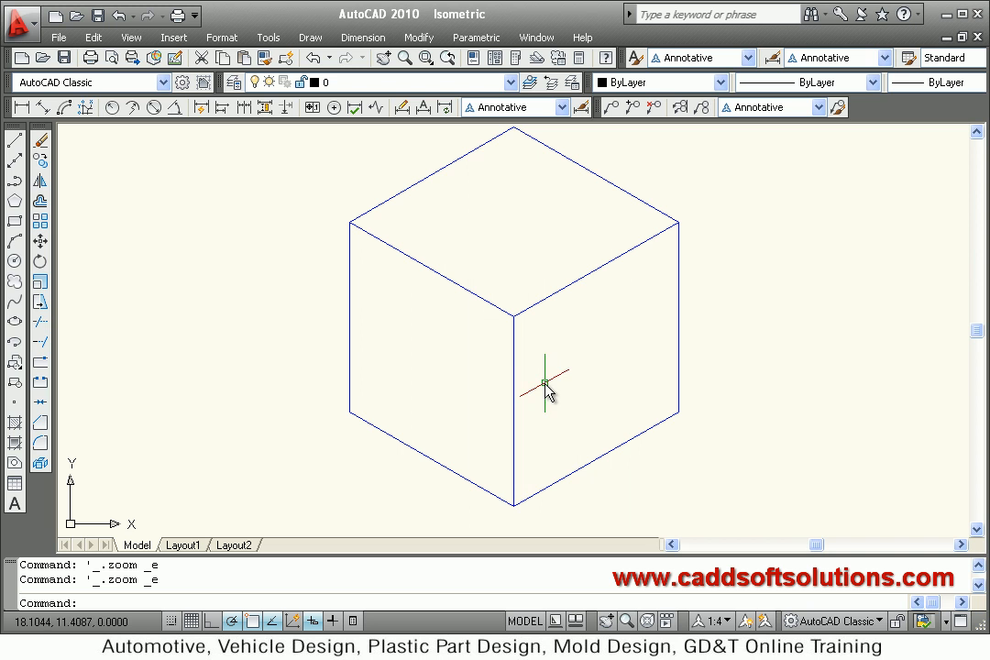
Step: Keep layer 0 current after reviewing the isometric cube, then create blank Drawing2
click(510, 82)
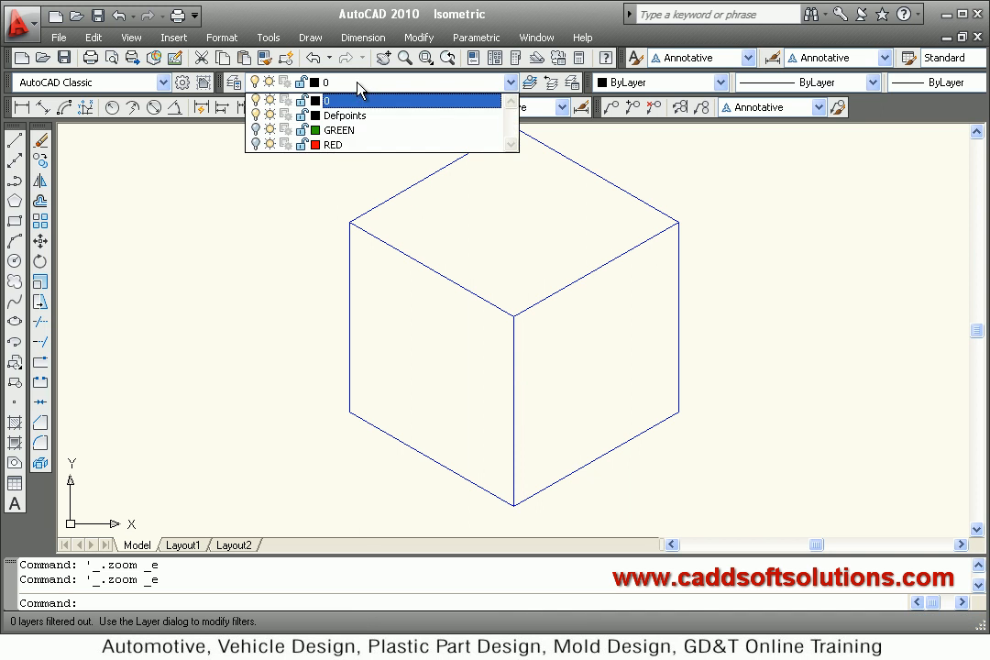
click(324, 98)
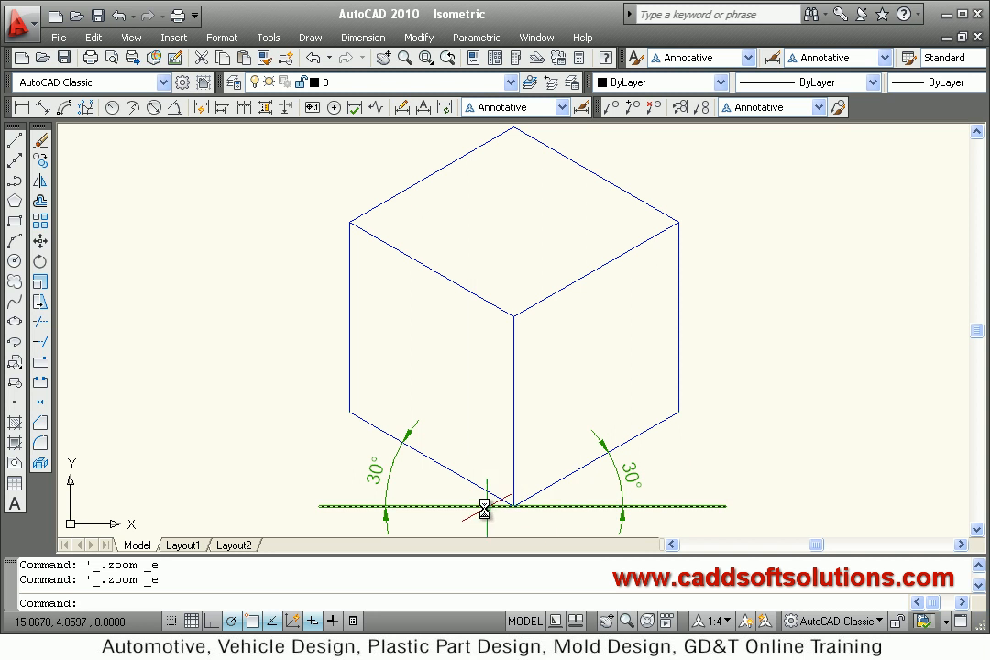
mouse_move(380, 456)
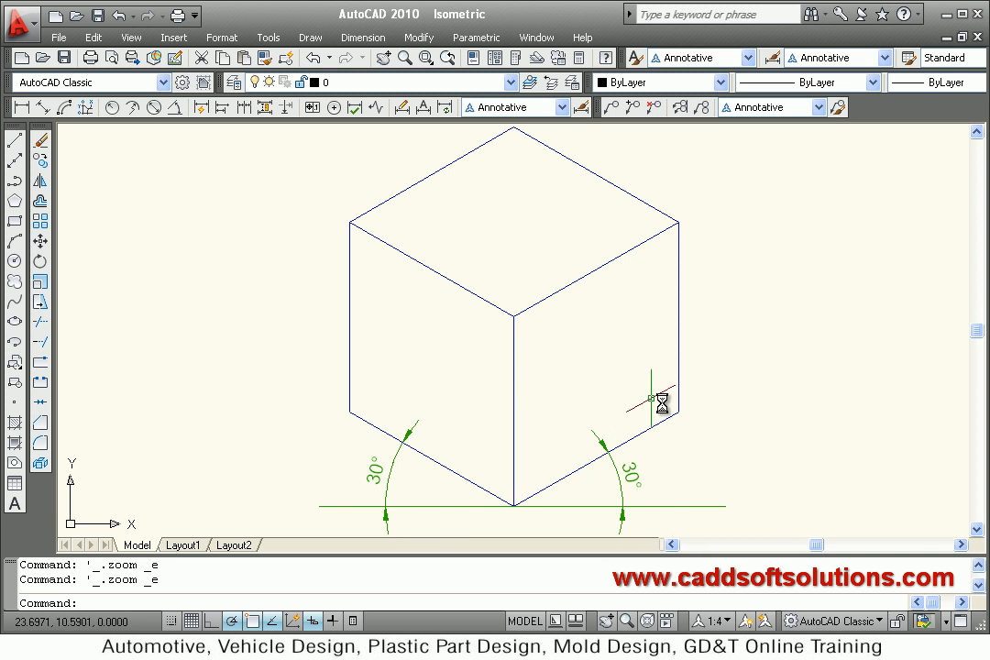
mouse_move(527, 502)
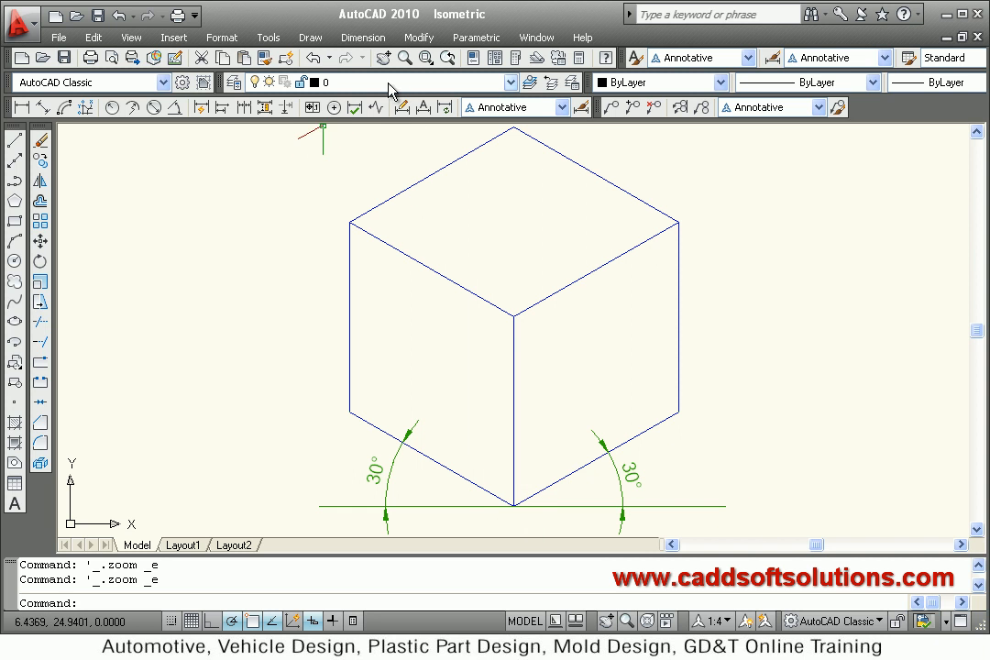
click(508, 82)
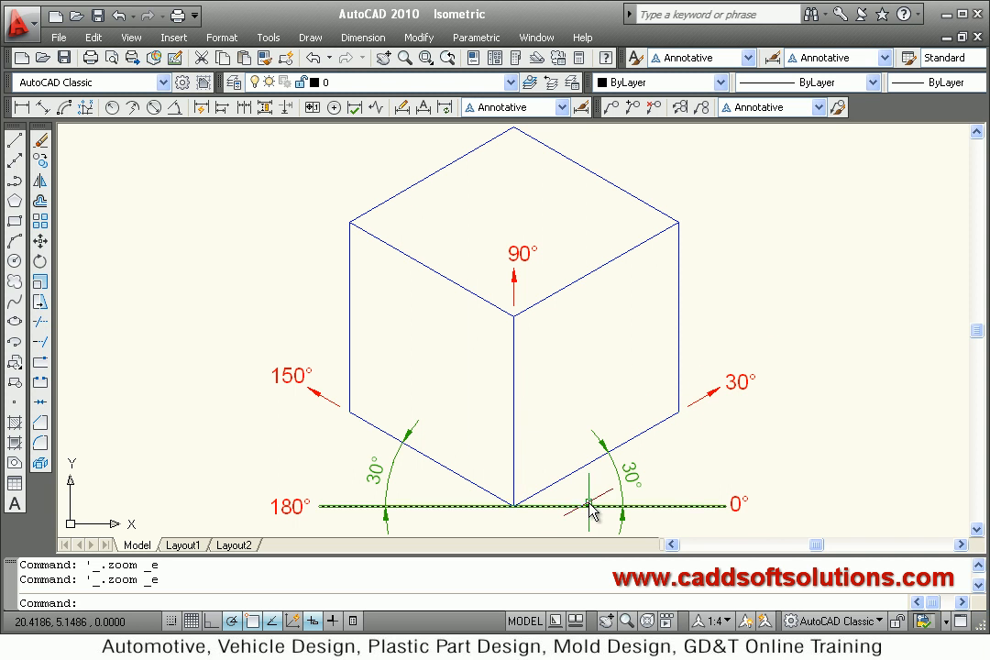
mouse_move(554, 531)
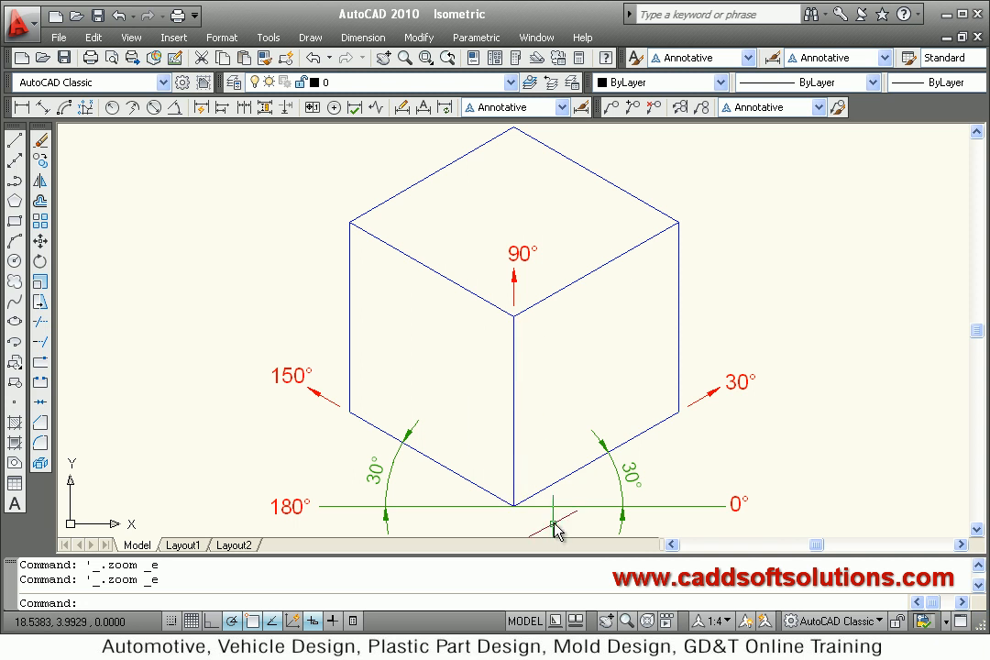
mouse_move(467, 482)
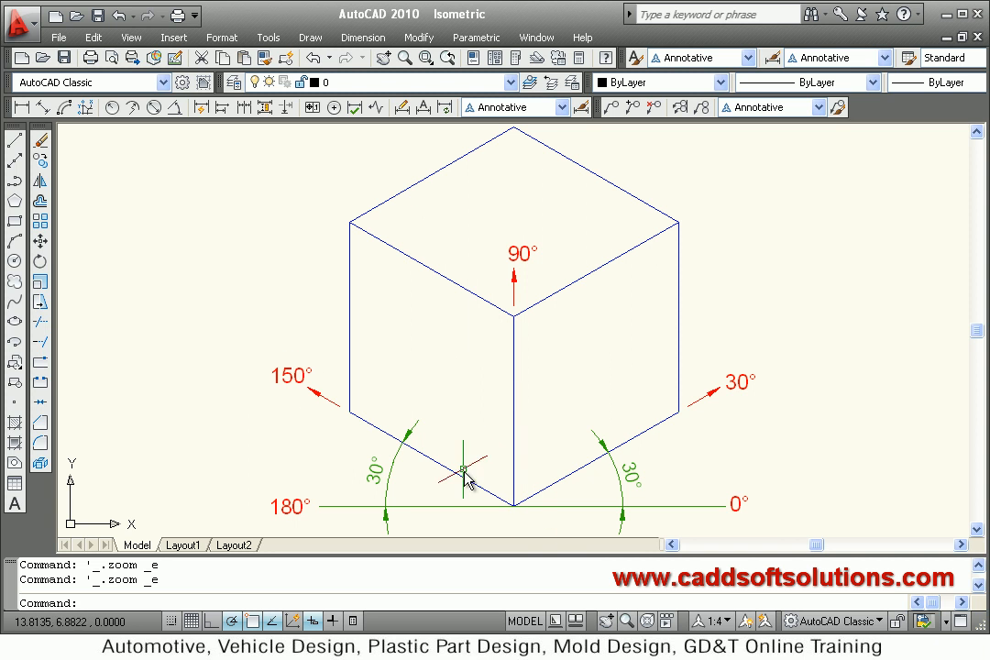
mouse_move(293, 504)
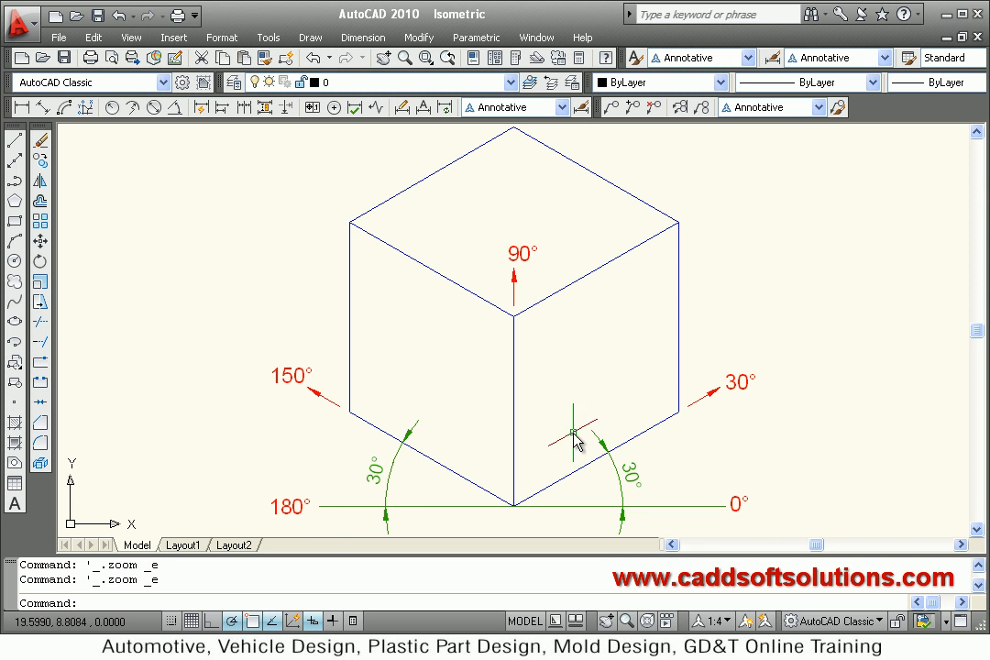
mouse_move(591, 288)
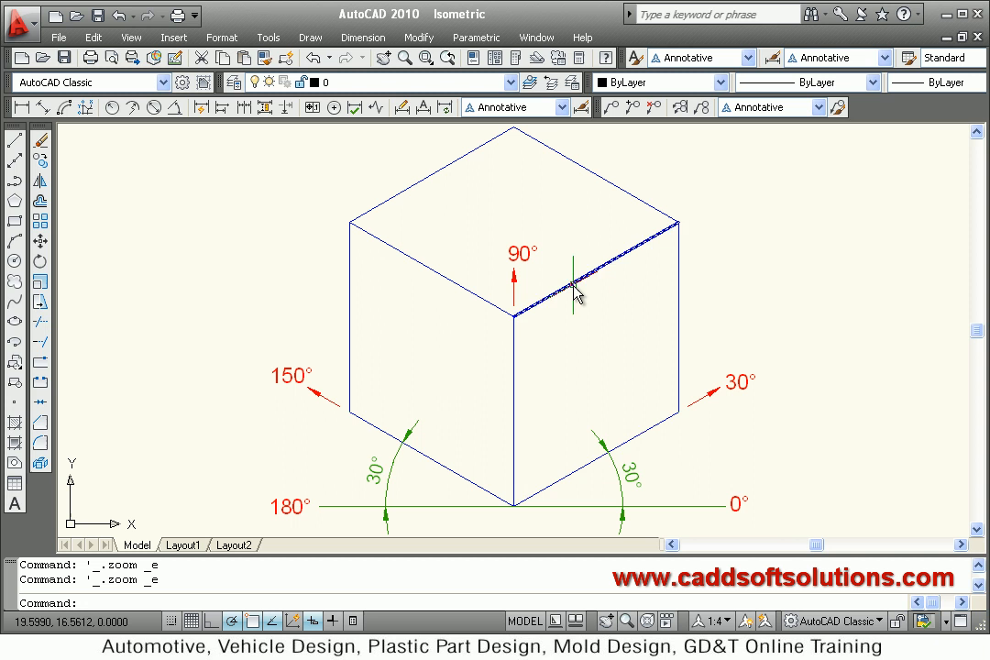
mouse_move(440, 458)
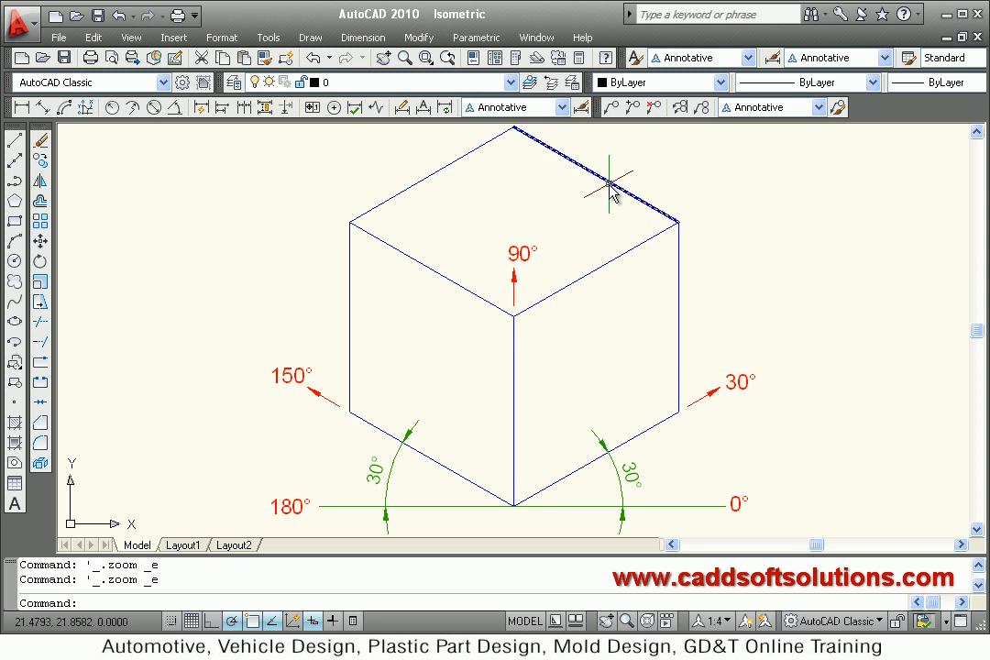
mouse_move(486, 376)
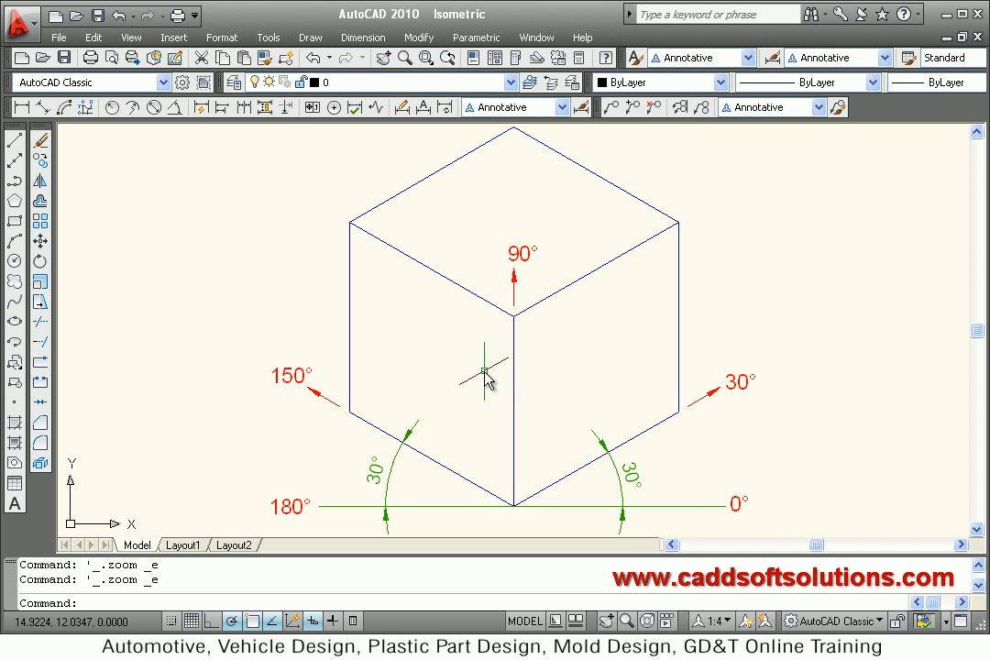
mouse_move(357, 351)
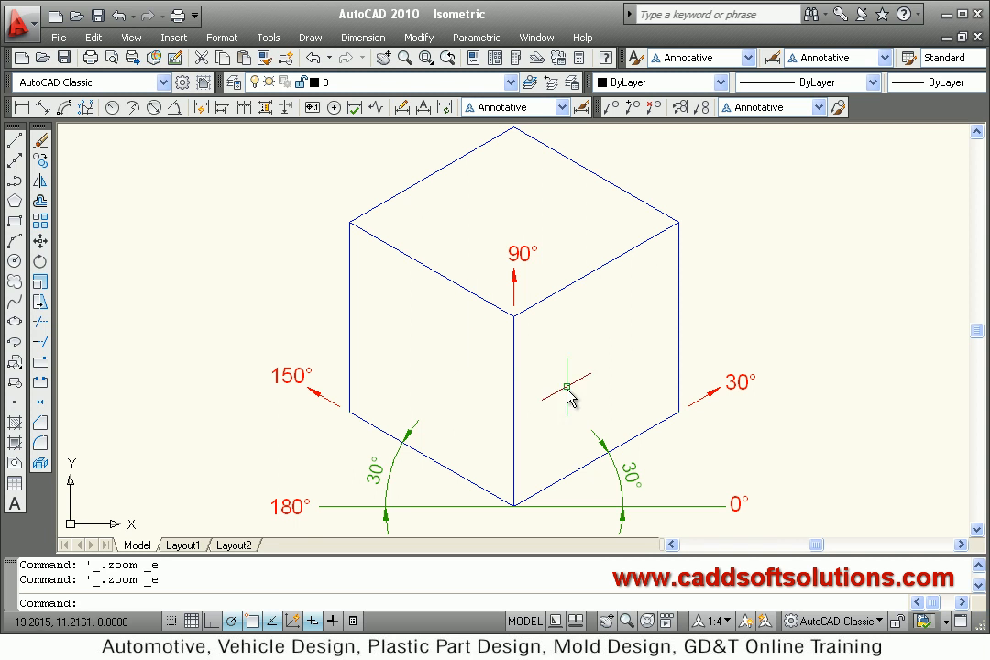
mouse_move(103, 142)
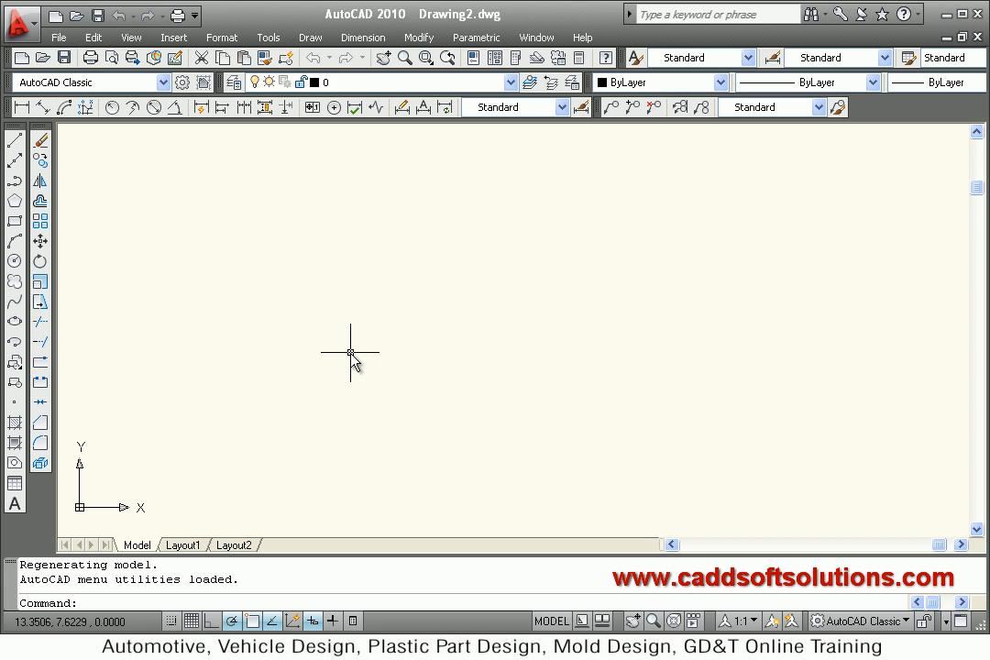
Step: Run SNAP and choose its Style option to make the snap grid Isometric
text(sn)
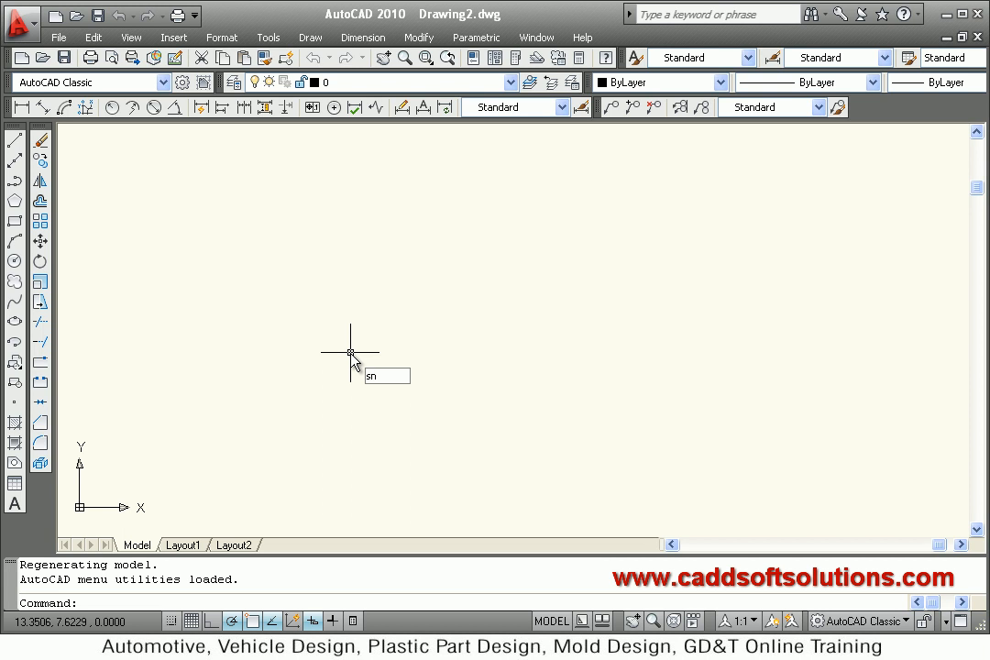
text(snap)
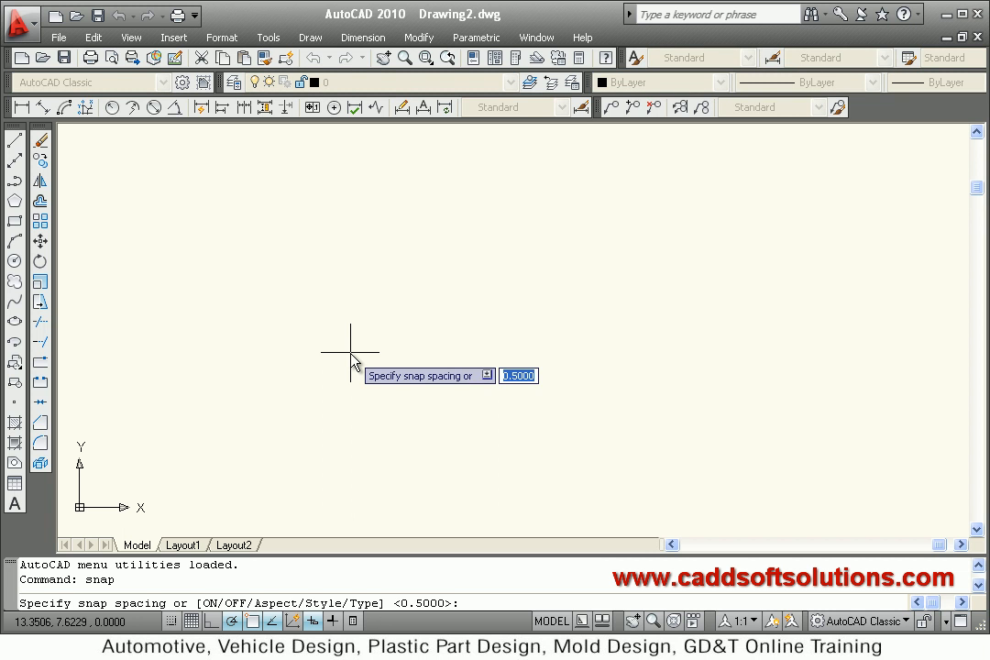
mouse_move(291, 247)
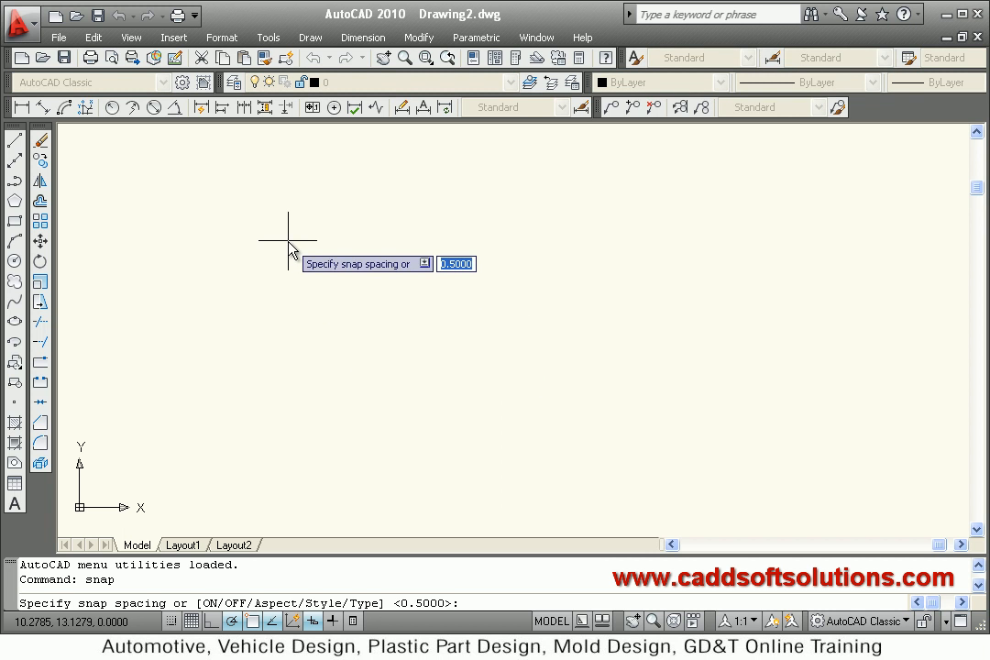
right_click(291, 252)
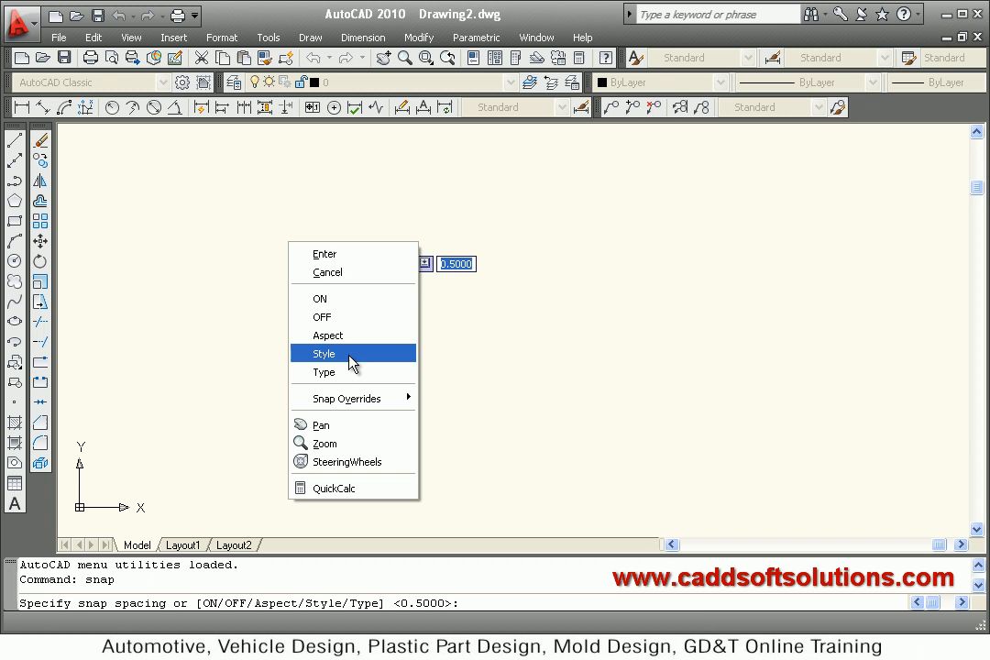
click(323, 353)
text(I)
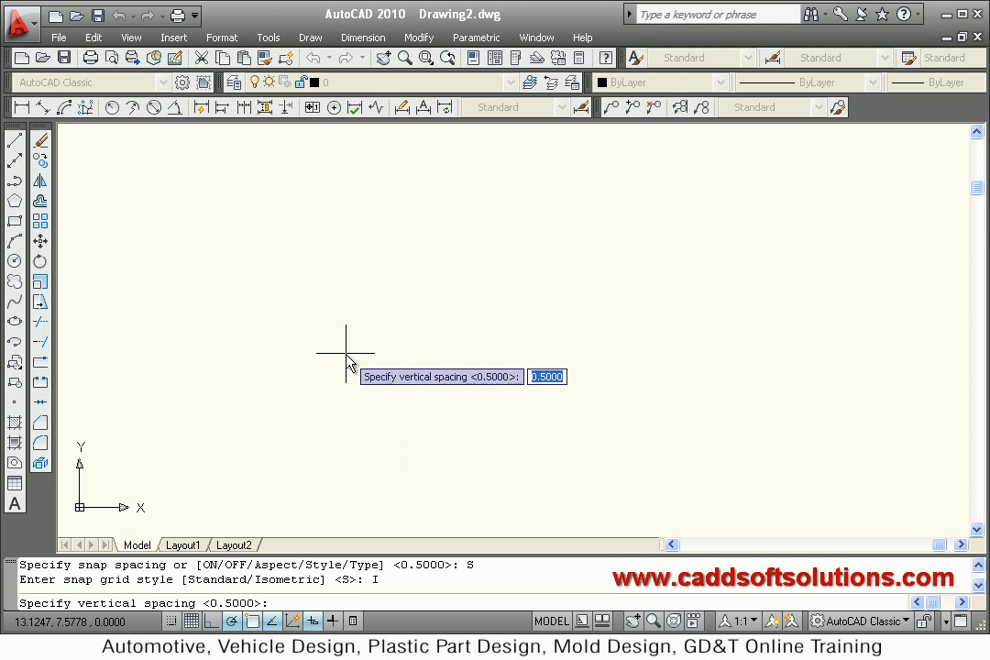
mouse_move(314, 319)
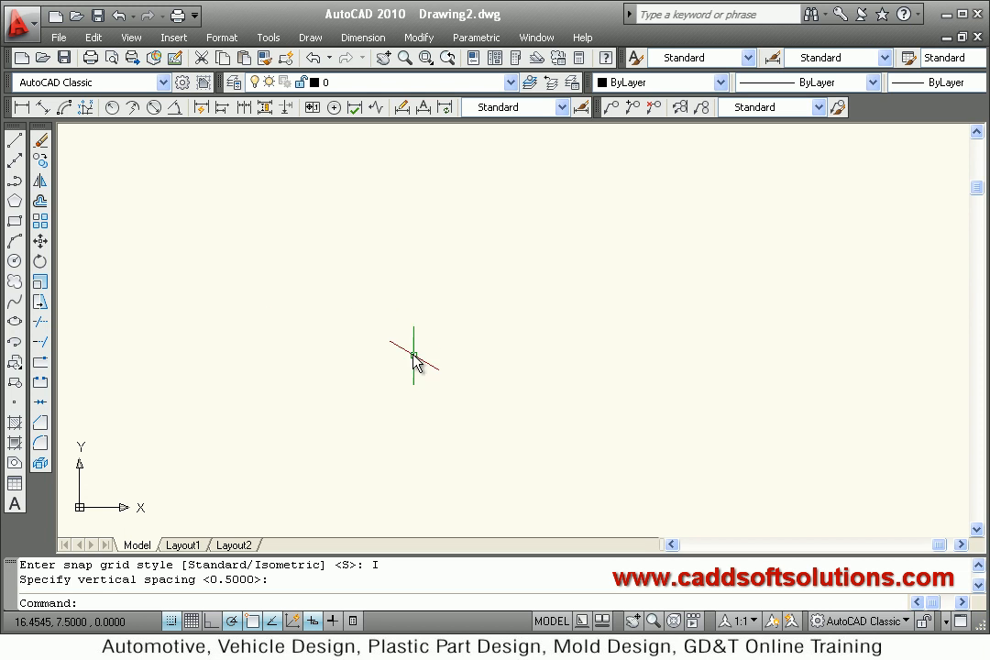
mouse_move(463, 367)
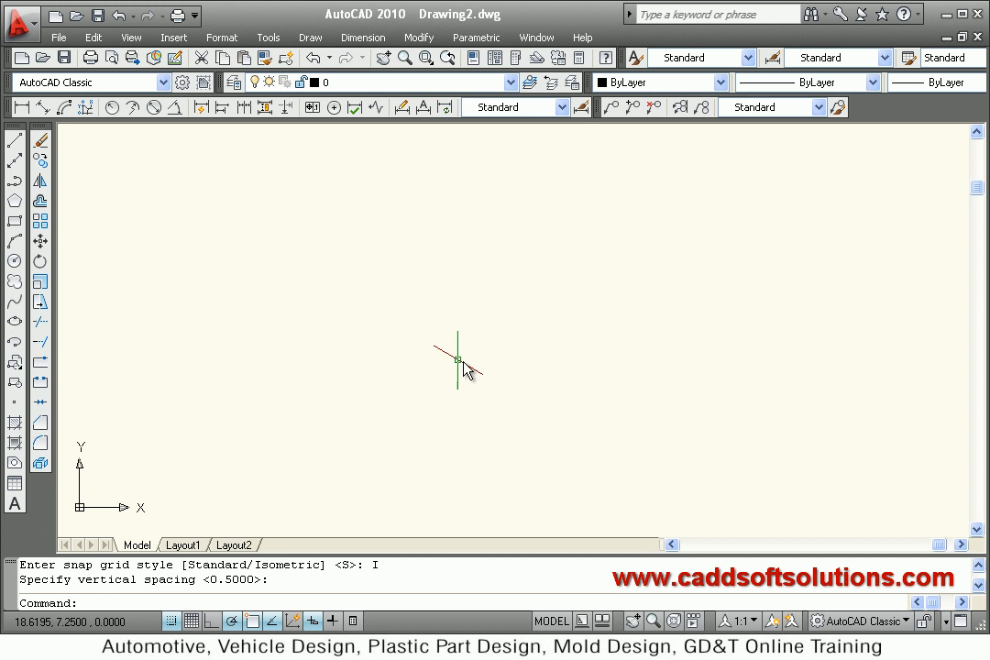
mouse_move(455, 376)
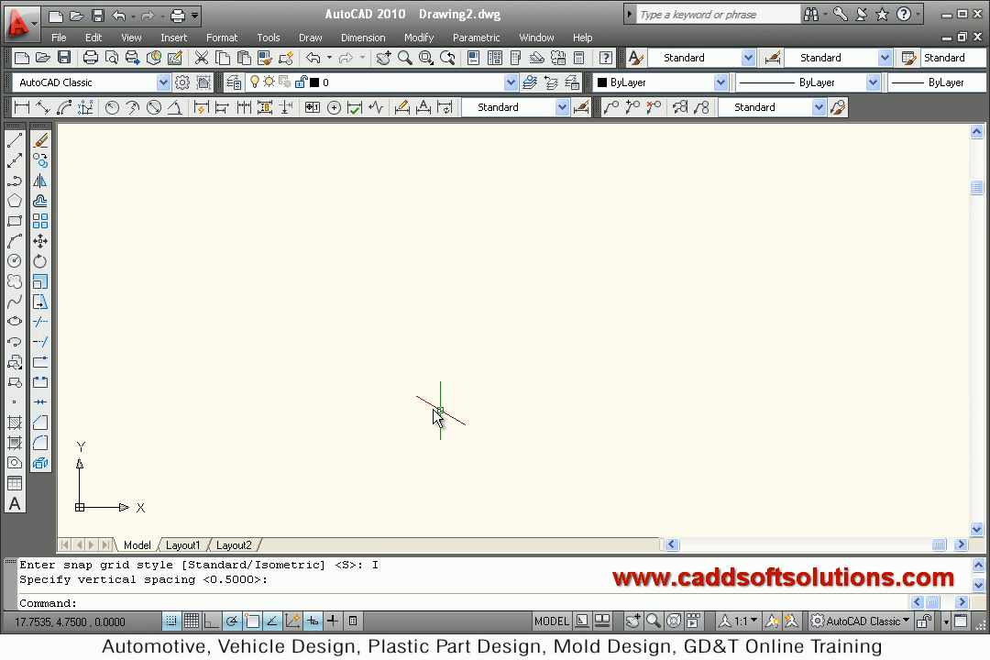
mouse_move(381, 344)
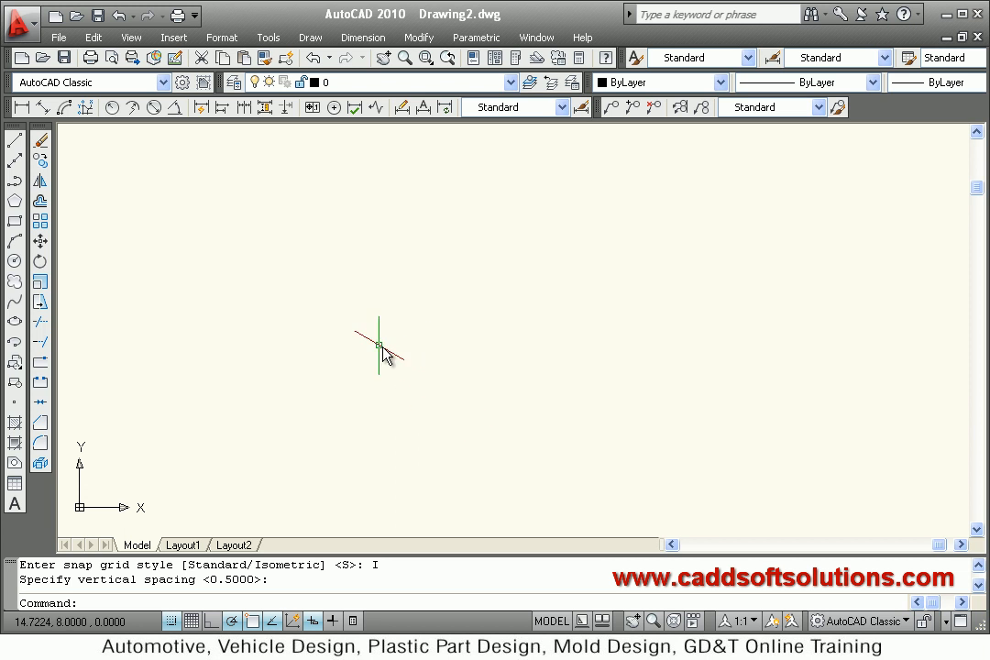
mouse_move(486, 343)
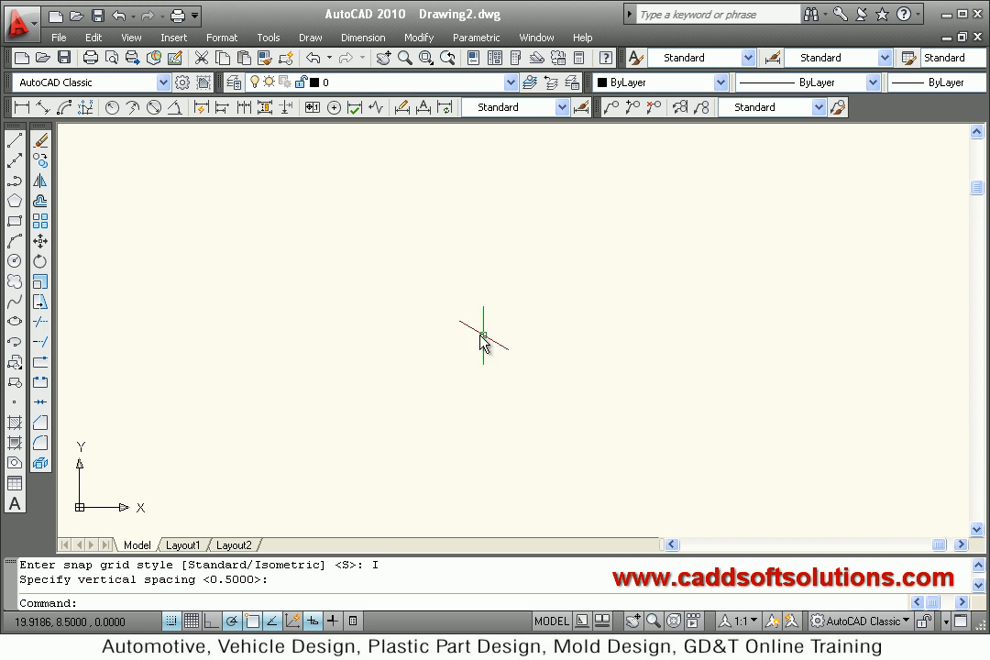
mouse_move(273, 455)
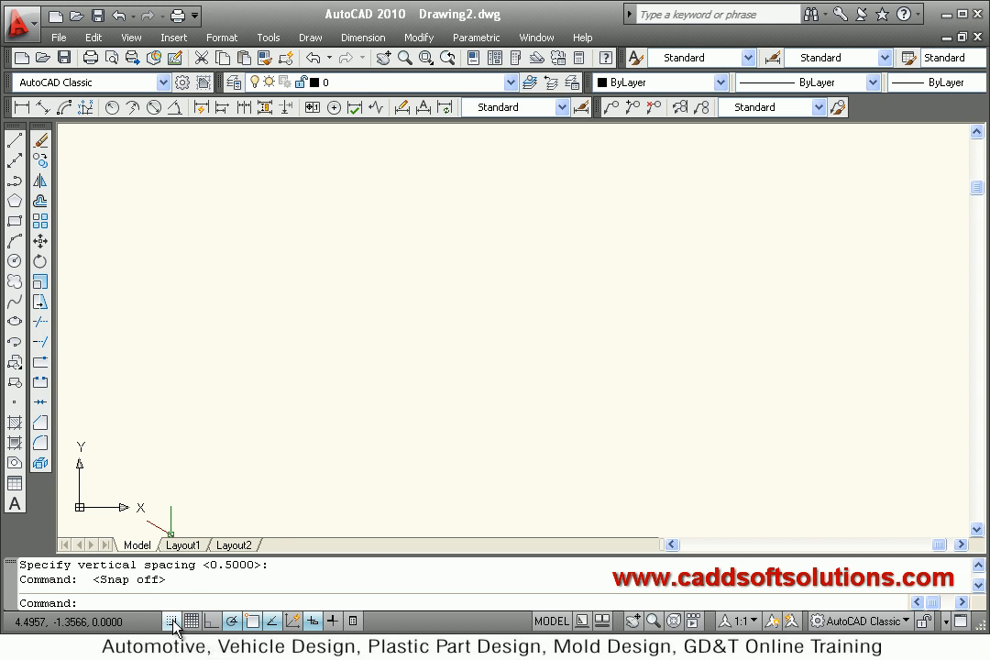
mouse_move(486, 318)
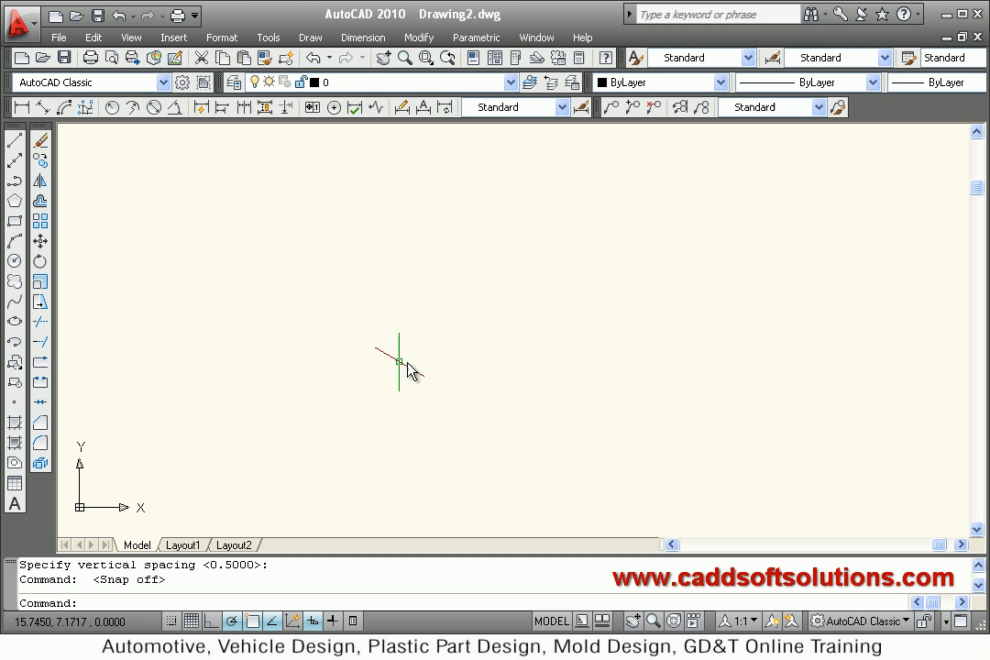
mouse_move(431, 376)
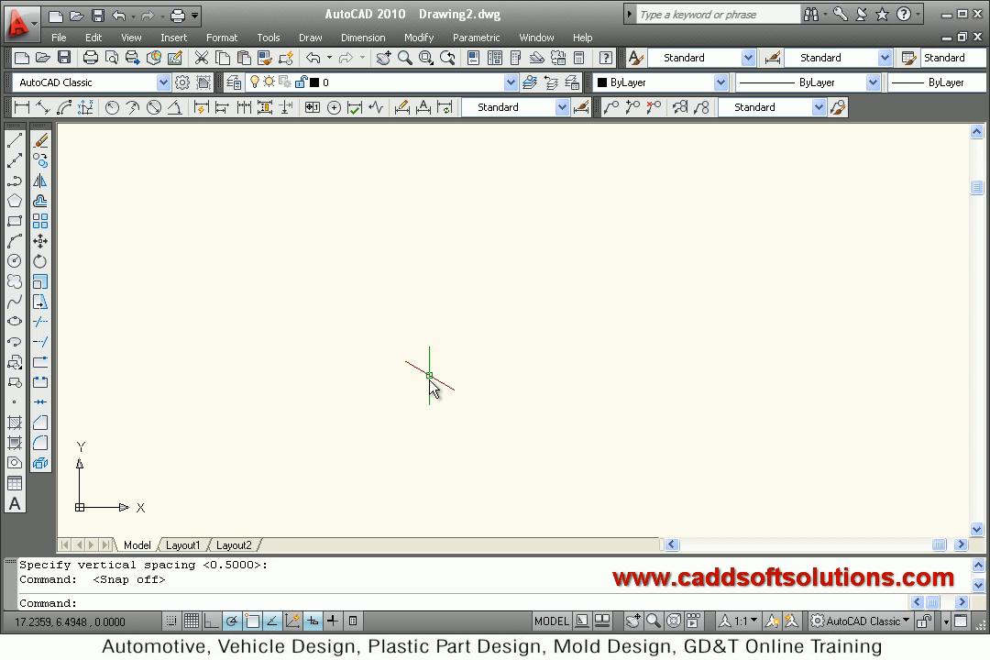
mouse_move(73, 186)
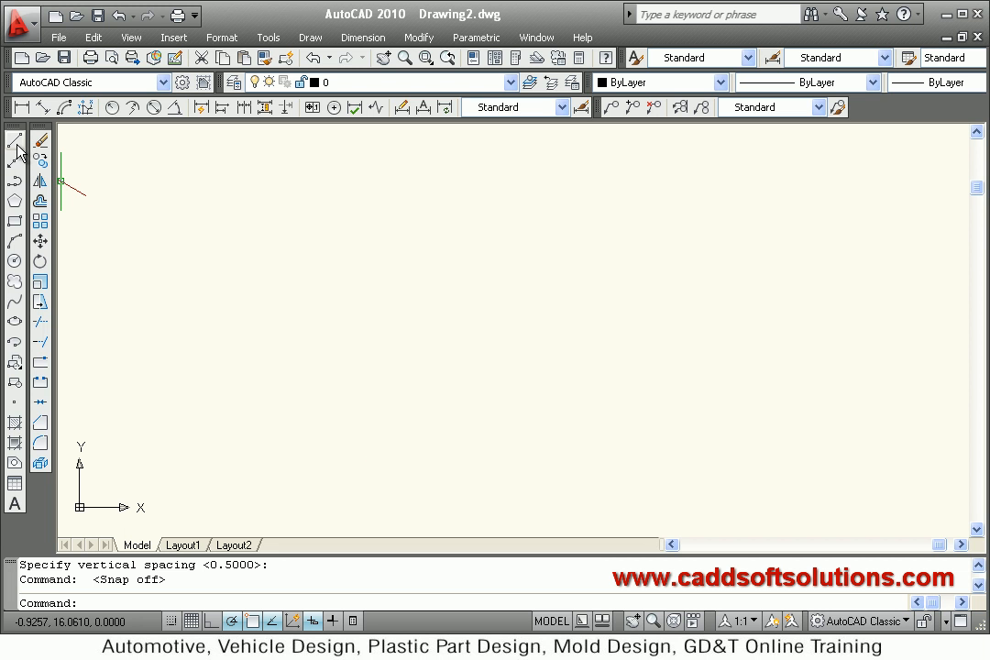
mouse_move(15, 144)
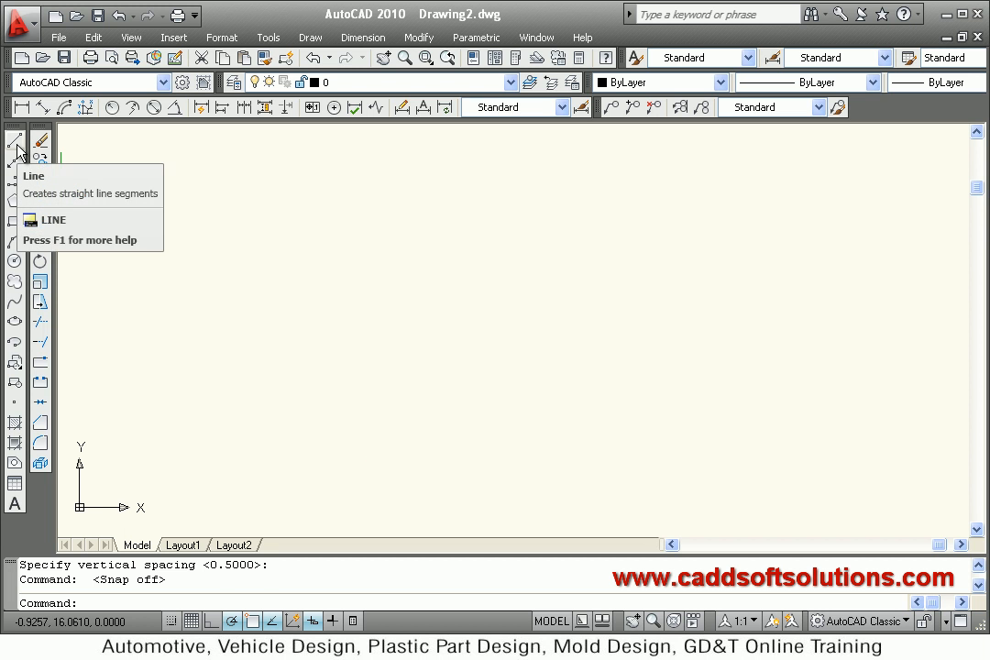
Step: Draw the cube's left, right and top faces with 10-unit edges, switching isoplanes with F5
click(15, 141)
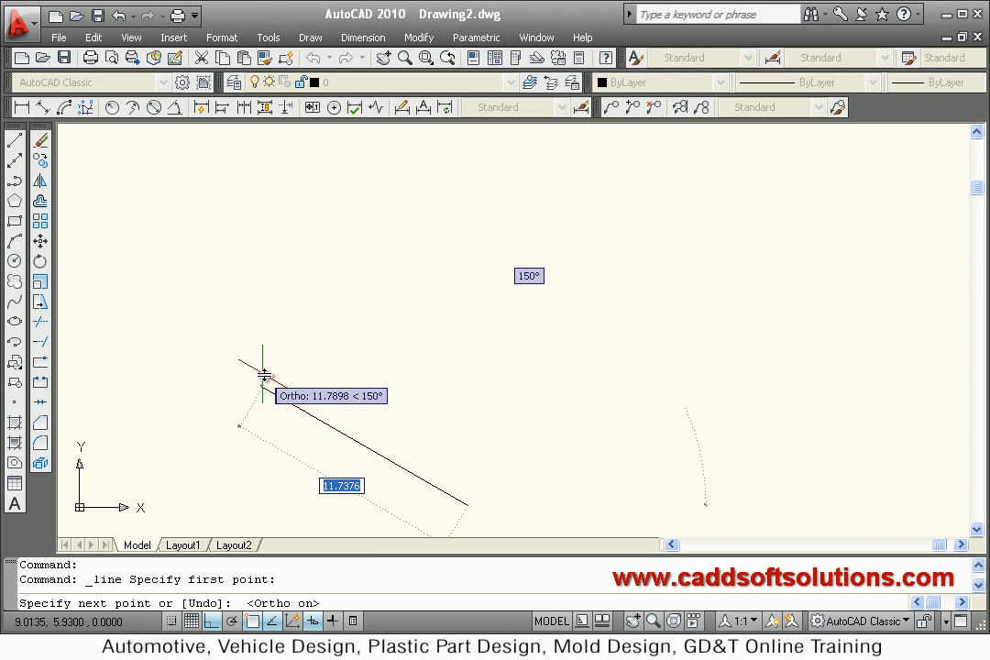
mouse_move(284, 371)
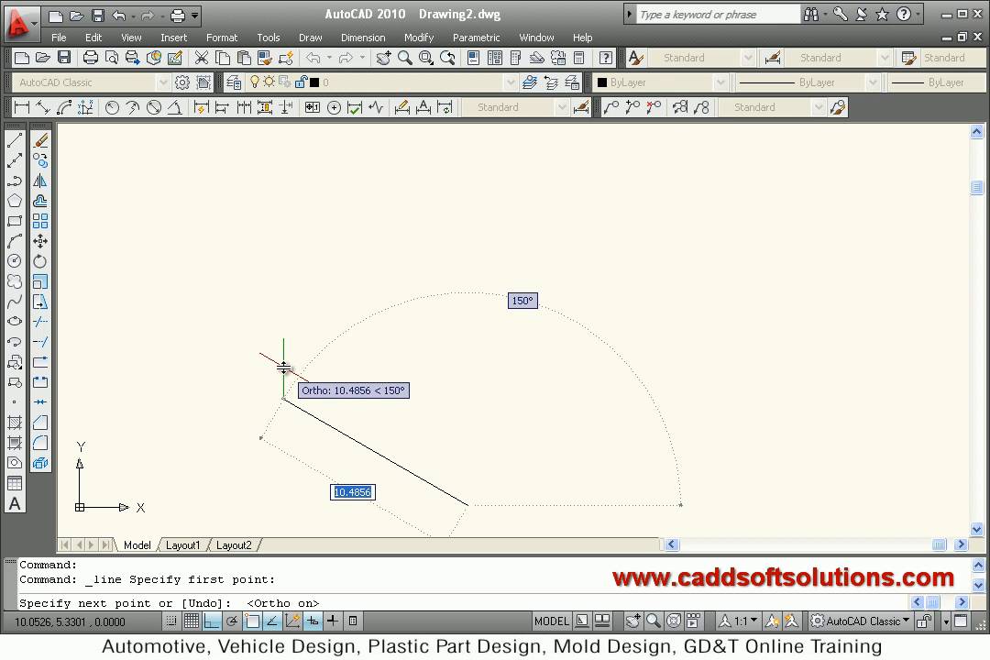
mouse_move(287, 374)
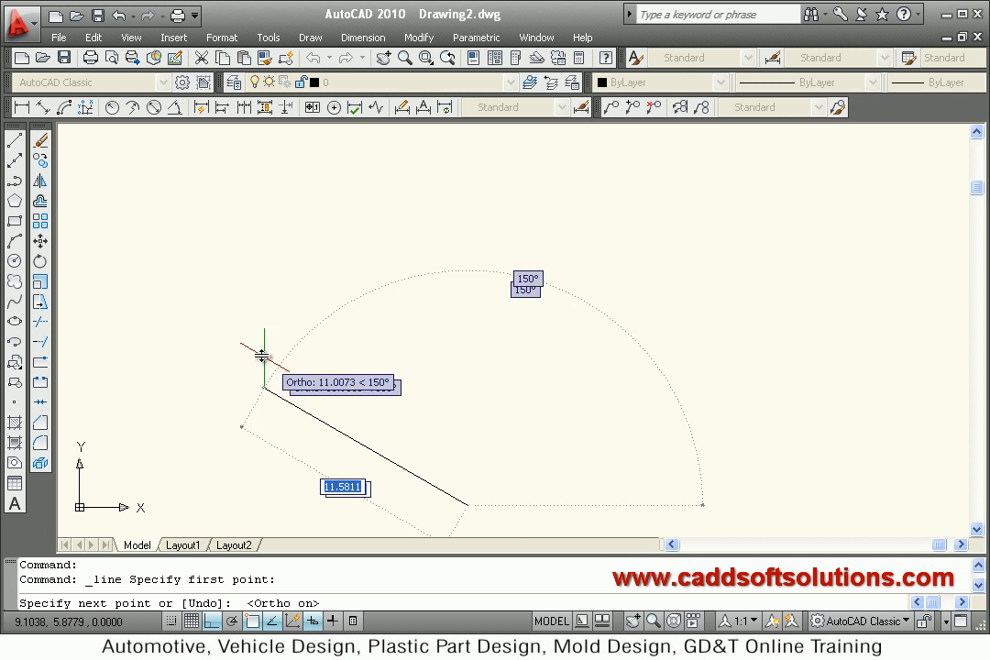
text(1)
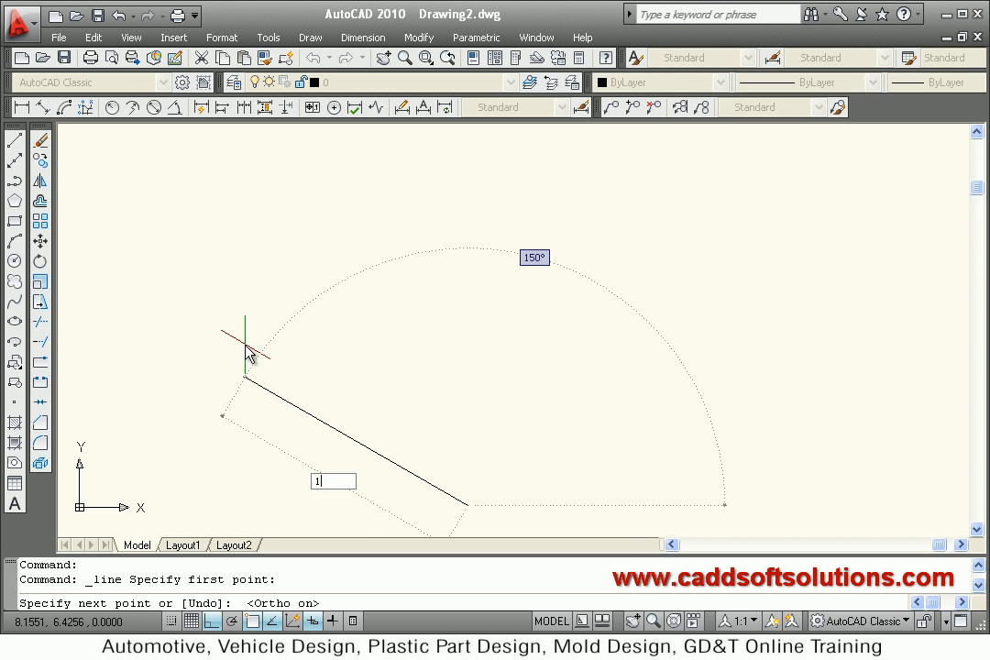
text(0)
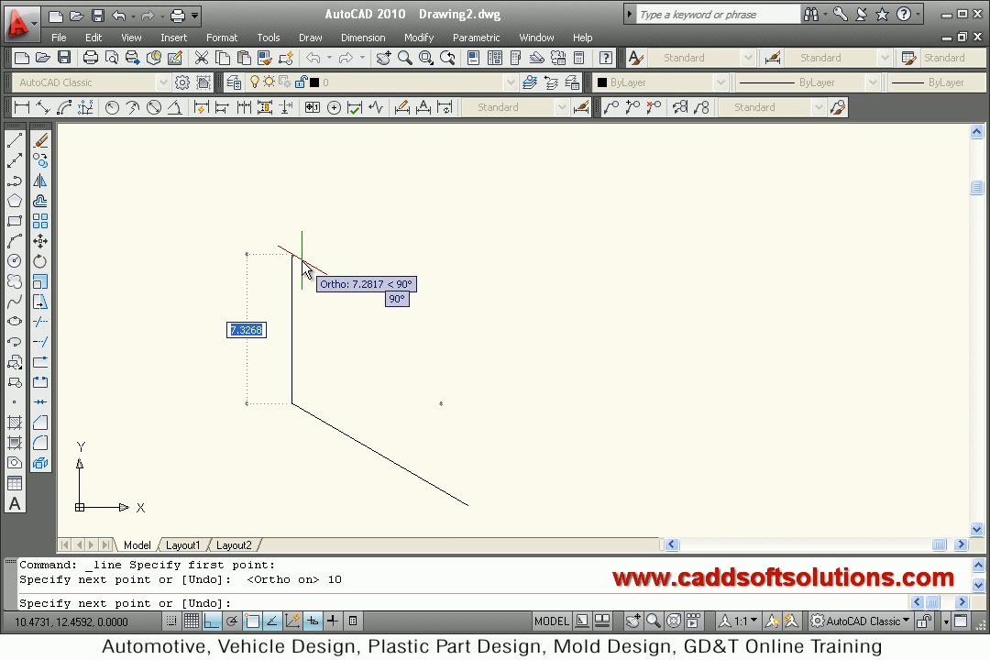
text(10)
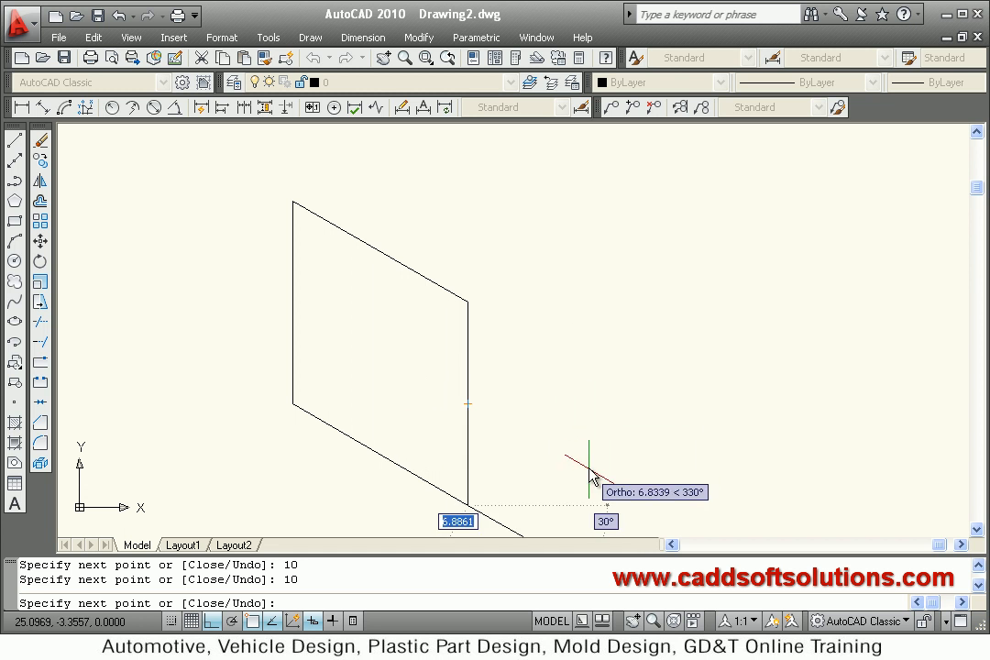
mouse_move(296, 465)
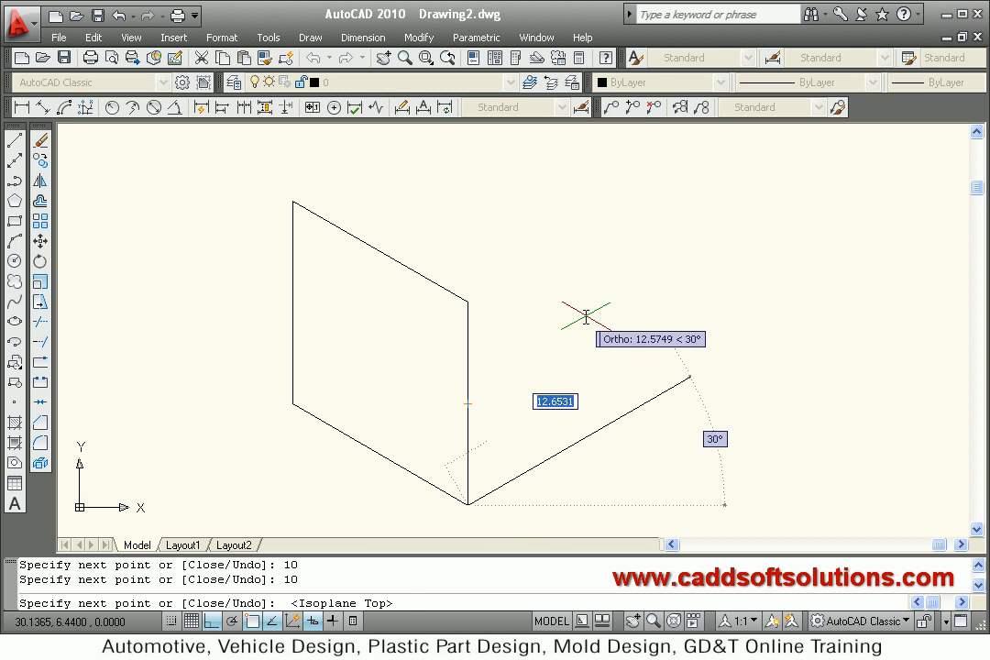
mouse_move(571, 343)
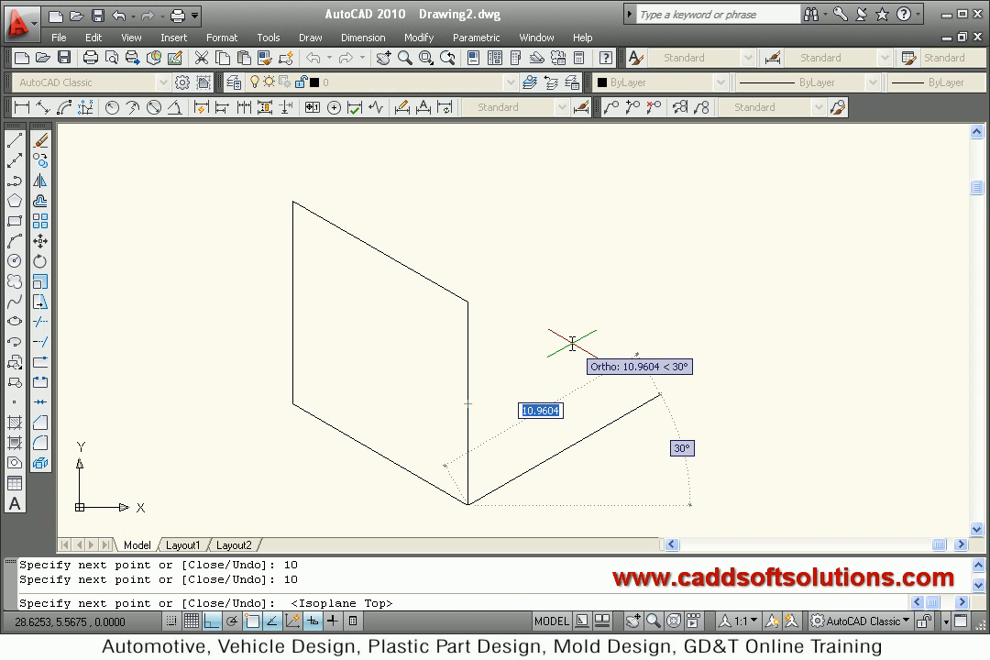
key(F5)
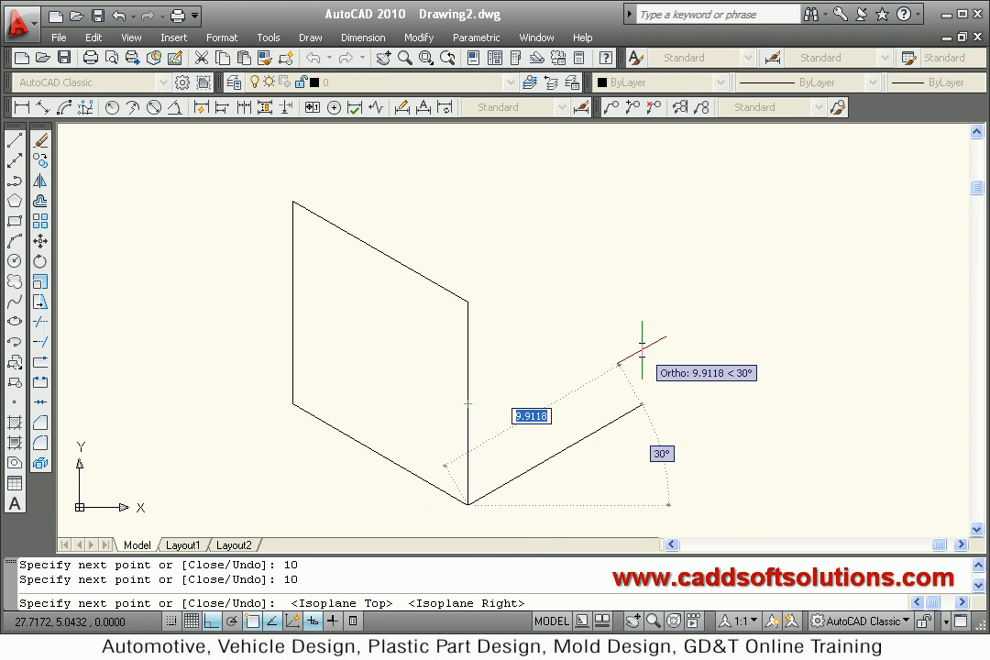
text(10)
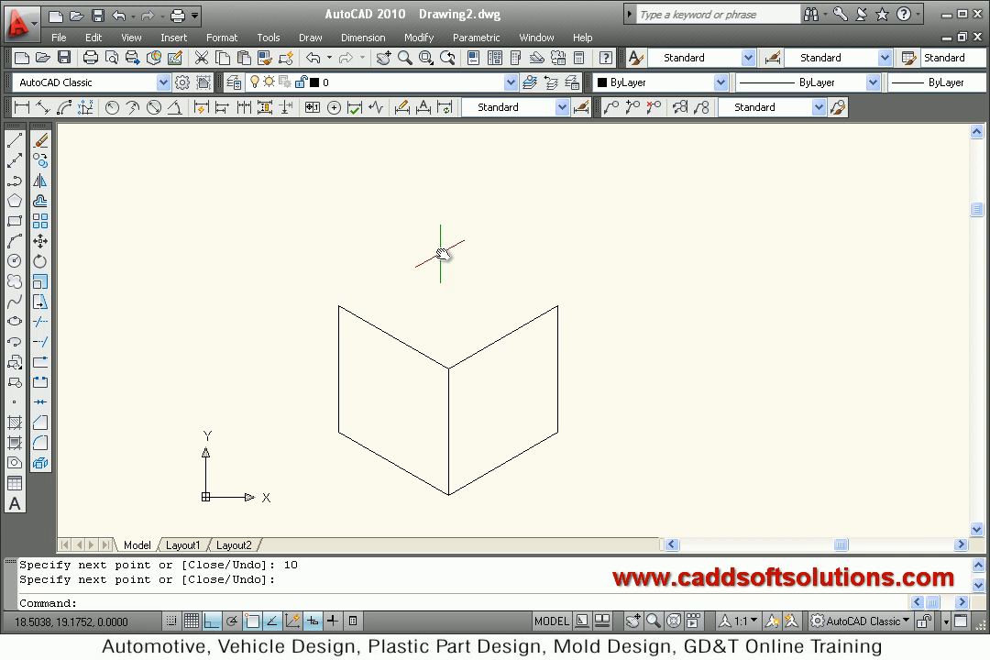
mouse_move(430, 266)
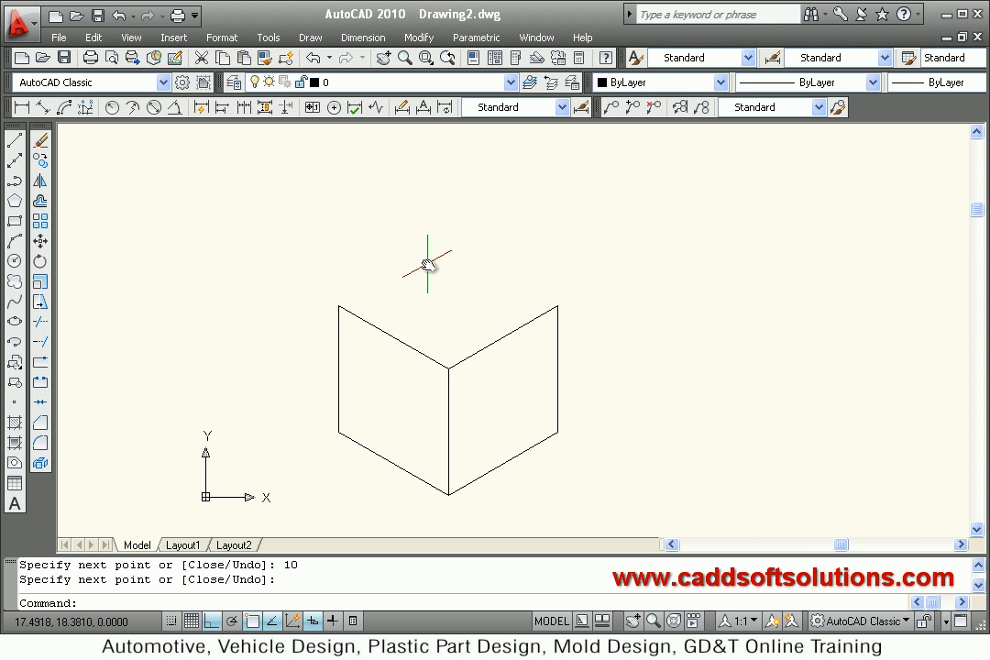
mouse_move(477, 299)
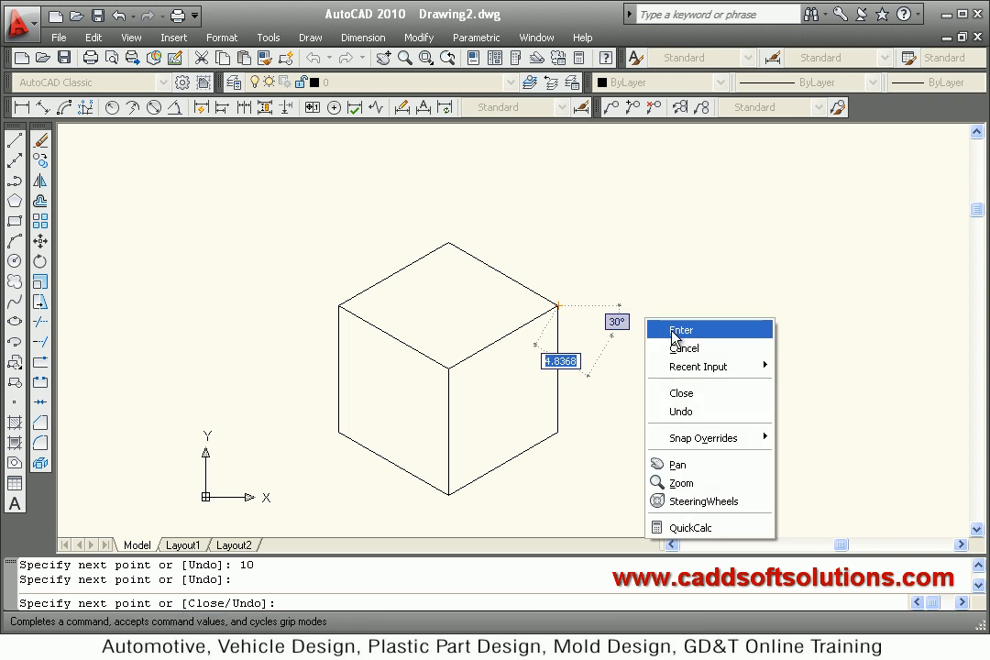
click(680, 329)
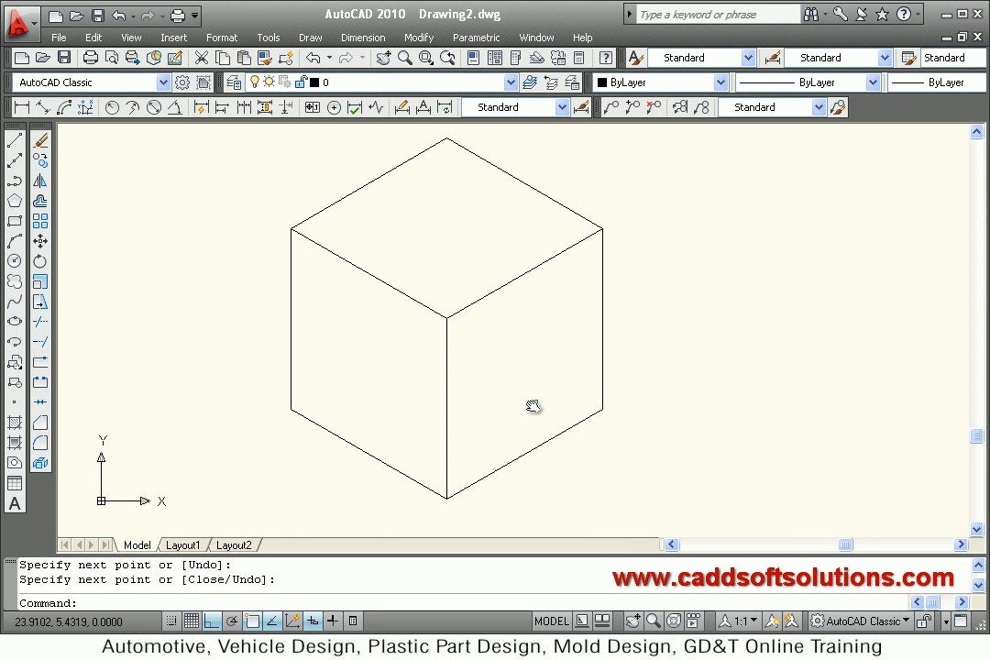
mouse_move(489, 427)
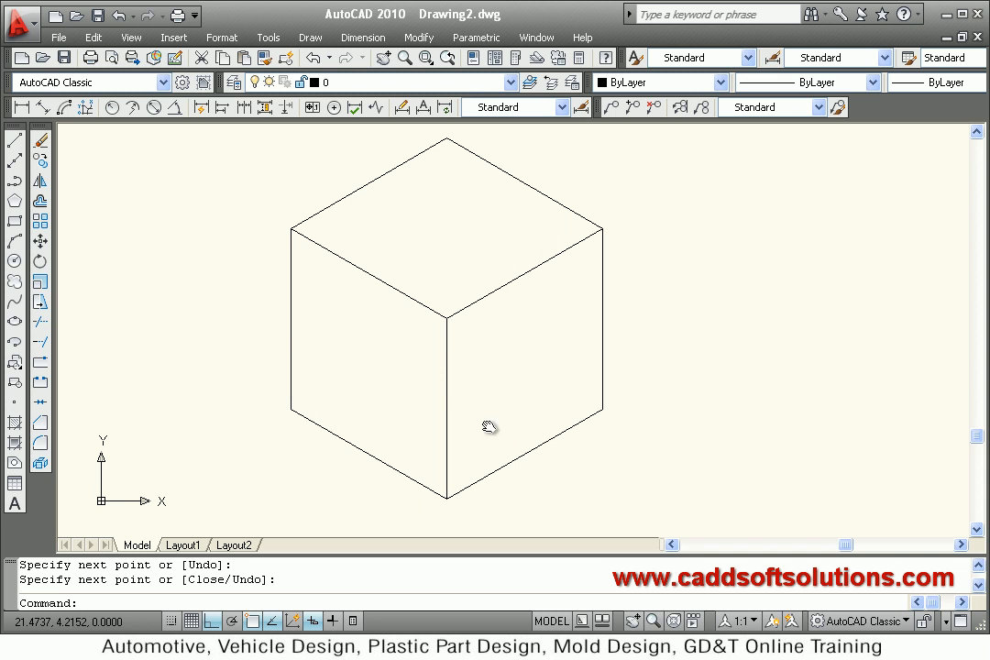
mouse_move(87, 237)
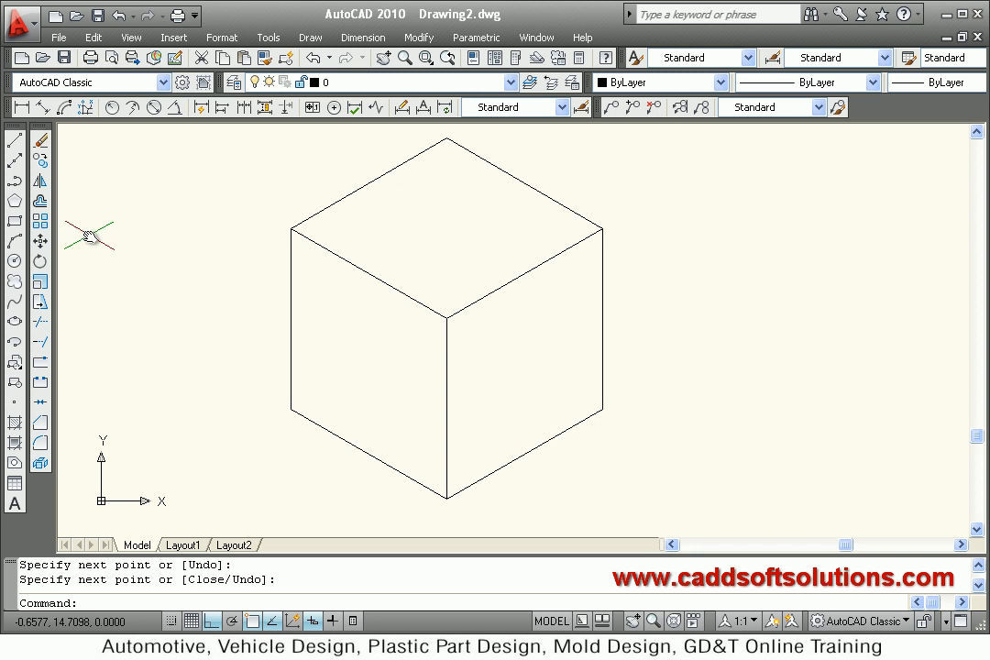
mouse_move(458, 403)
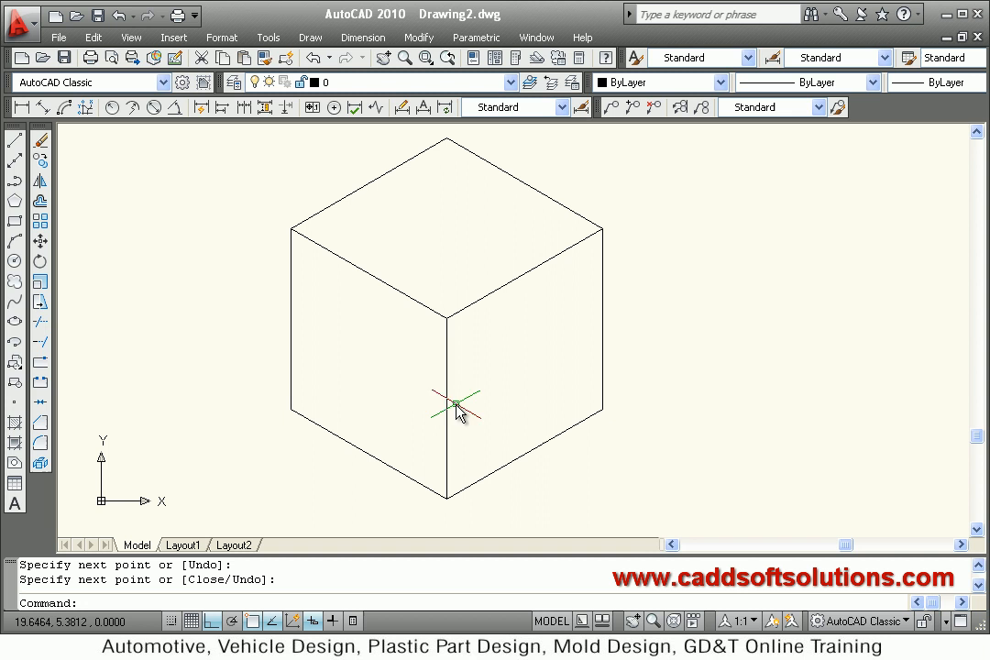
mouse_move(502, 463)
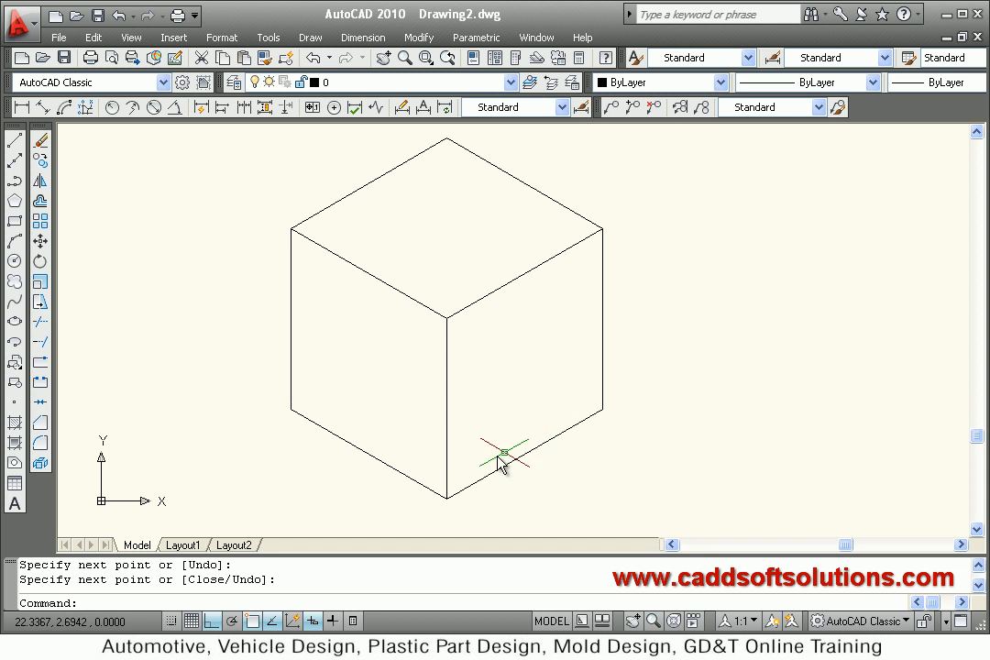
mouse_move(206, 271)
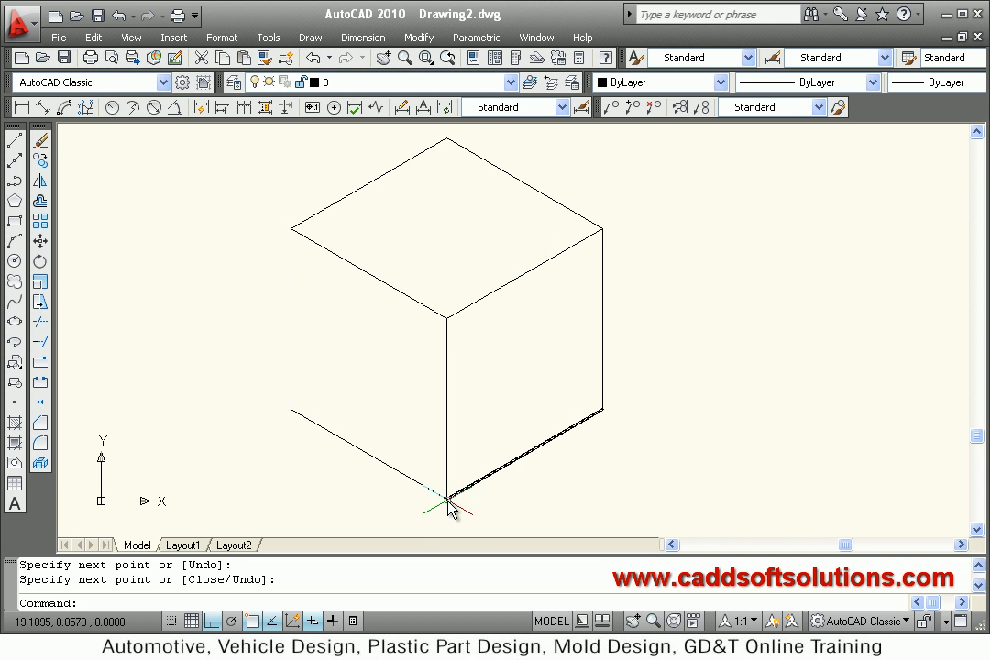
Step: Copy the front vertical edge 5 units along the right face to split it
click(447, 449)
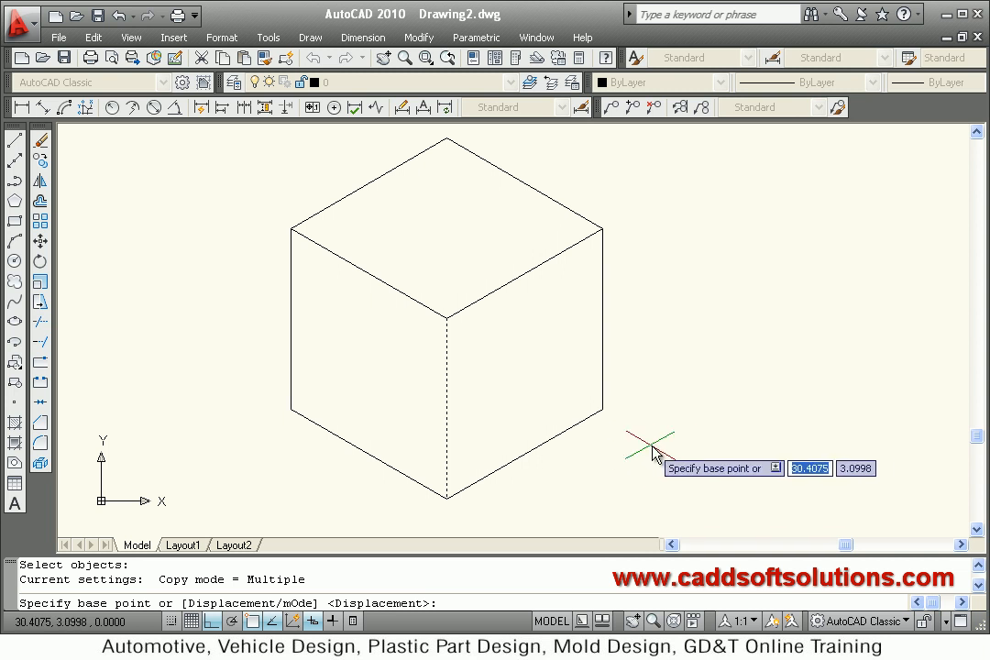
mouse_move(654, 489)
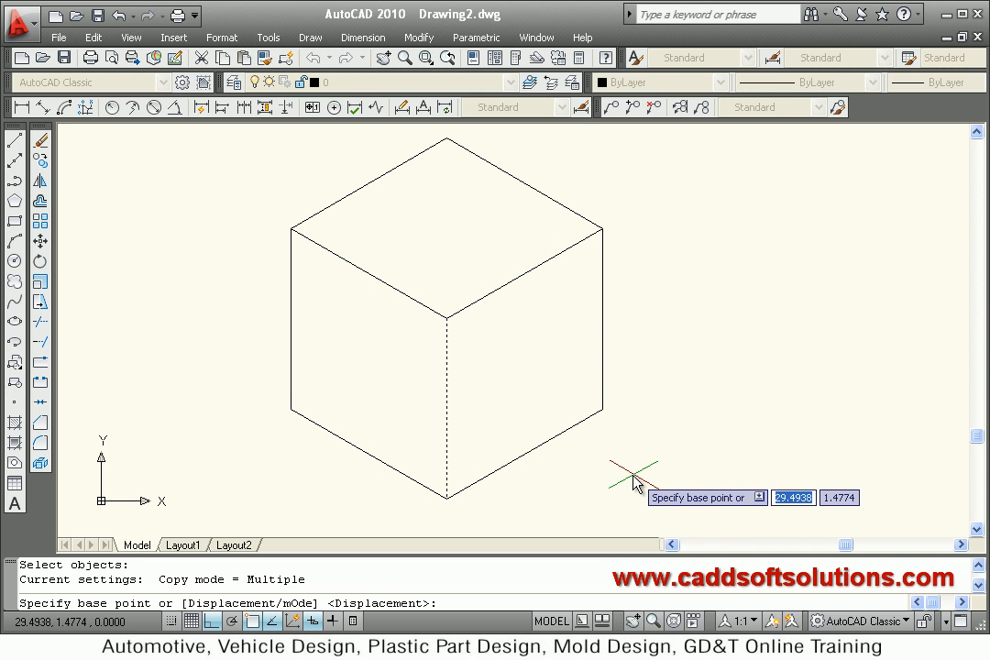
click(635, 483)
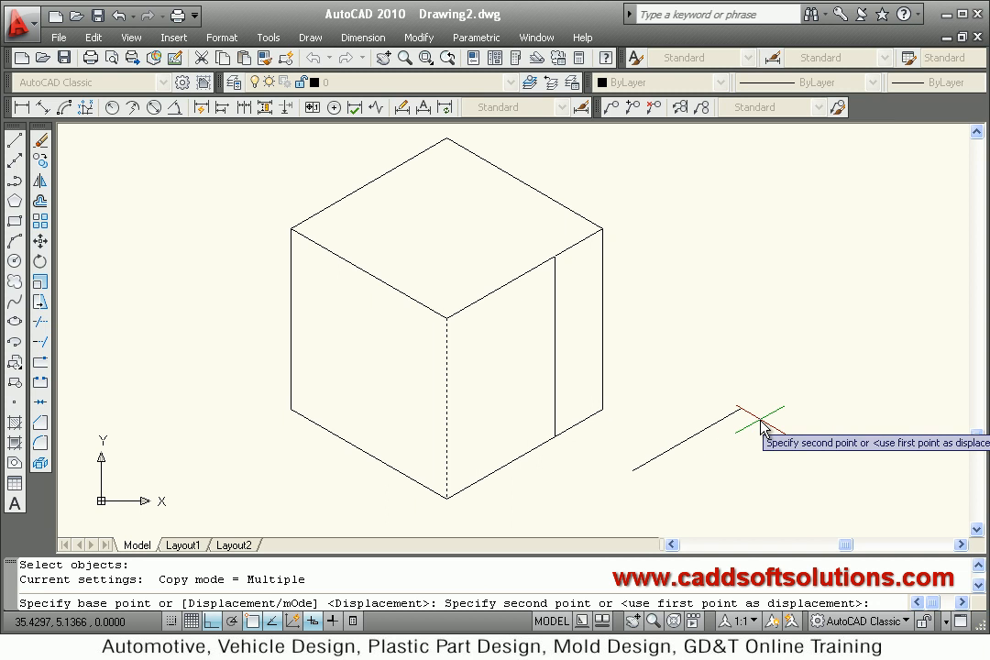
mouse_move(676, 394)
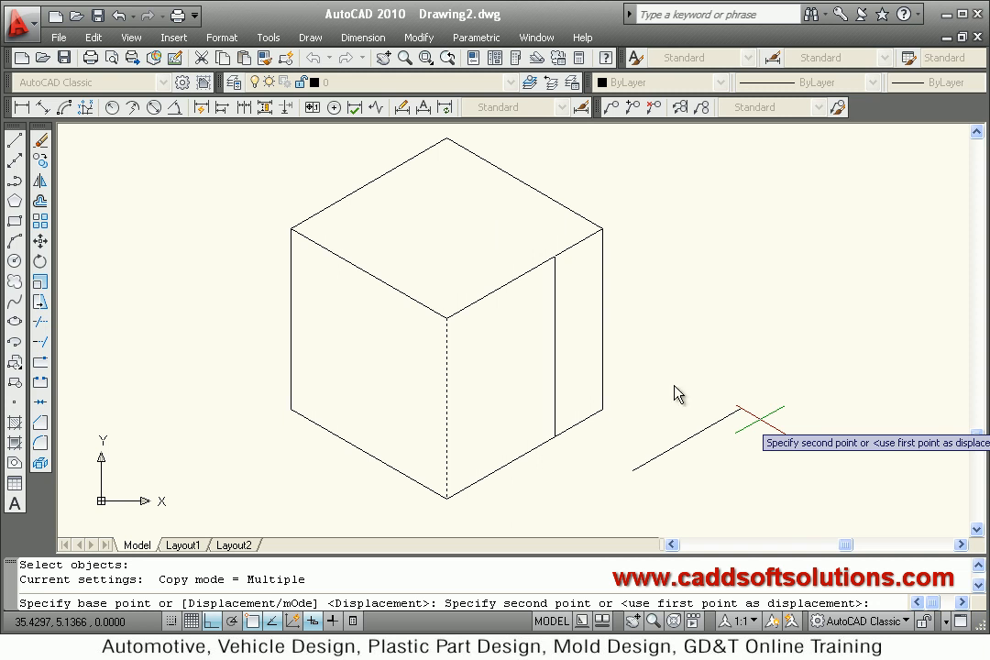
mouse_move(739, 449)
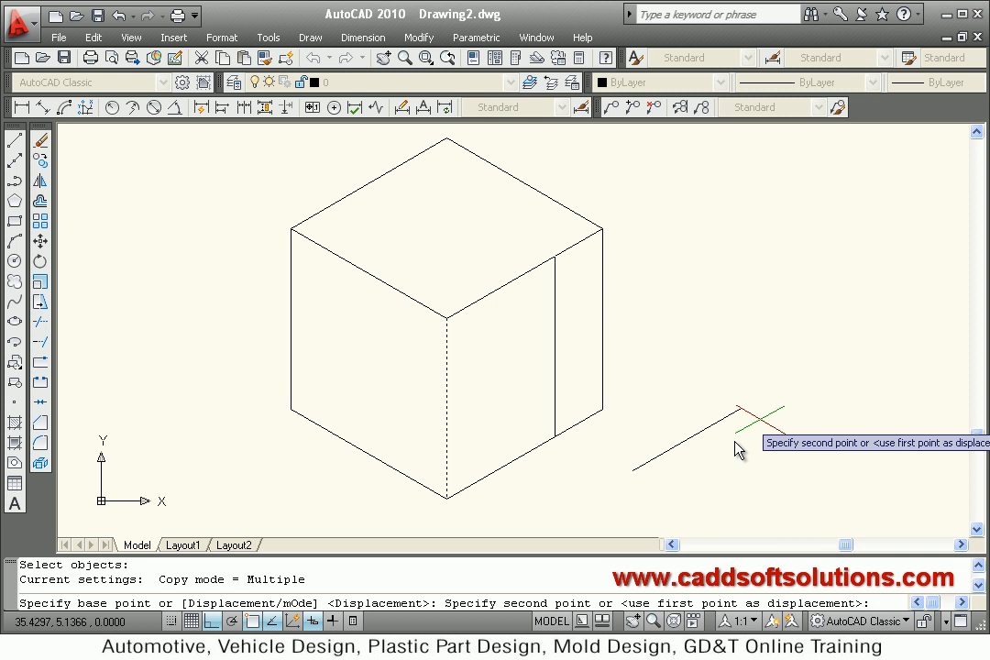
text(10)
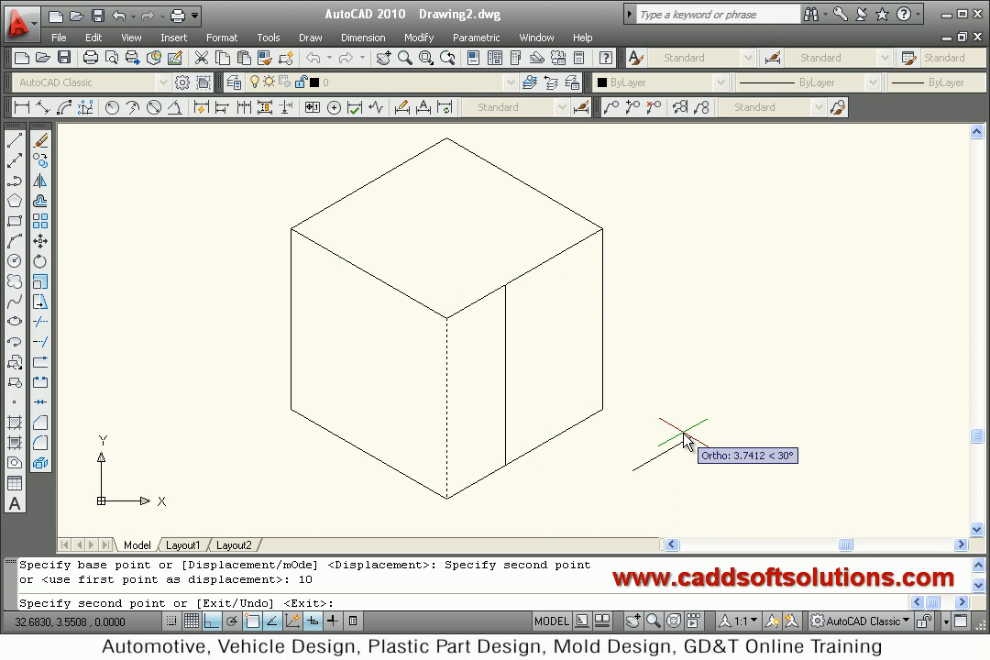
text(5)
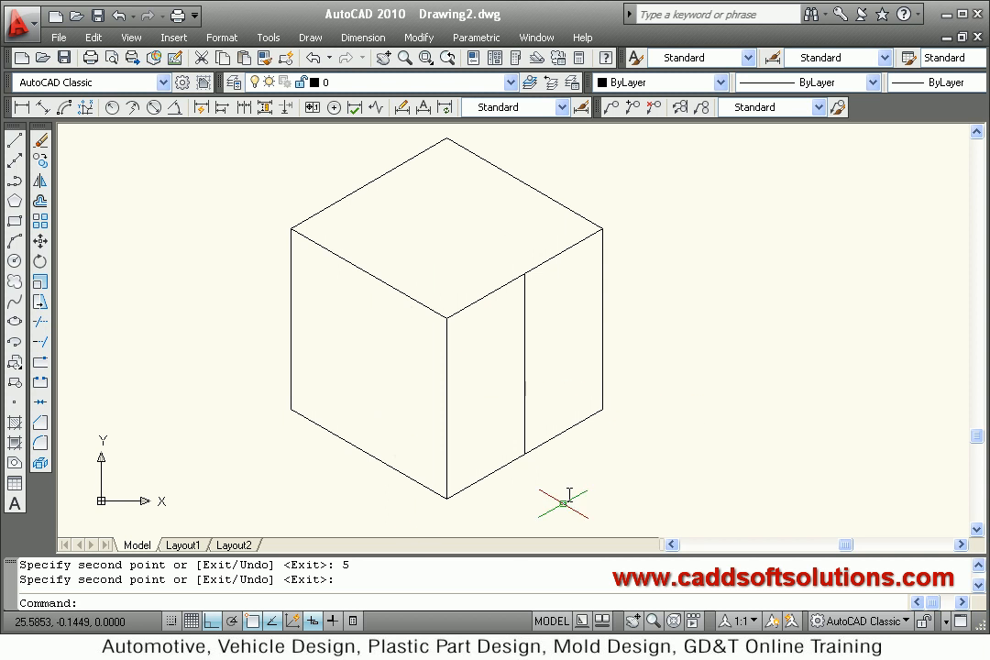
mouse_move(458, 428)
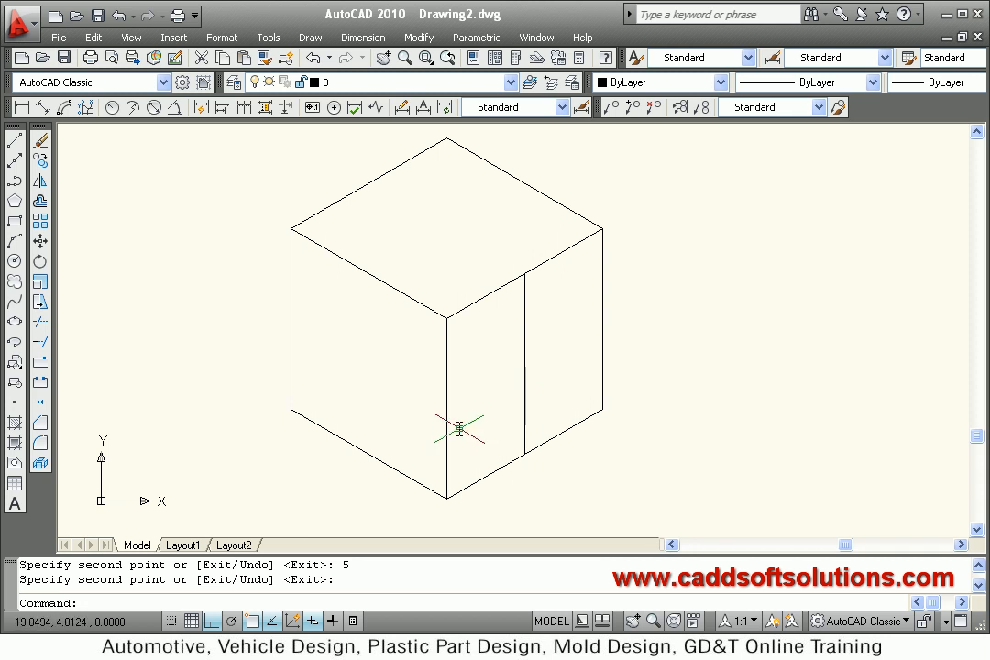
mouse_move(436, 323)
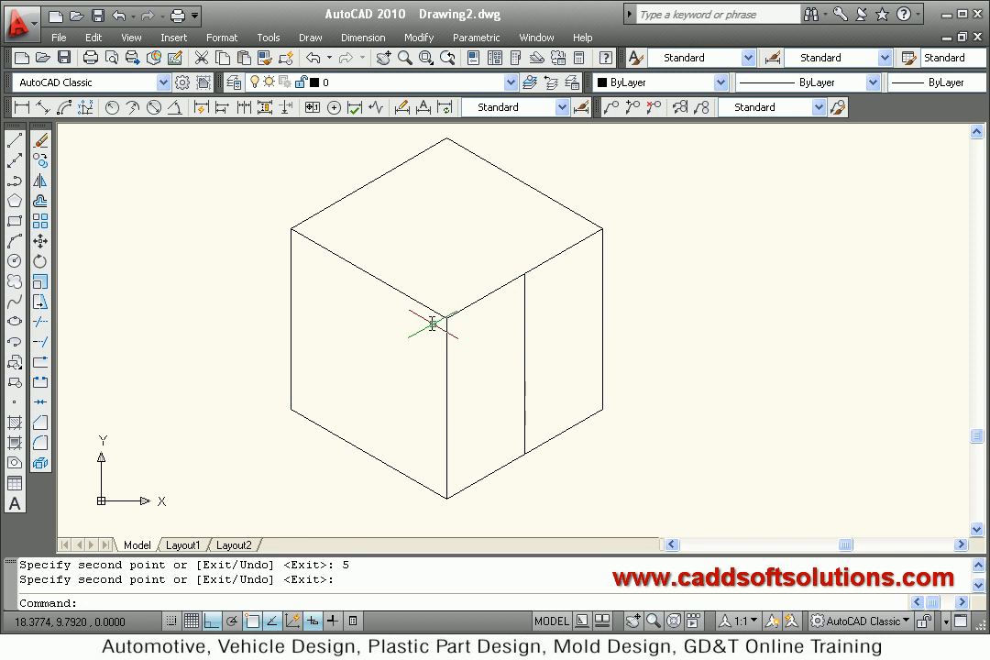
mouse_move(103, 357)
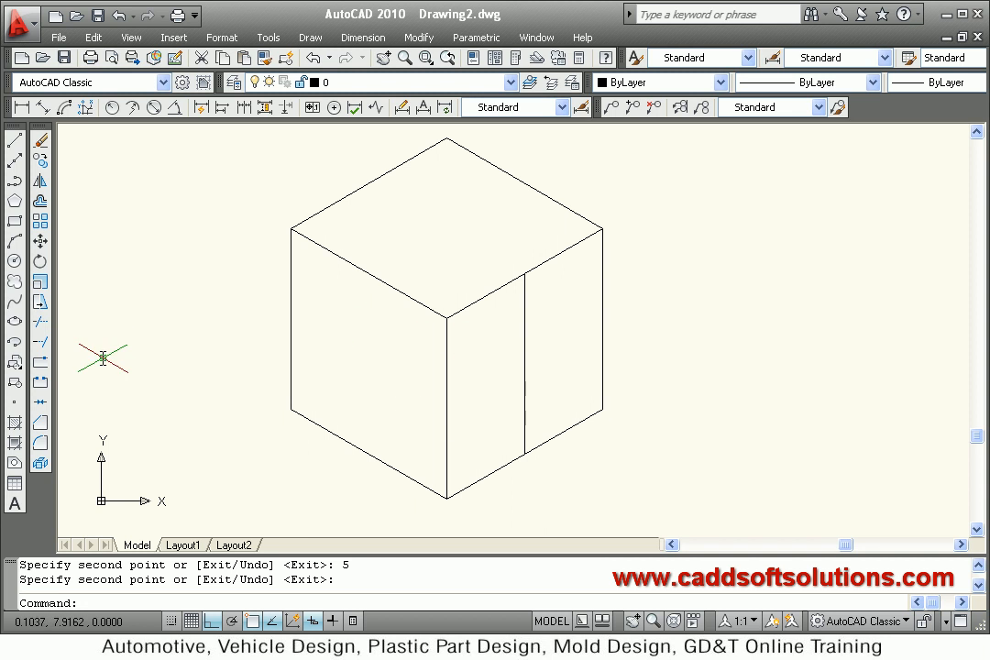
mouse_move(13, 322)
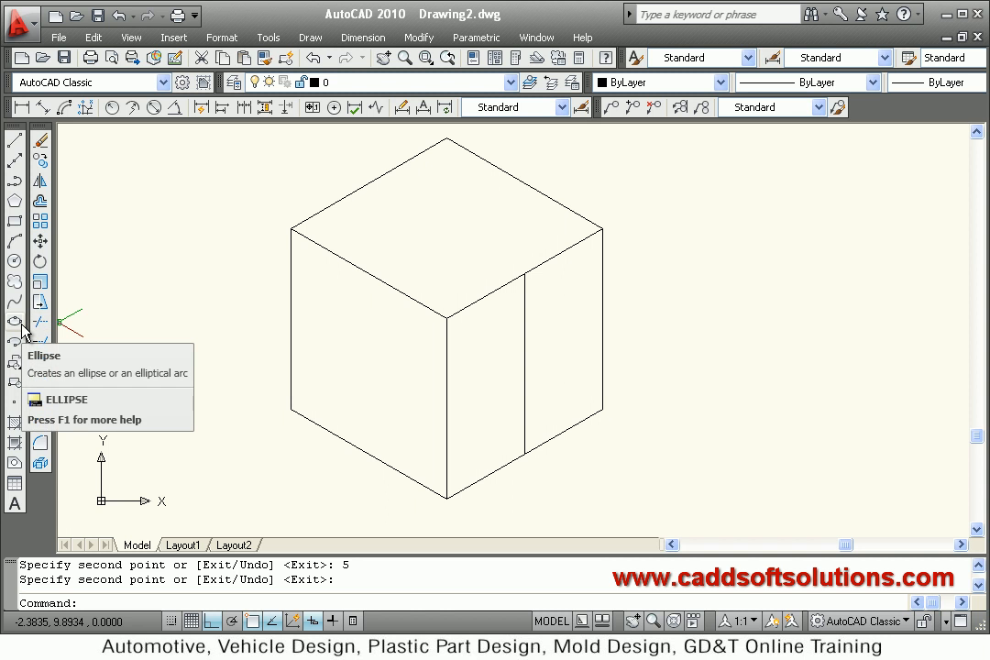
Step: Start an Isocircle ellipse centred on the cube's right edge
click(14, 322)
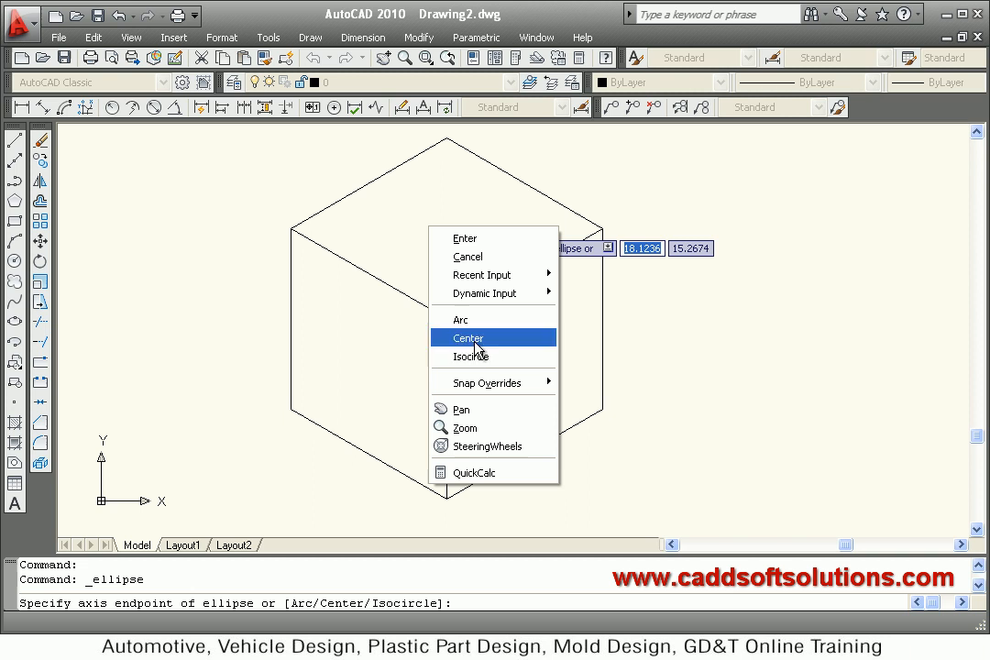
mouse_move(499, 356)
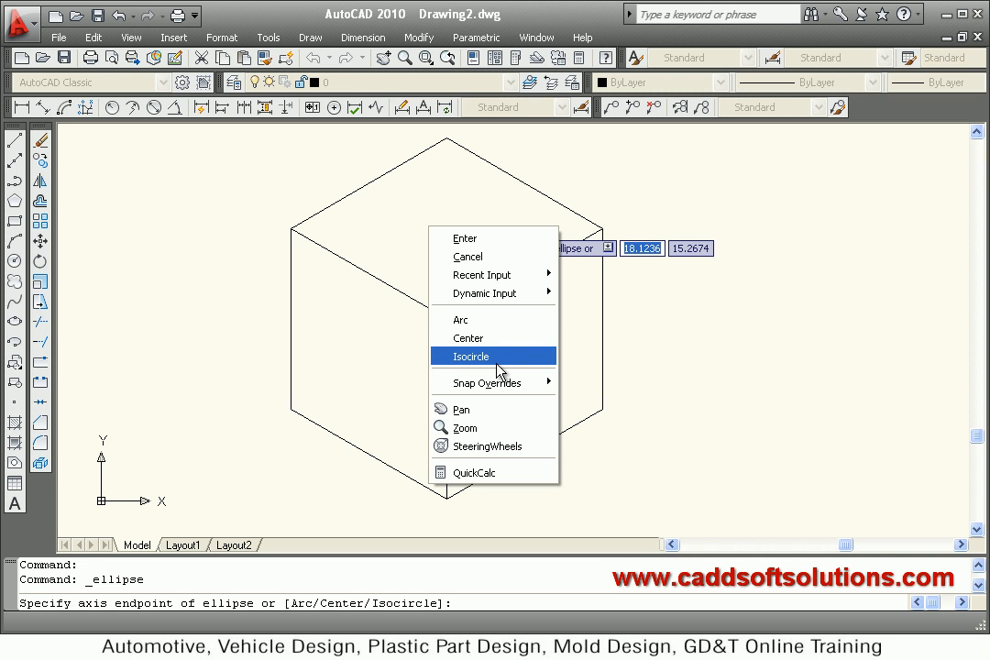
click(470, 356)
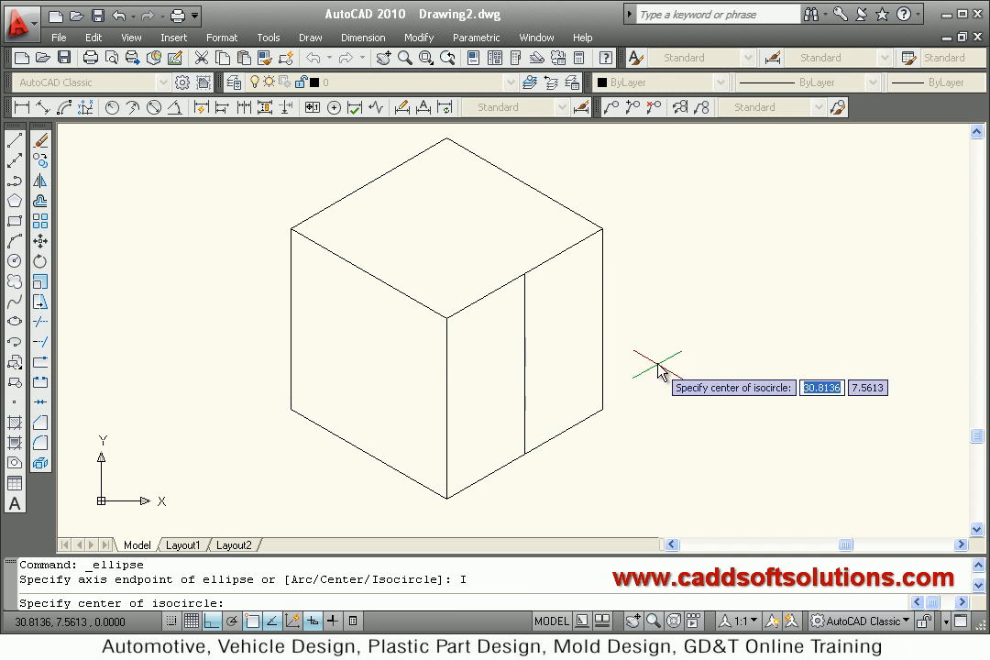
mouse_move(610, 326)
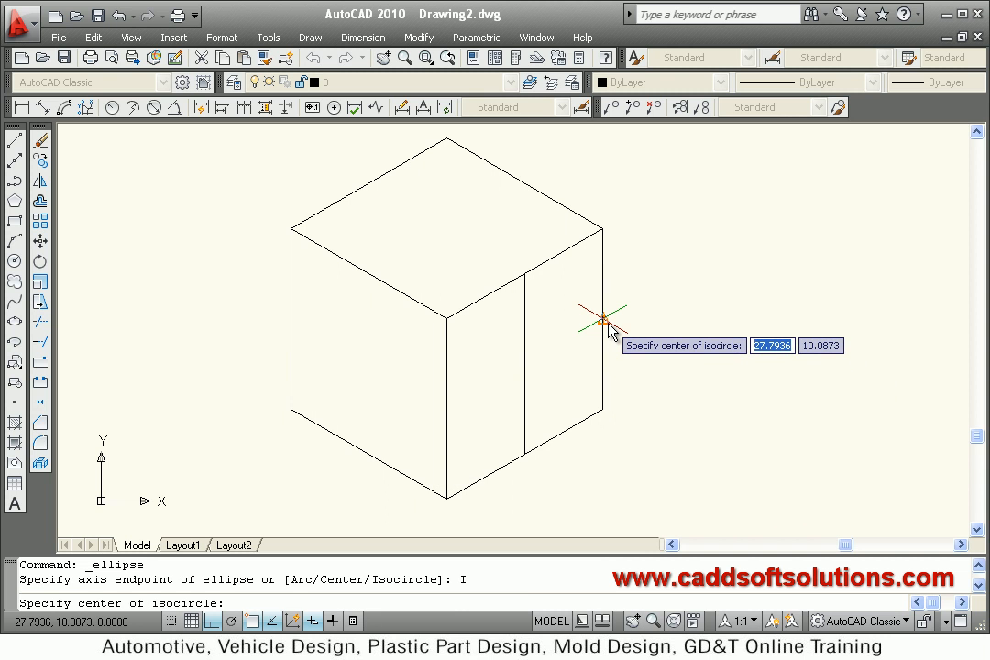
click(609, 323)
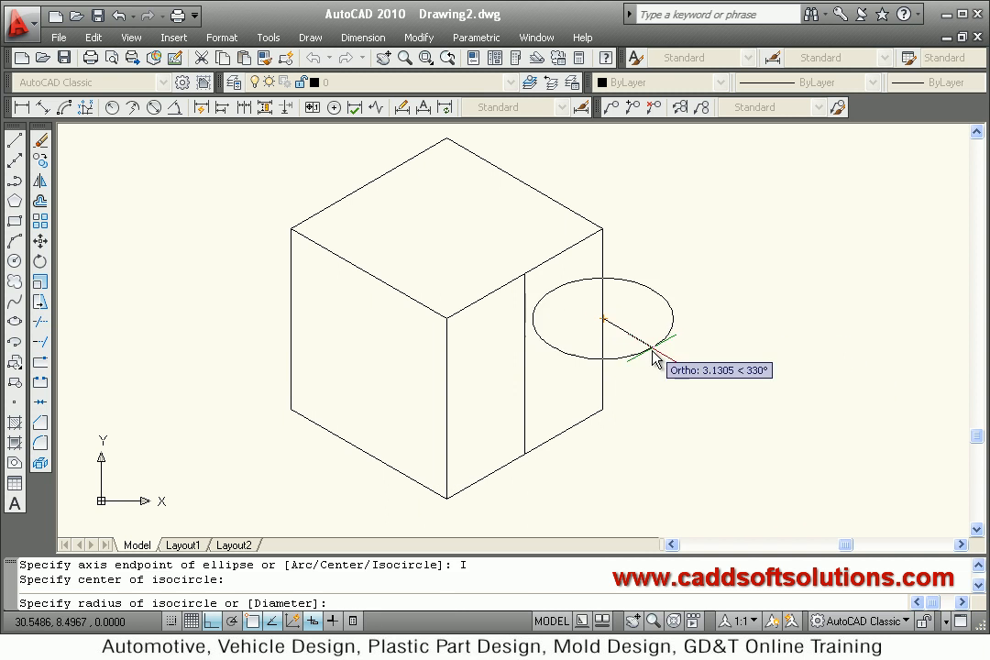
mouse_move(692, 372)
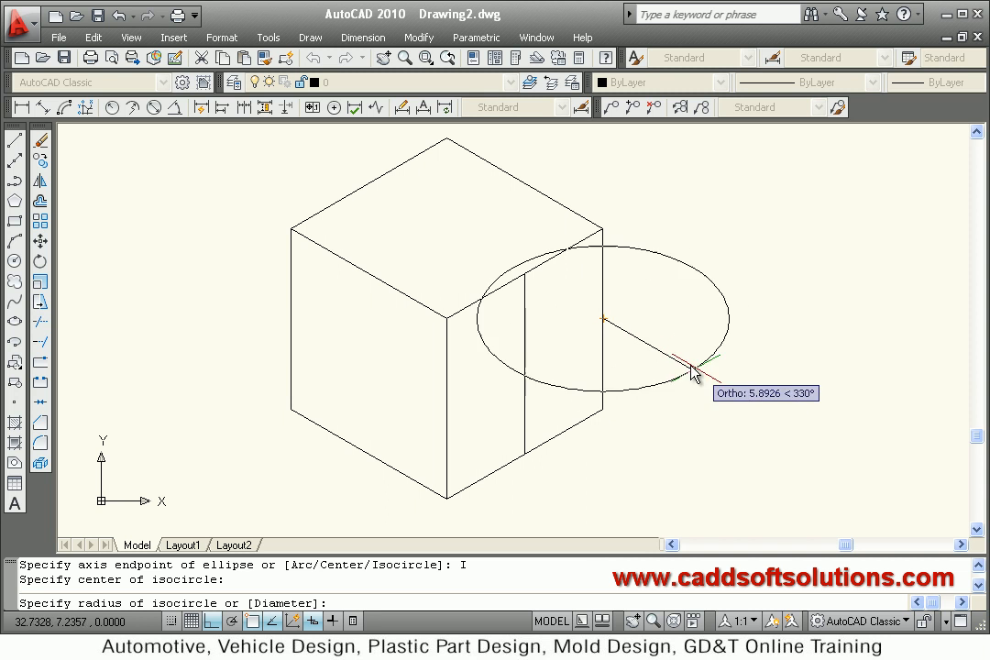
mouse_move(689, 378)
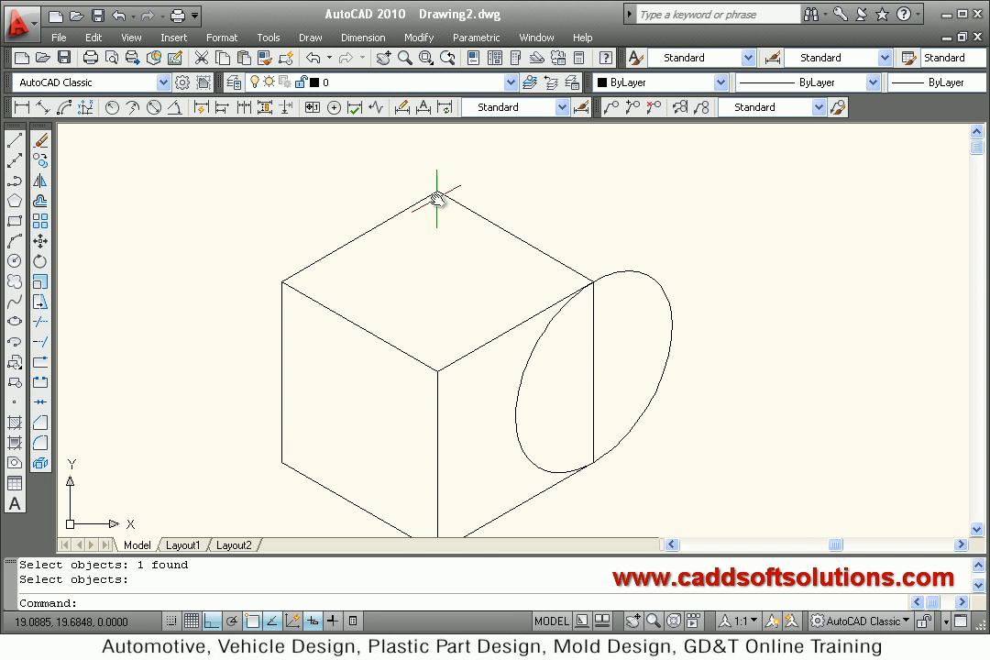
mouse_move(476, 179)
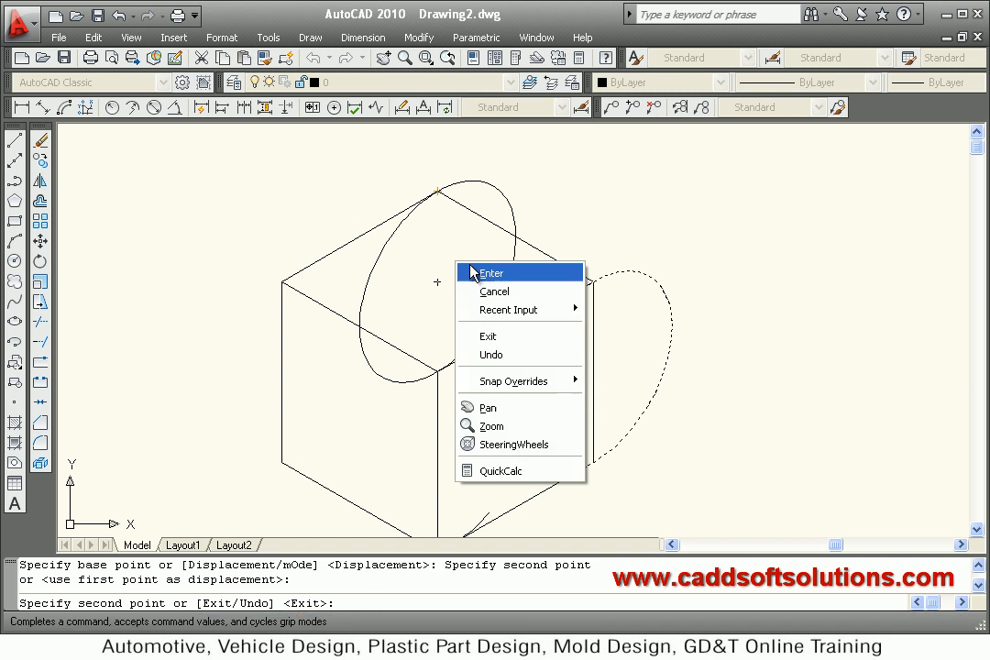
Step: Place the isocircle copy at the back, along the cube's top edge
click(493, 272)
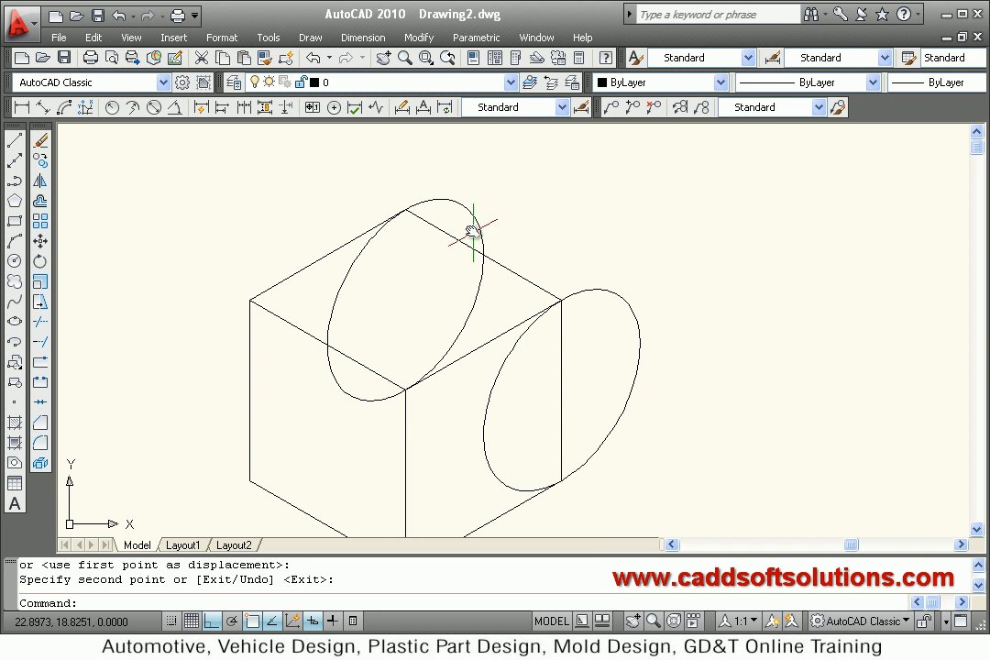
mouse_move(633, 289)
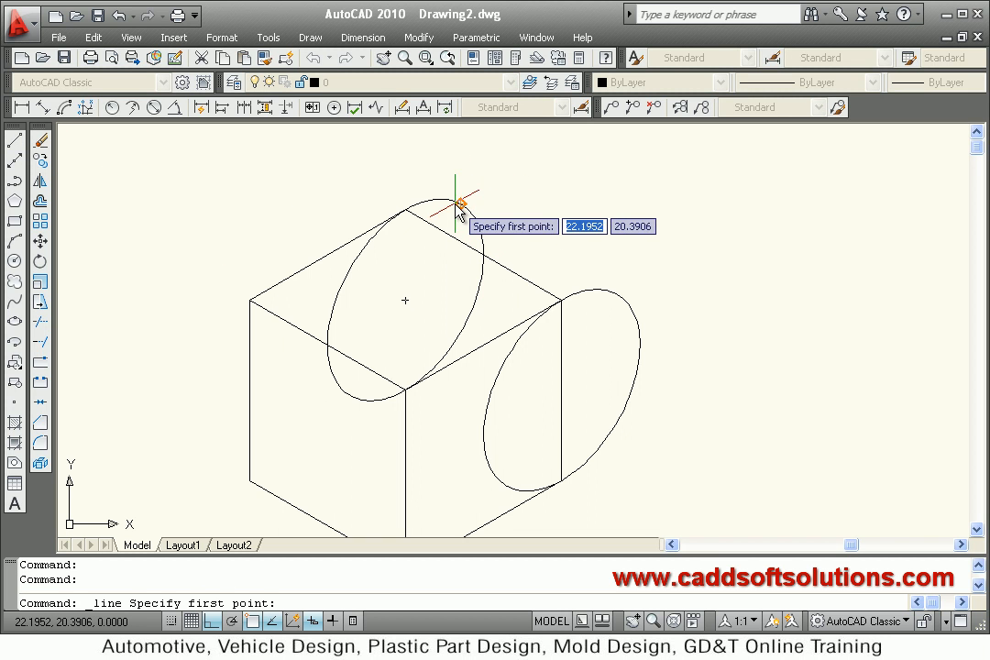
mouse_move(465, 203)
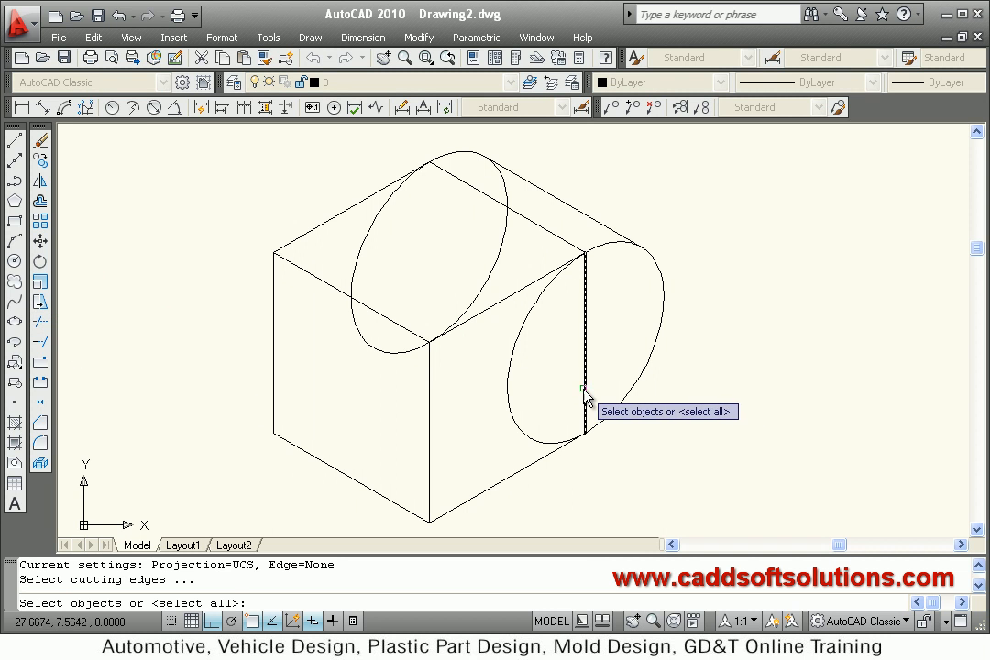
Step: Trim the back circle's hidden half, using the vertical line as cutting edge
click(394, 195)
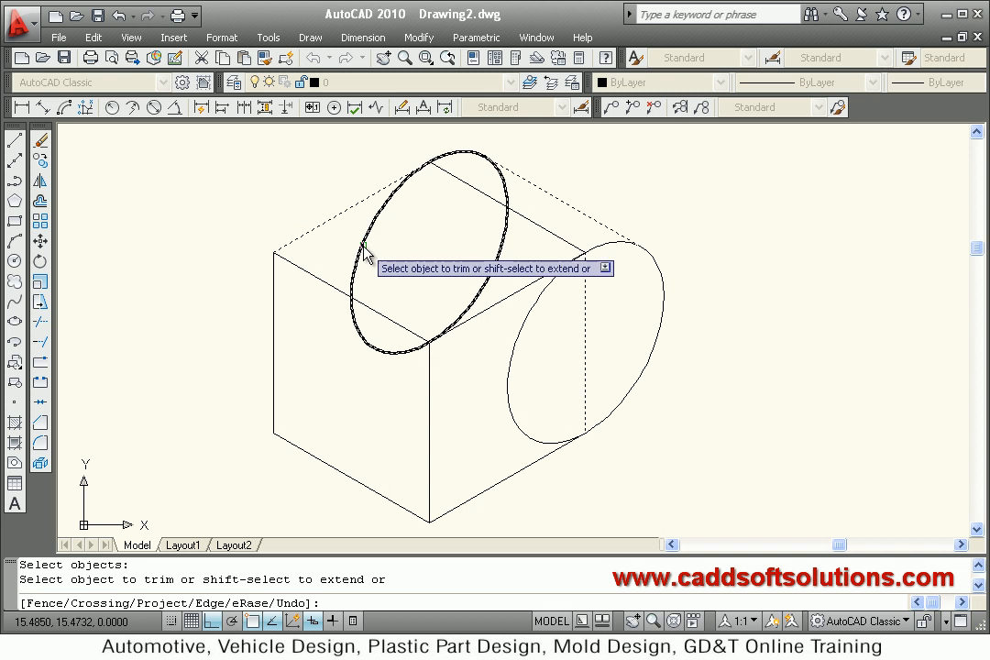
click(364, 255)
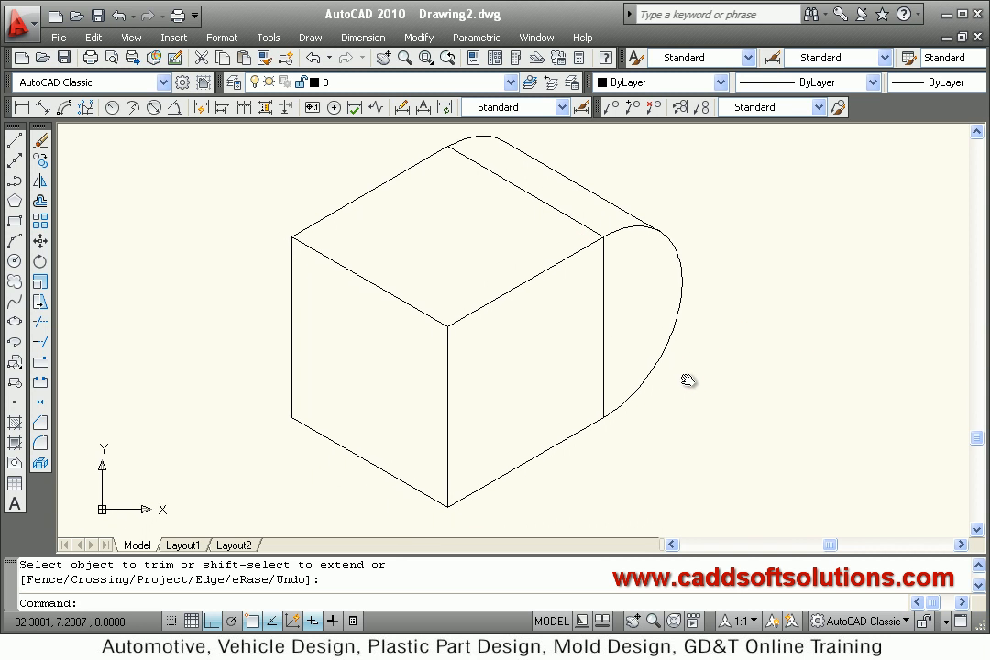
mouse_move(724, 335)
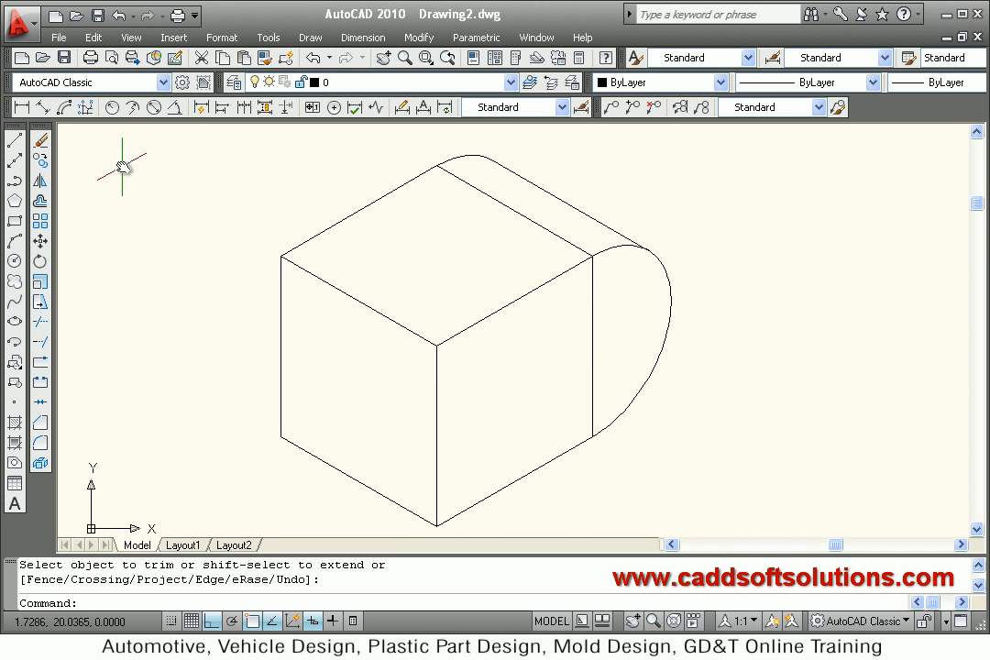
mouse_move(44, 107)
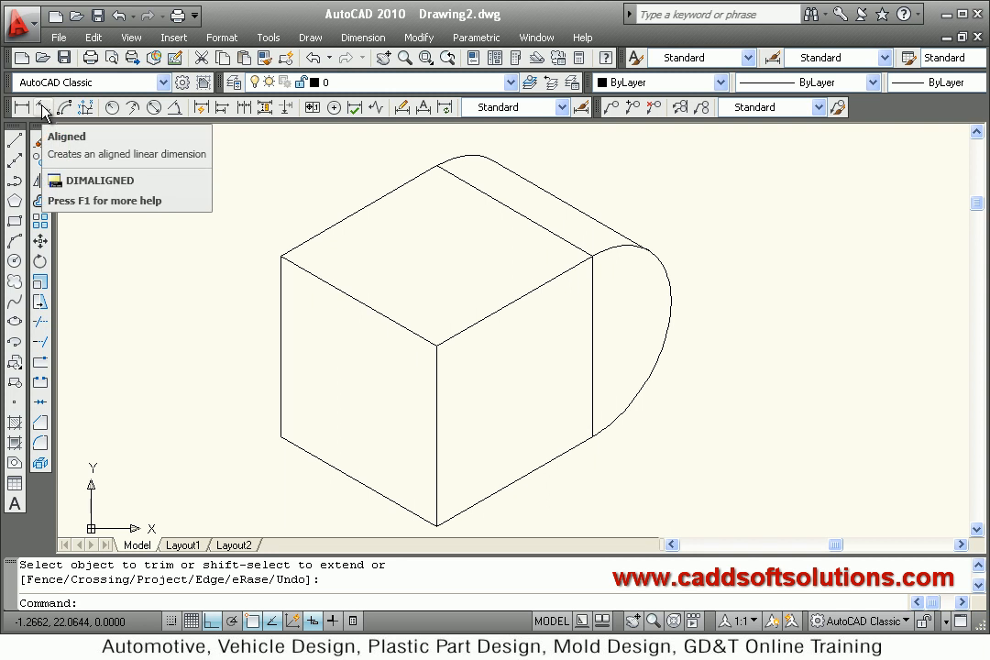
Step: Choose Annotative from the Styles toolbar's dimension style list
click(562, 106)
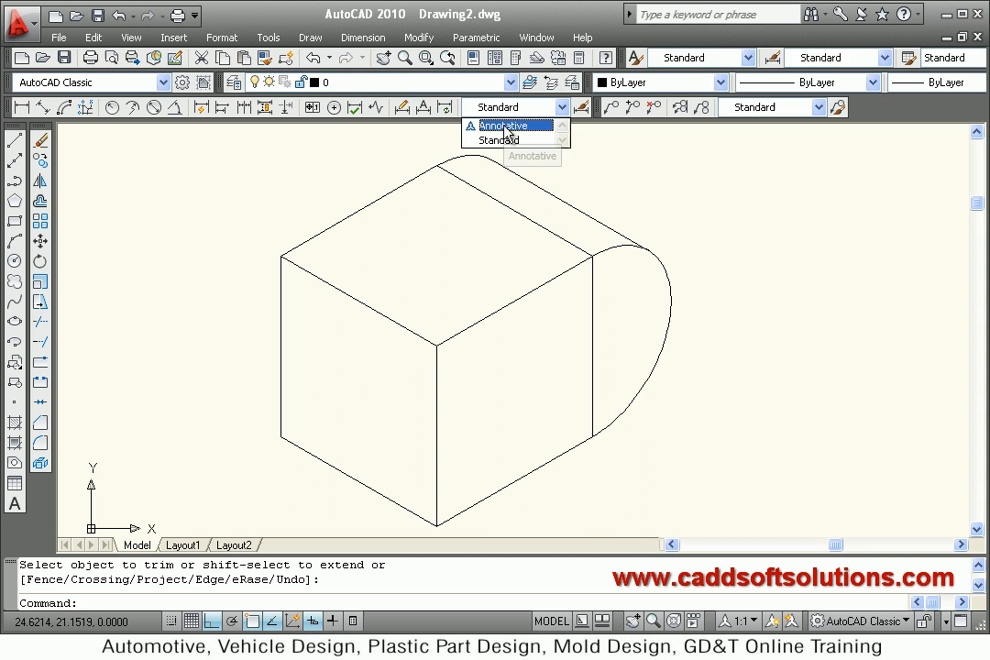
click(502, 126)
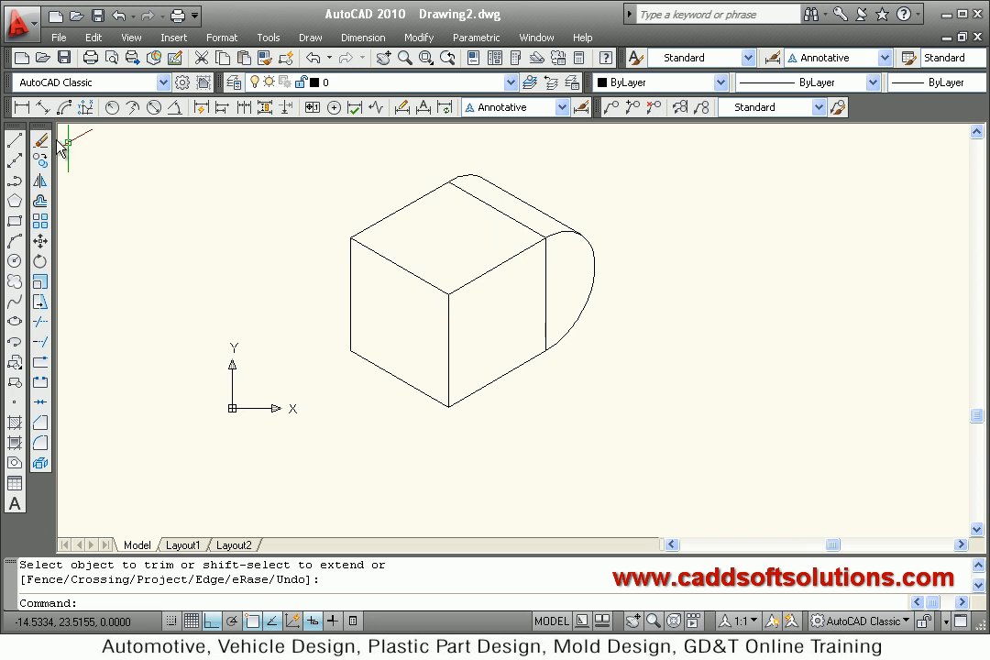
mouse_move(22, 107)
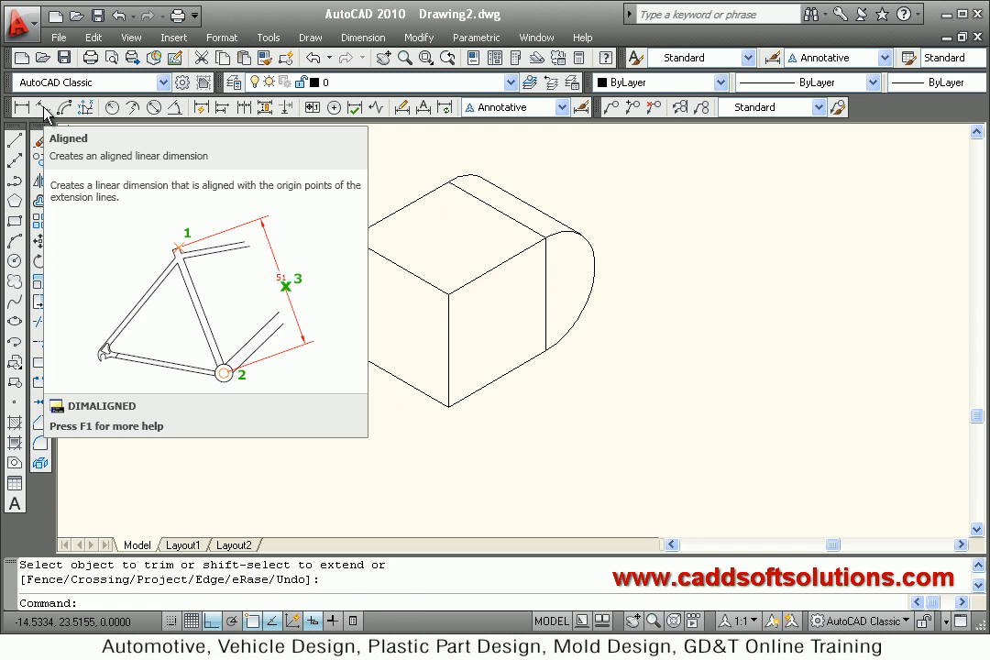
Step: With annotation scale at 1:4, open the Dimension Style Manager
click(20, 107)
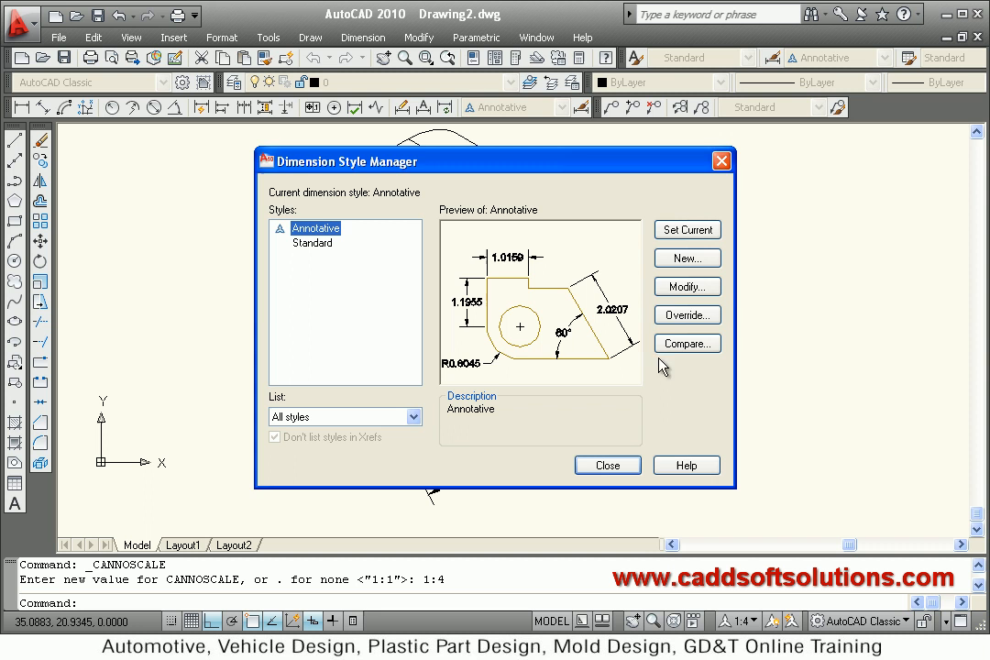
Step: Modify the Annotative style's Primary Units to whole-number (0) precision
click(686, 286)
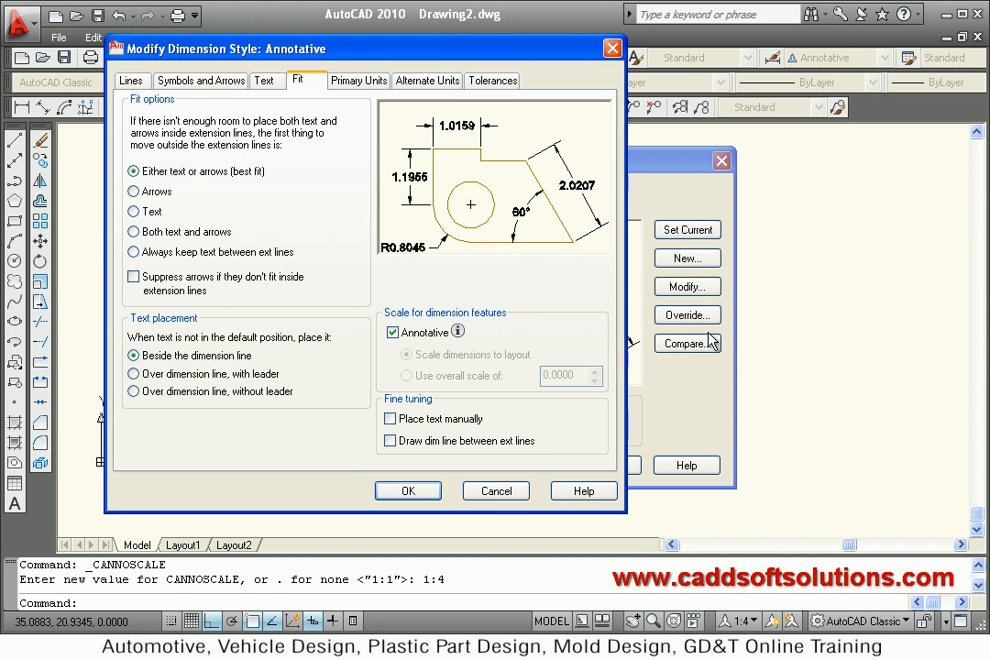
click(358, 80)
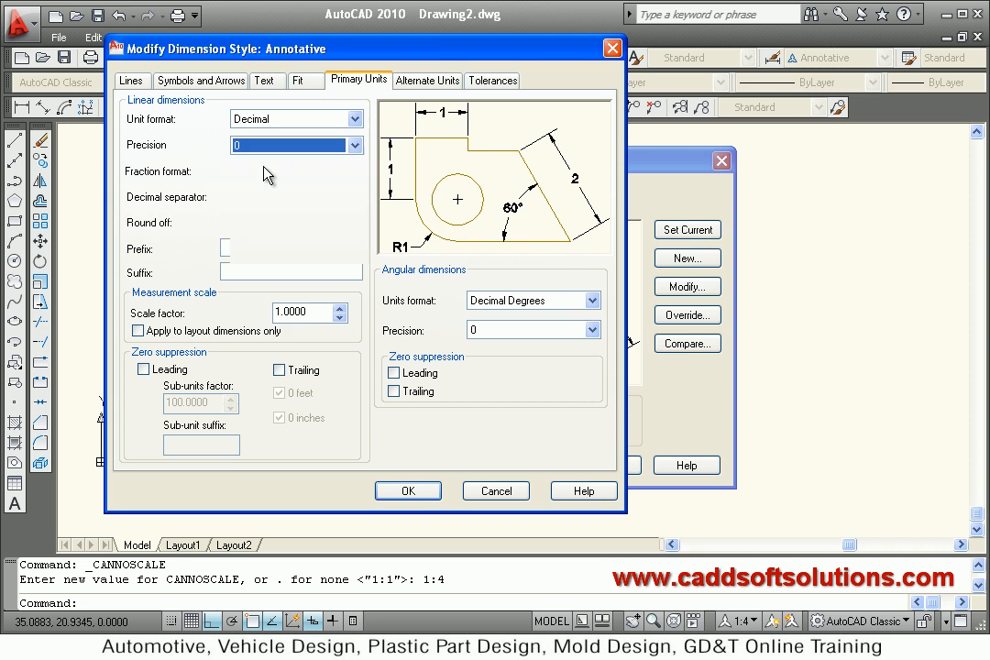
click(266, 80)
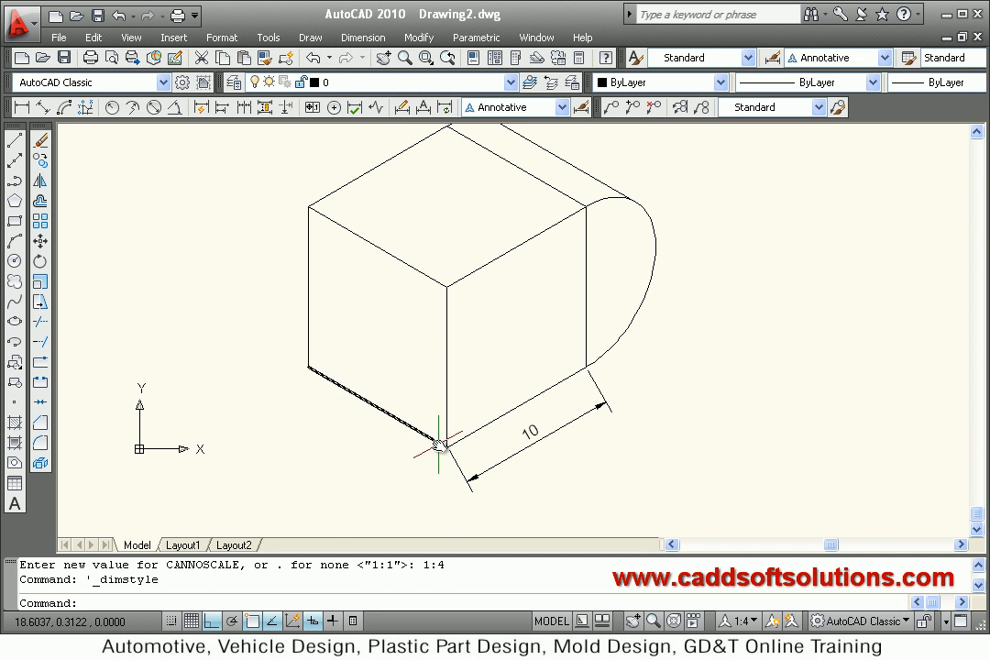
mouse_move(312, 394)
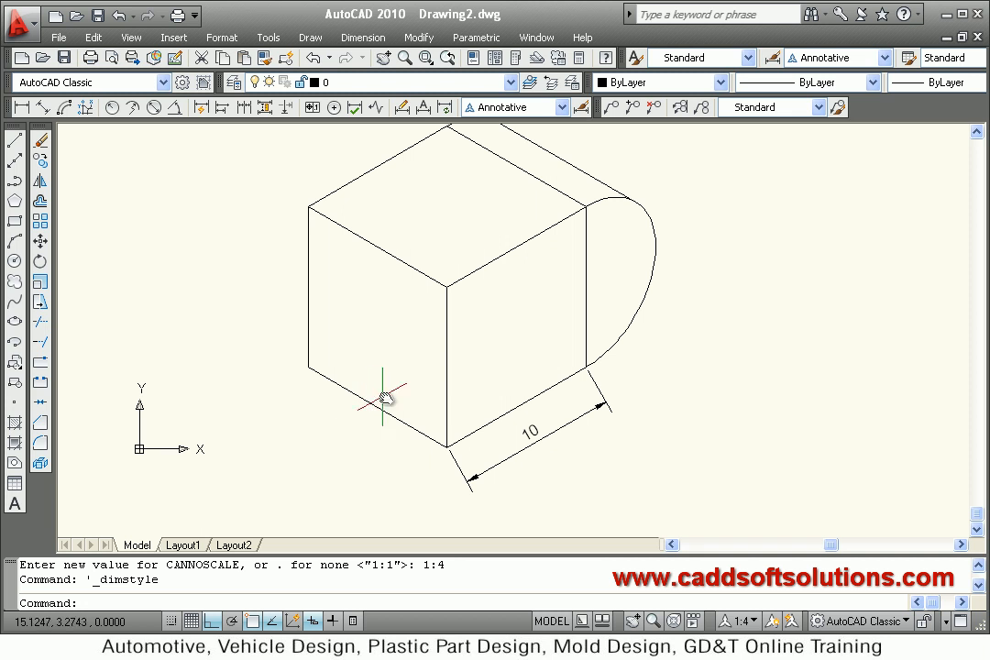
mouse_move(337, 261)
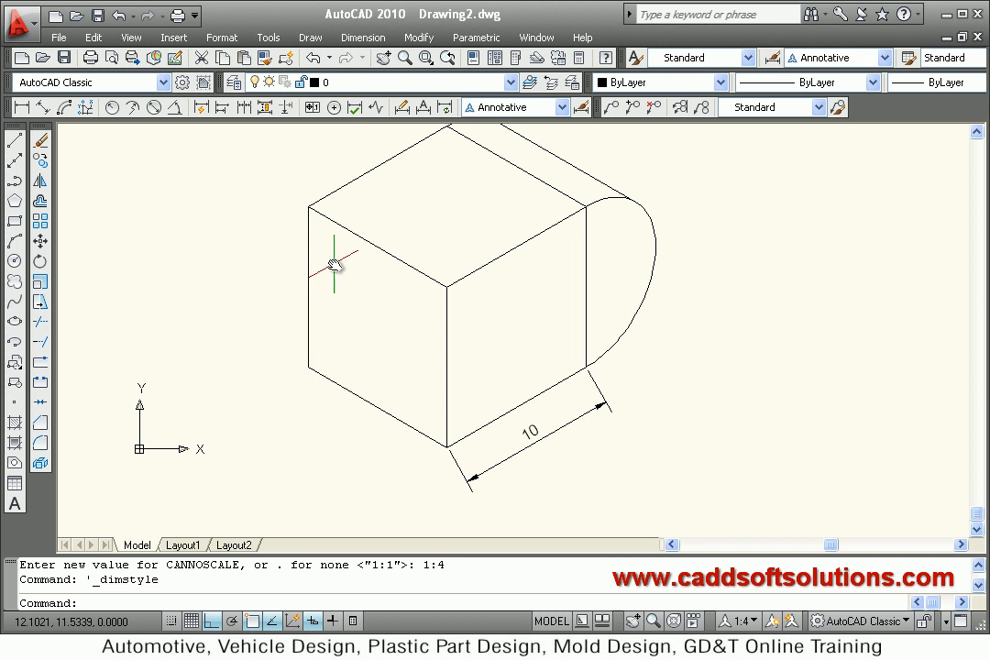
mouse_move(401, 106)
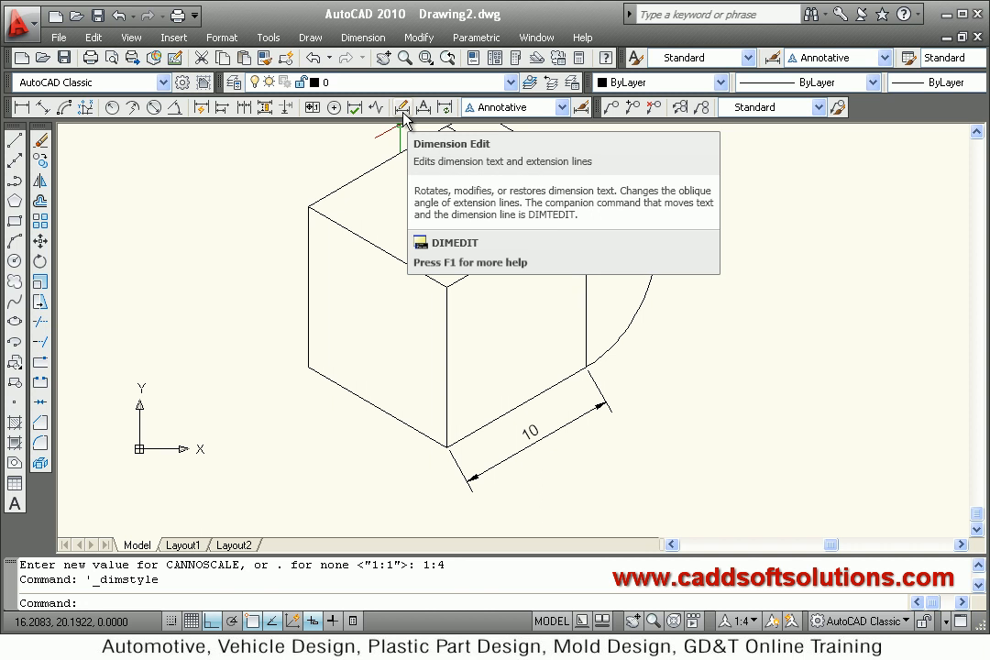
Step: Slant the lower-right 10 dimension's extension lines to a 150° obliquing angle
click(401, 107)
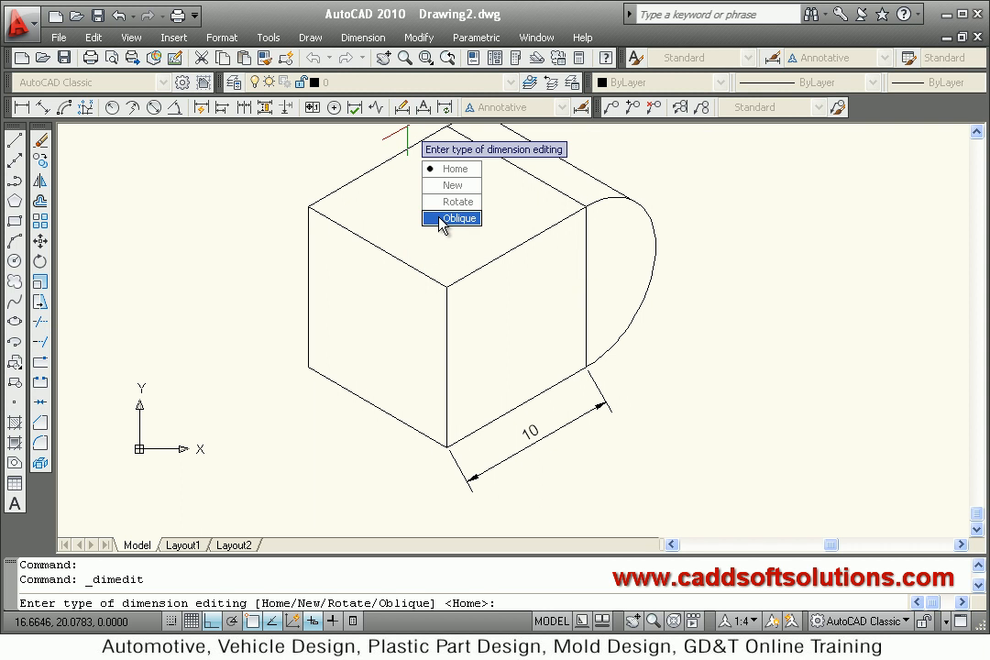
click(460, 218)
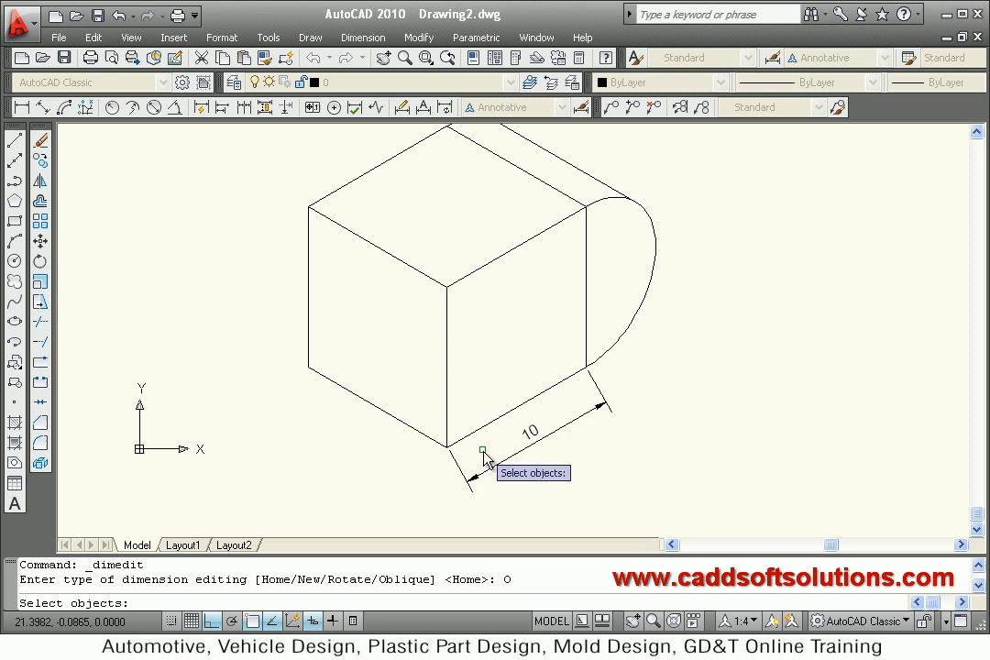
click(481, 450)
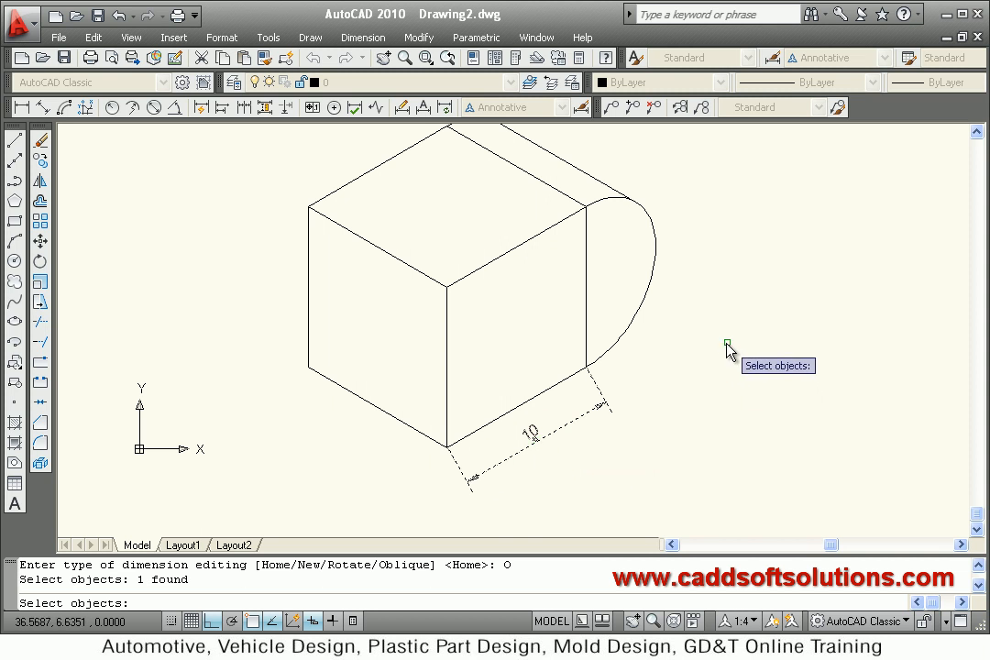
mouse_move(695, 337)
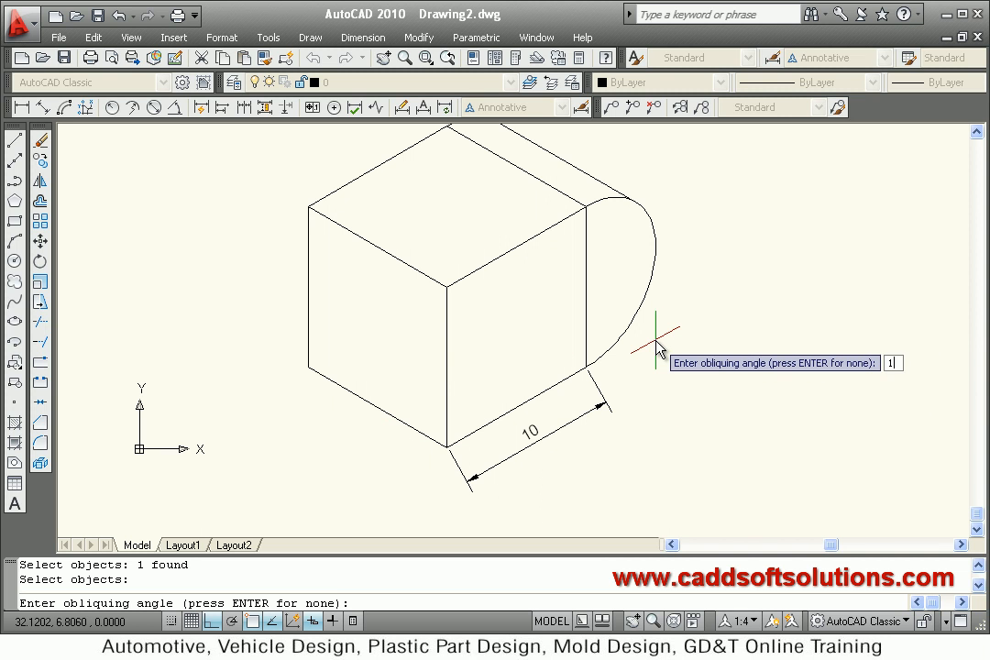
text(150)
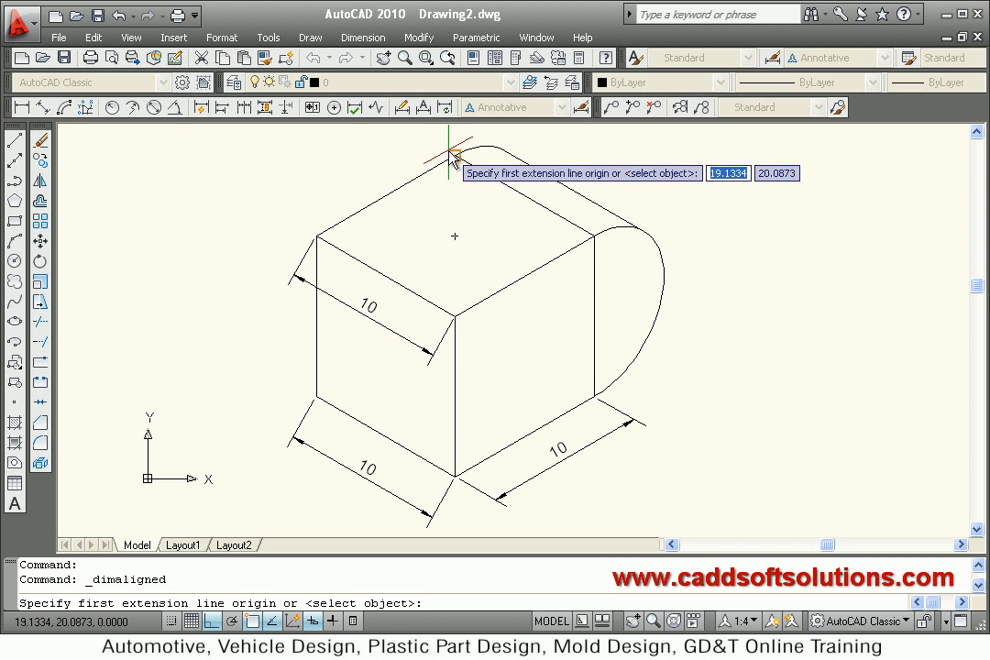
Step: Add an aligned 10 dimension along the cube's top edge
click(504, 248)
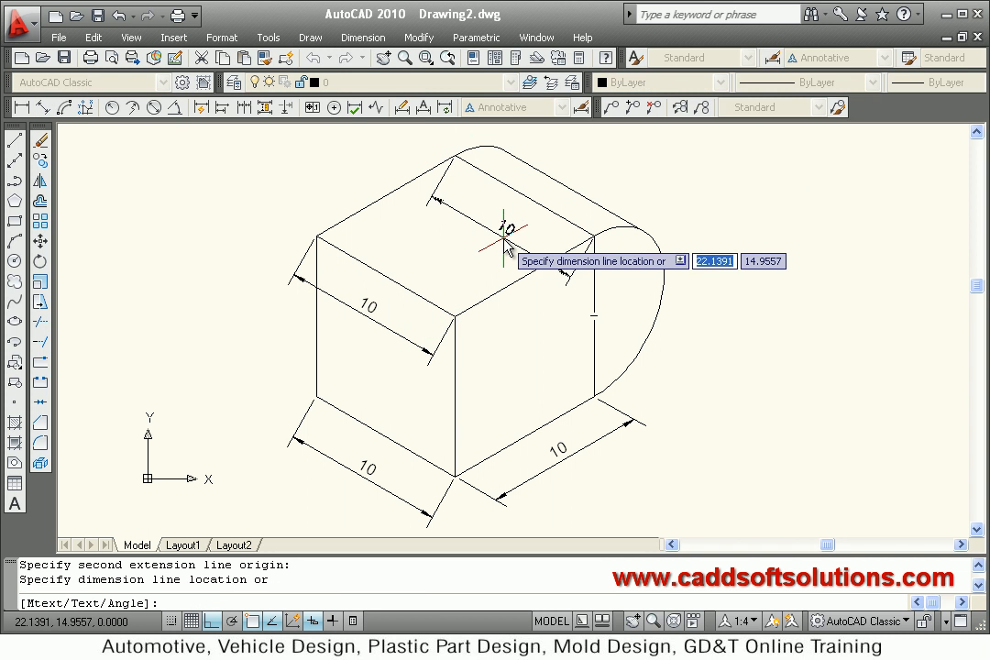
click(513, 243)
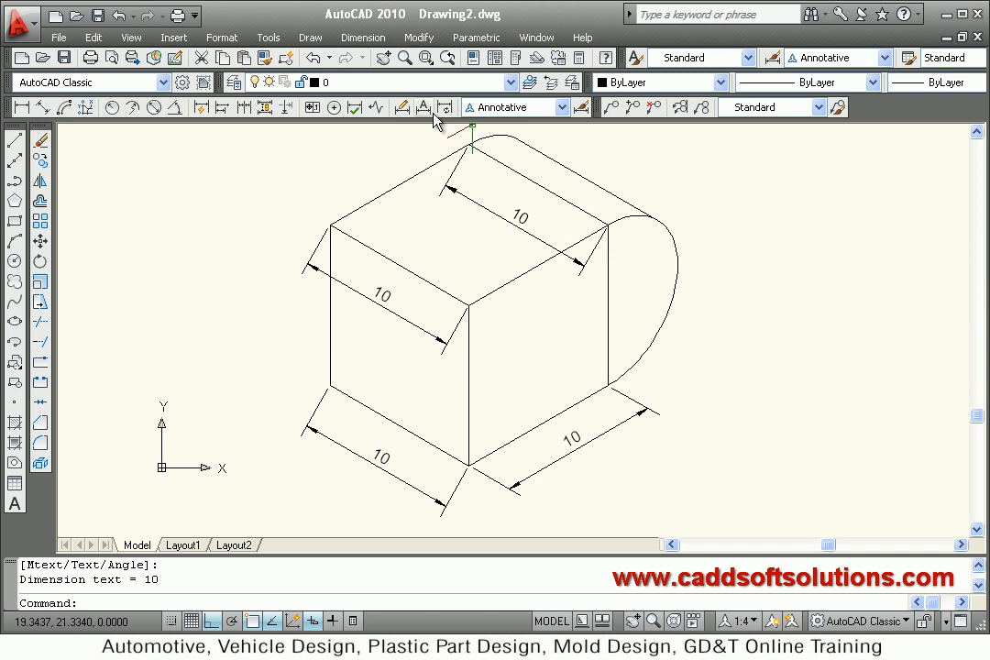
click(401, 107)
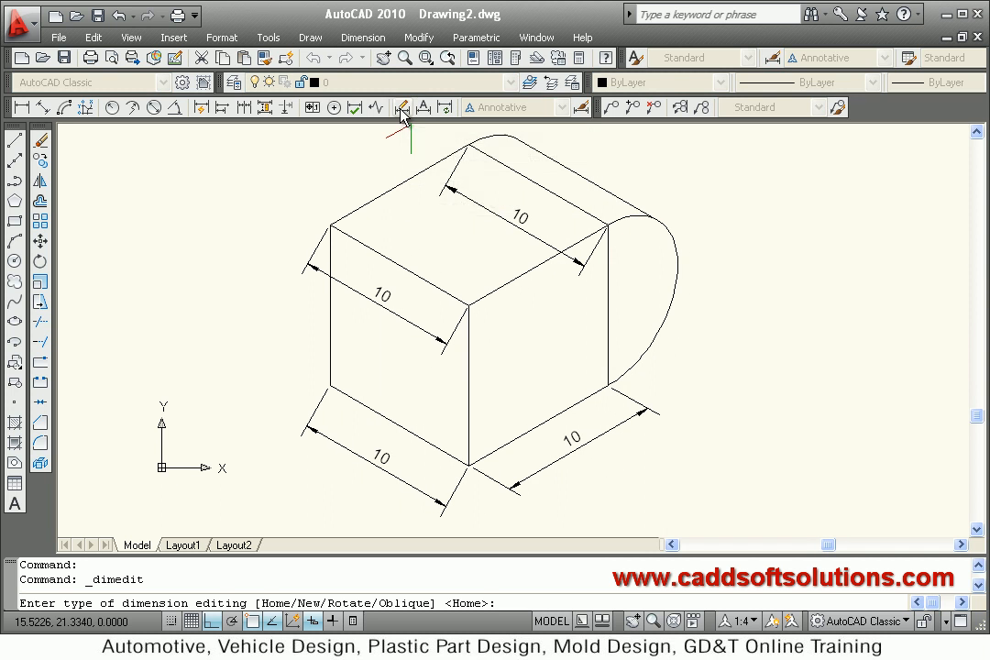
Step: Oblique the top and lower-left dimensions to 30°, then the upper-left dimension to 90°
text(O)
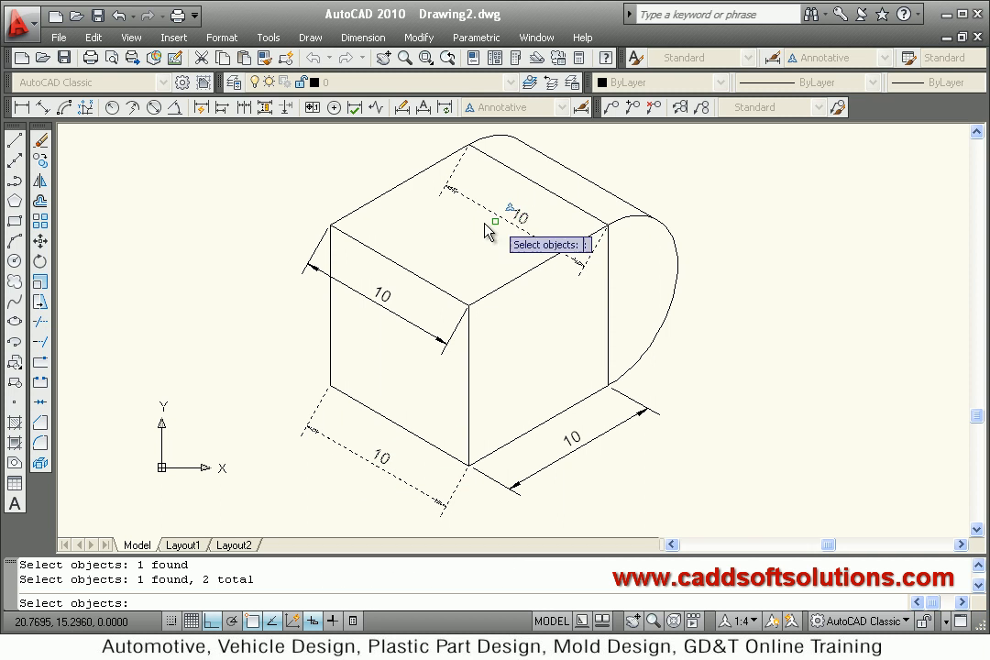
mouse_move(255, 261)
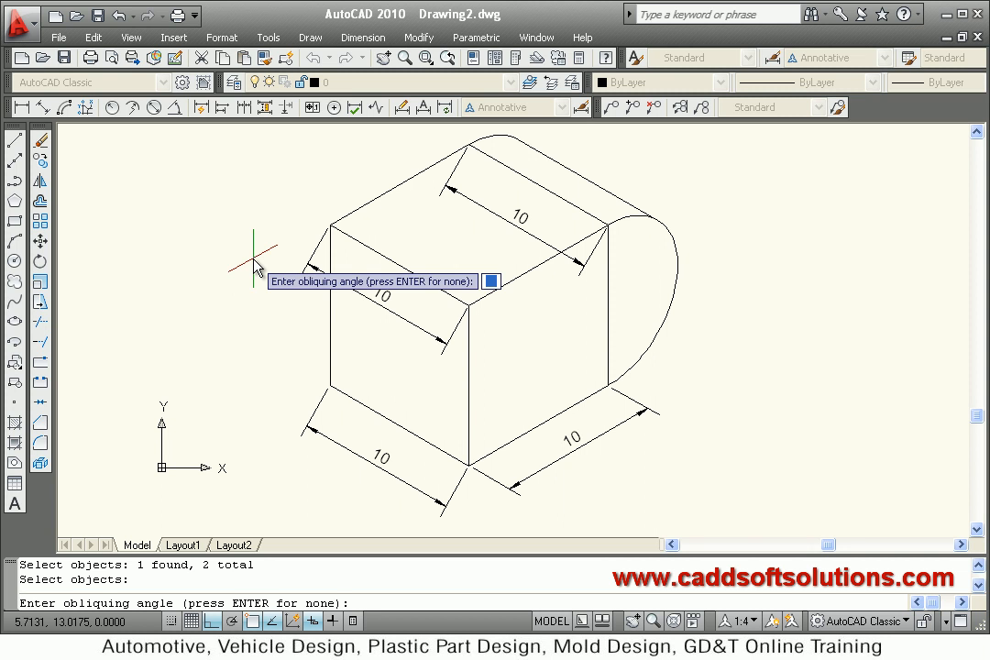
mouse_move(465, 483)
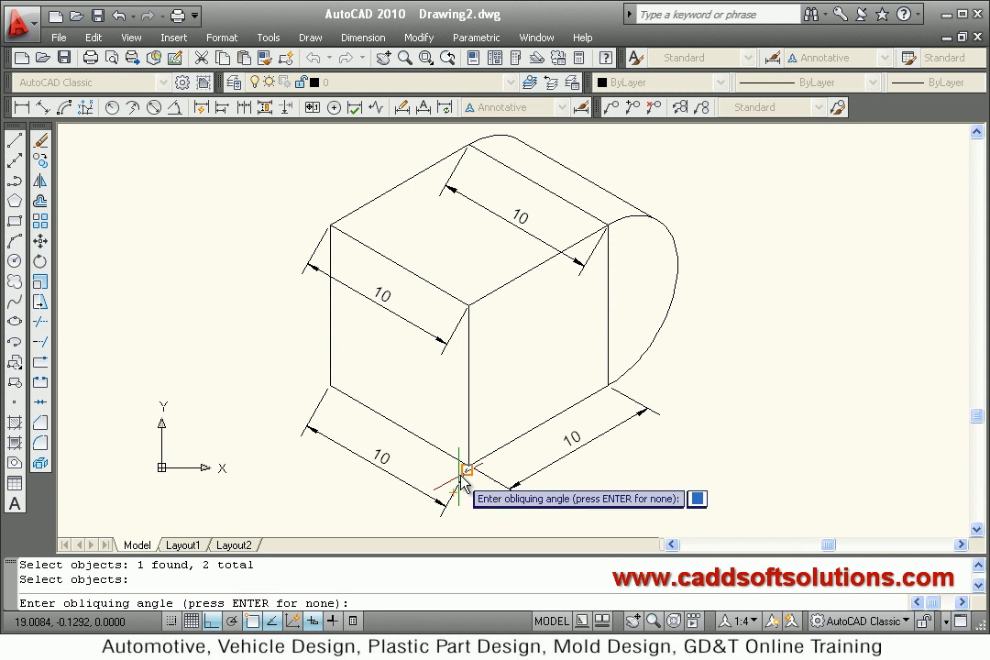
mouse_move(609, 394)
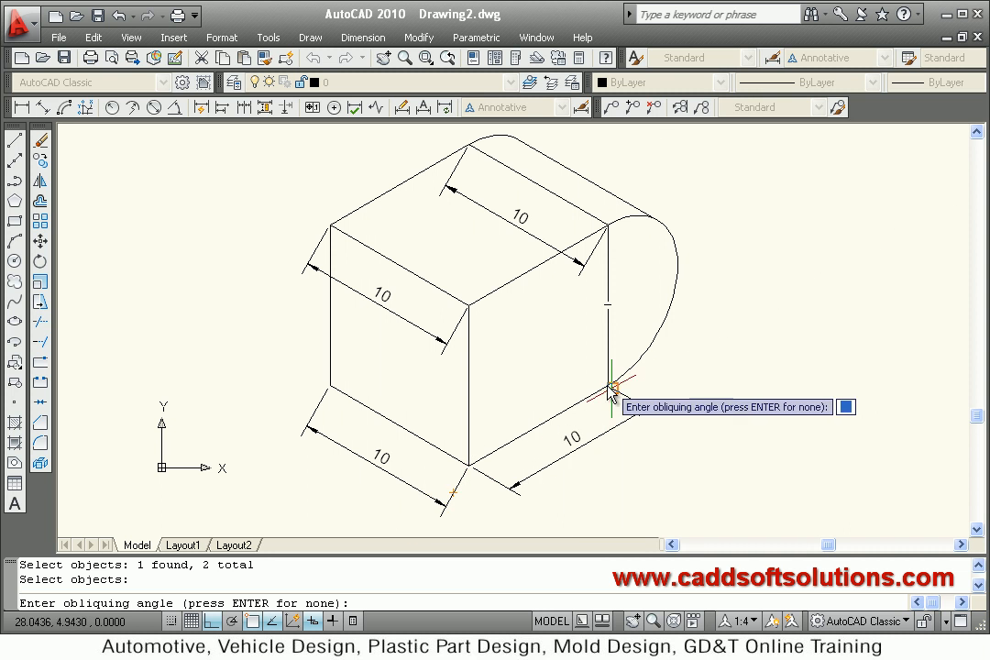
mouse_move(449, 513)
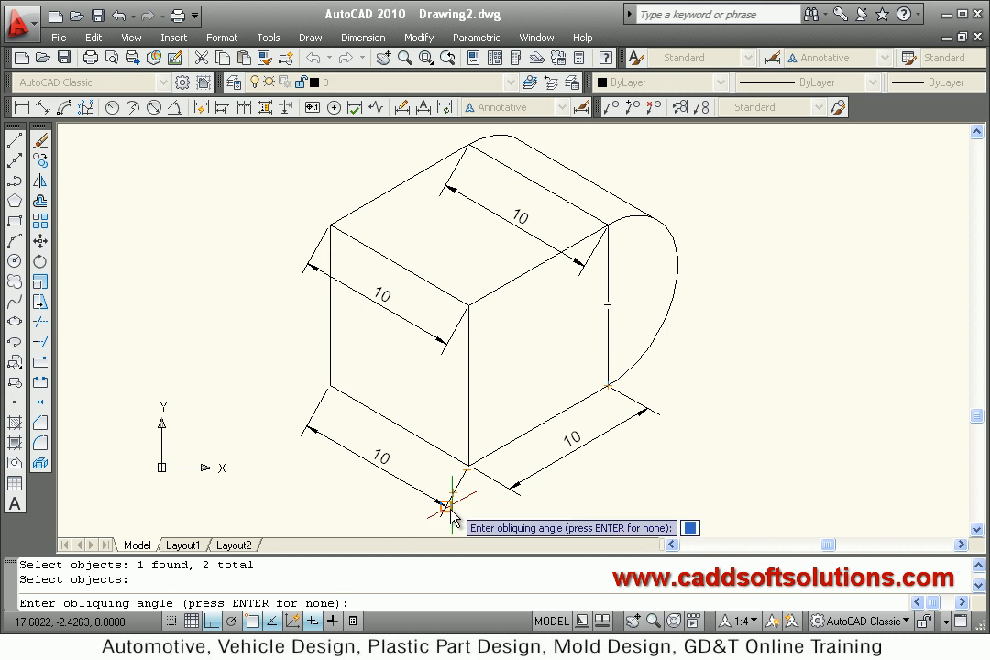
mouse_move(463, 509)
text(30)
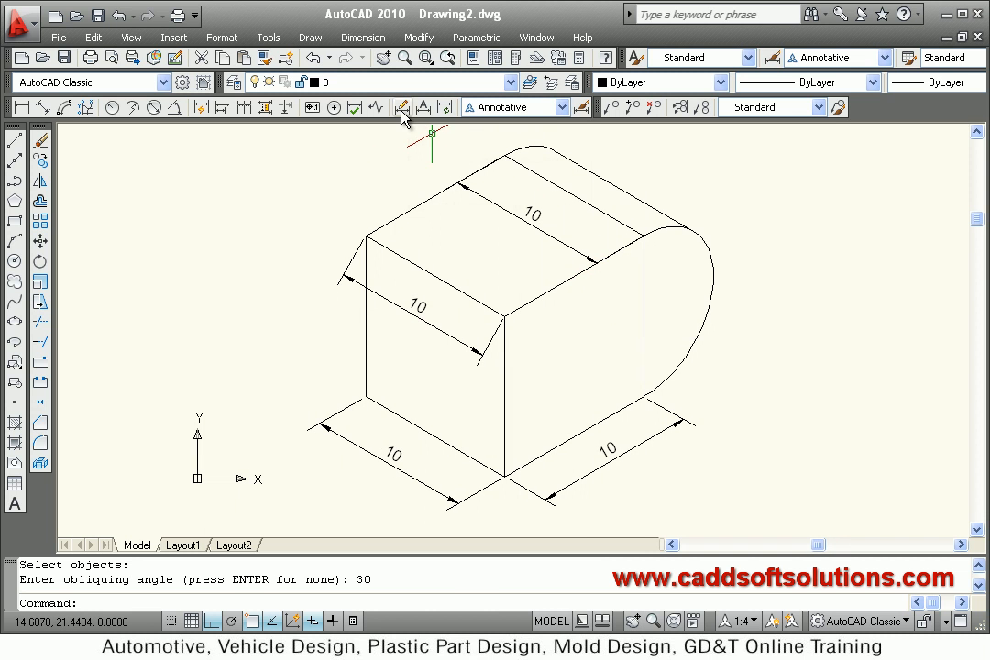
click(417, 307)
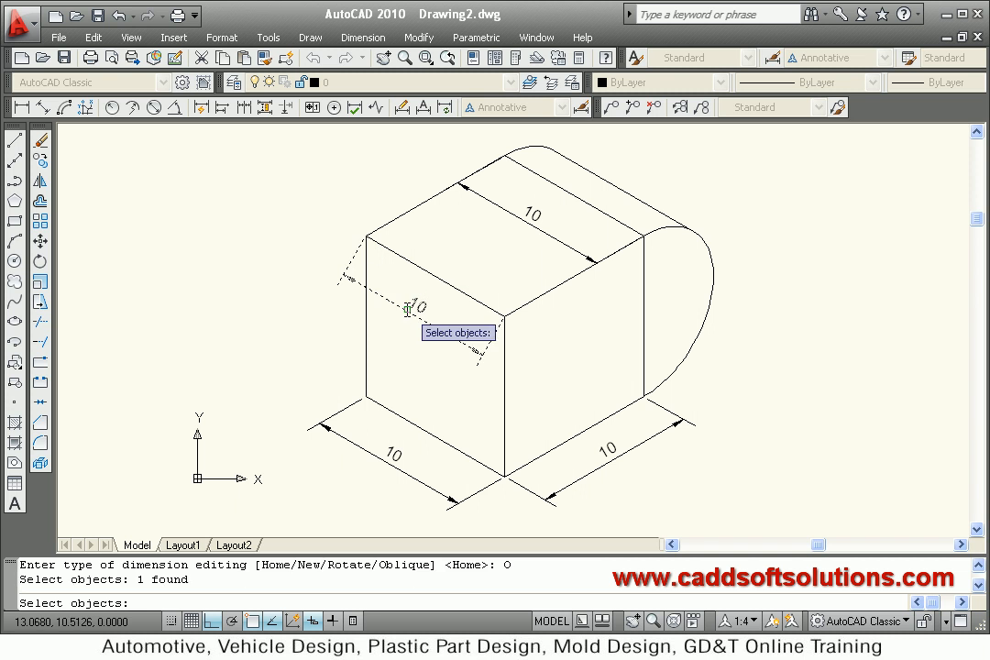
key(enter)
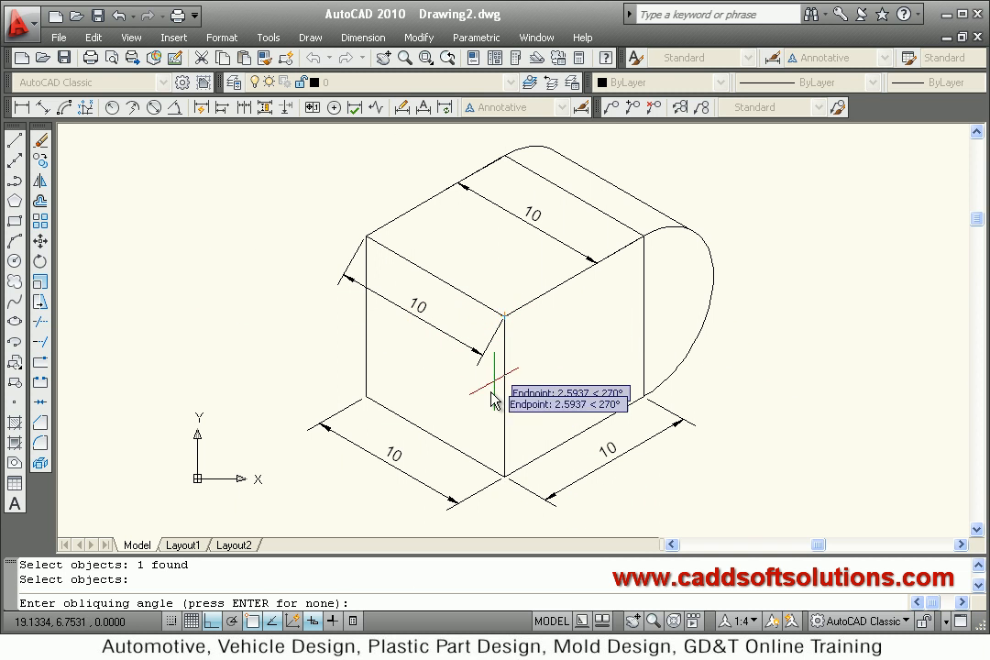
text(90)
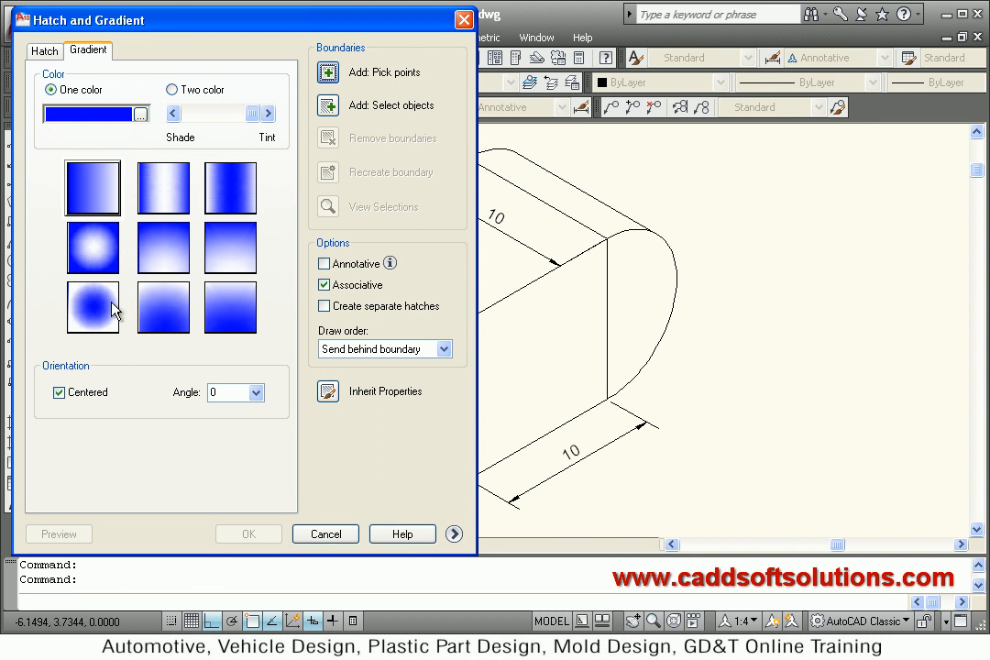
Step: Preview a radial light-to-blue one-colour gradient on the block's right face
click(91, 307)
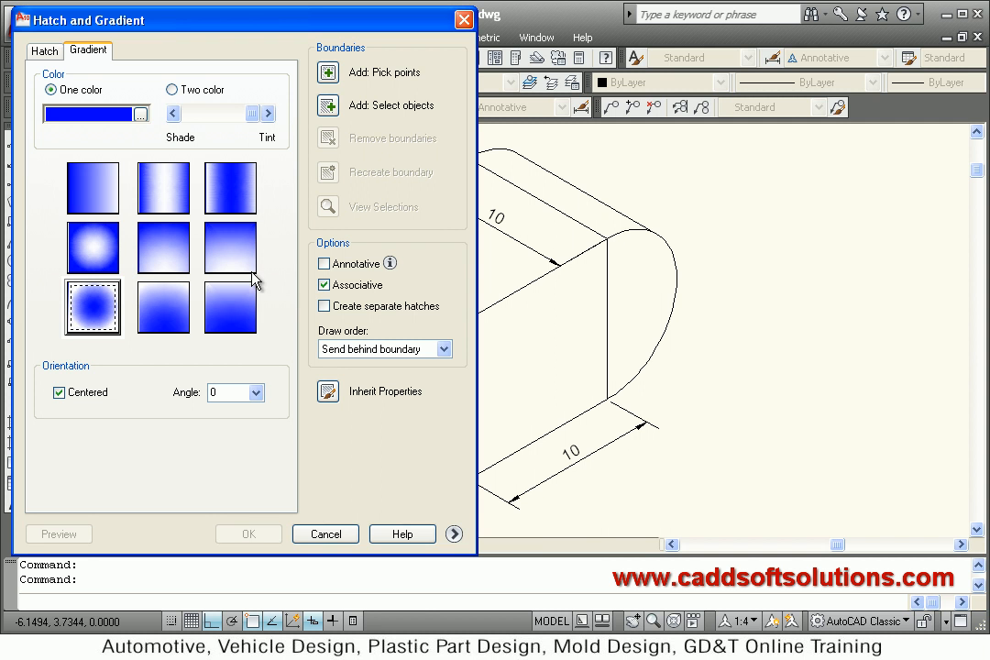
click(229, 247)
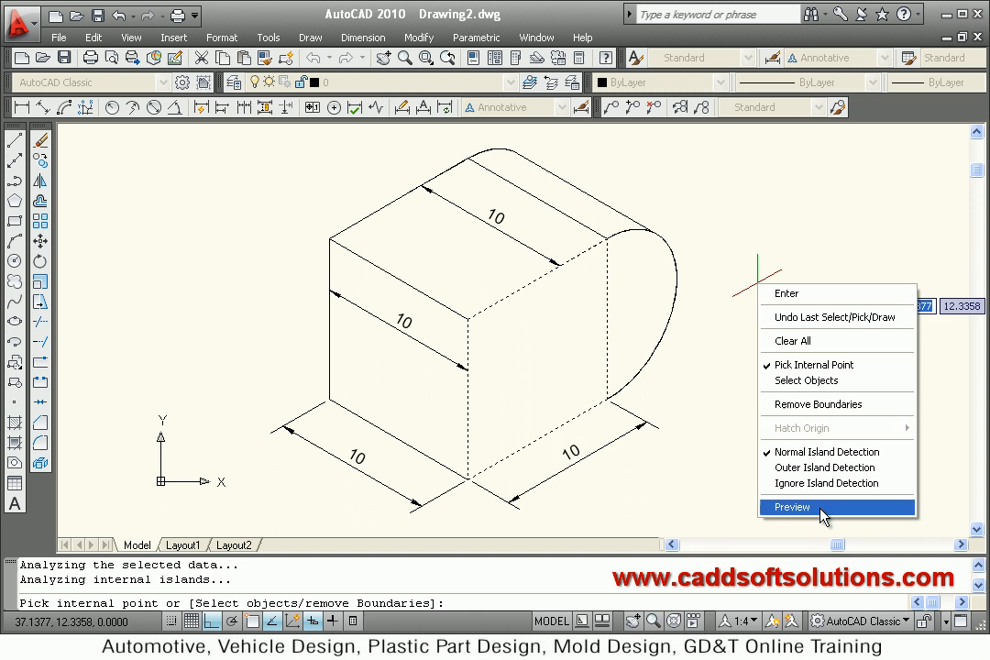
click(791, 507)
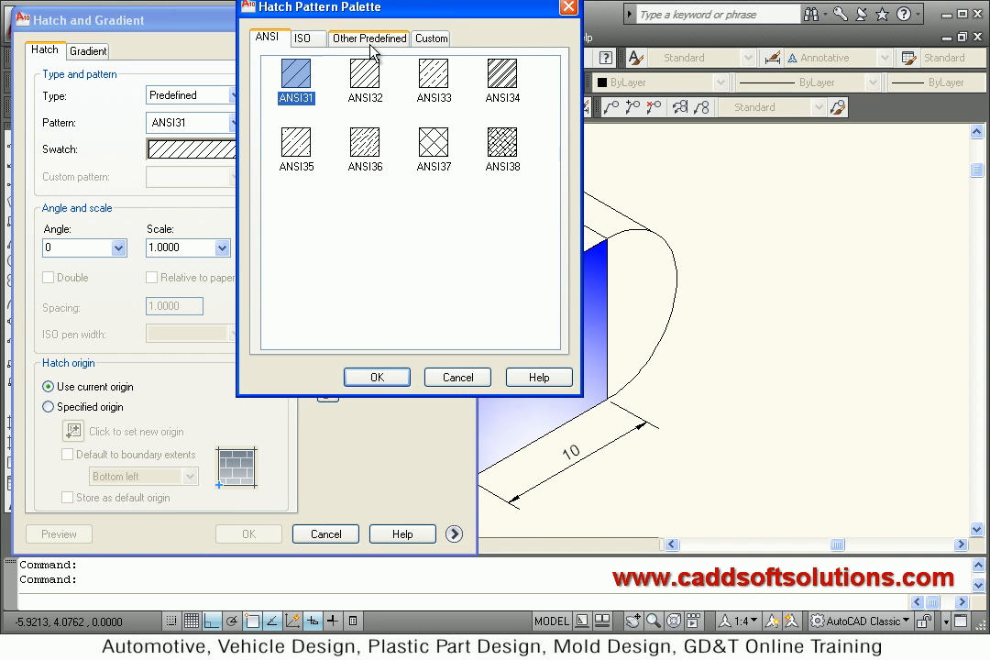
Step: Set a two-colour gradient with a pink second colour, then pick the top face
click(369, 37)
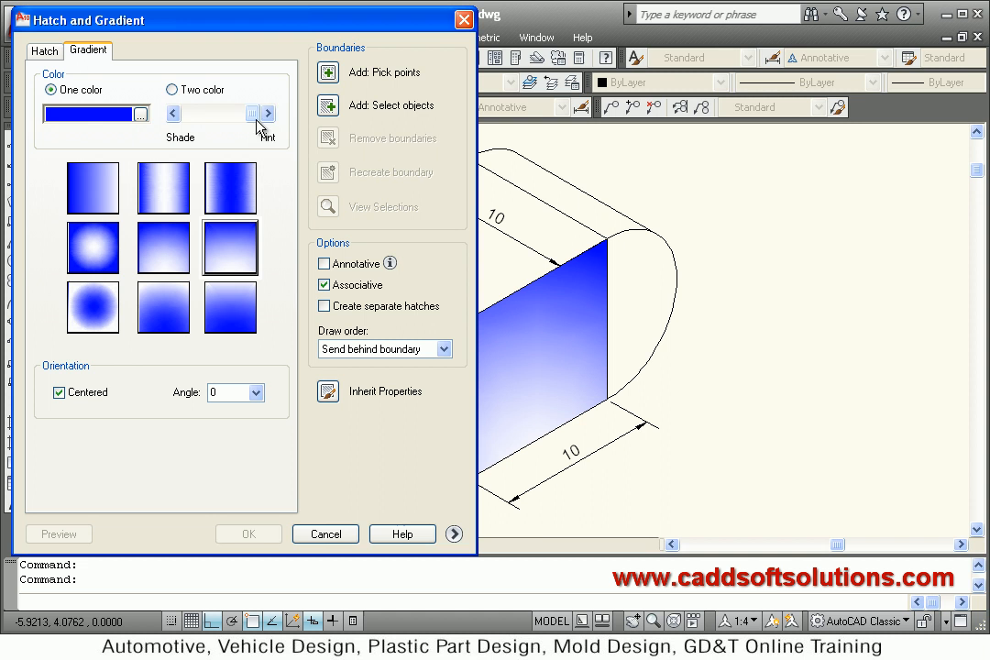
click(172, 89)
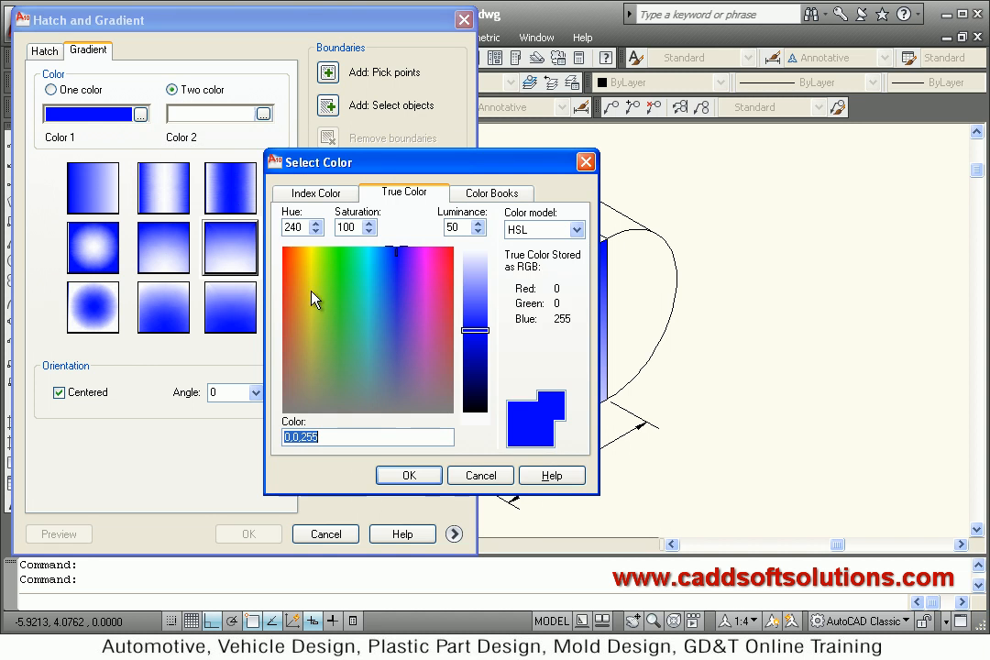
click(374, 271)
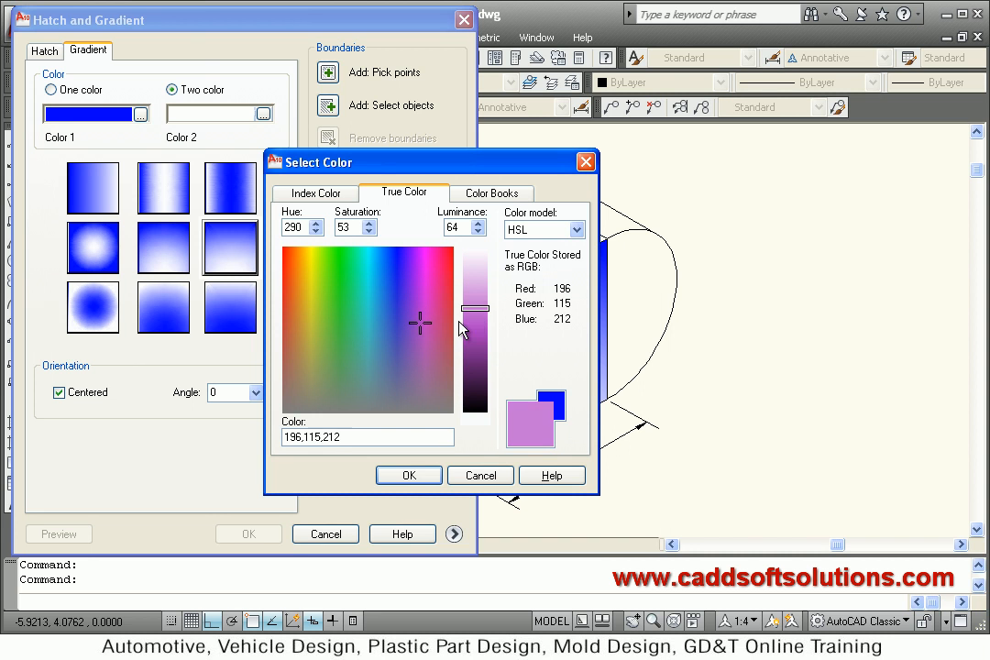
click(407, 475)
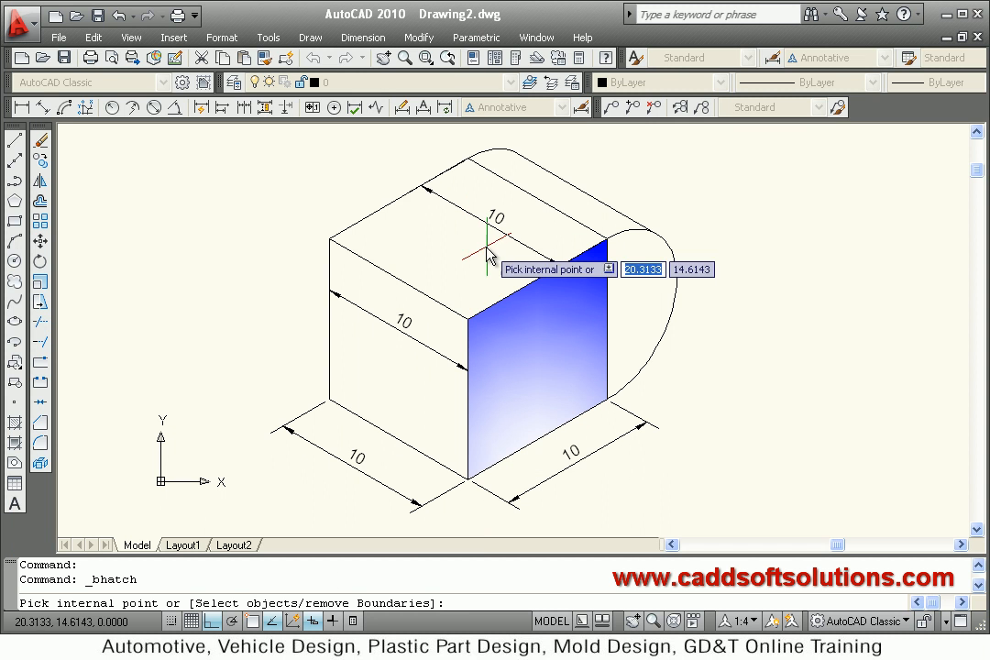
right_click(495, 266)
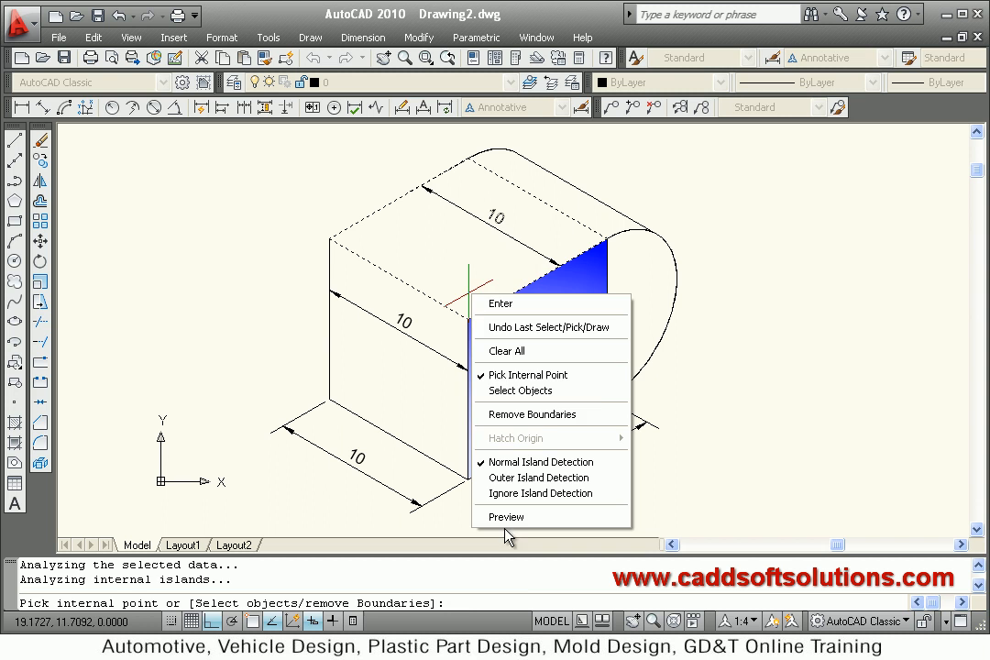